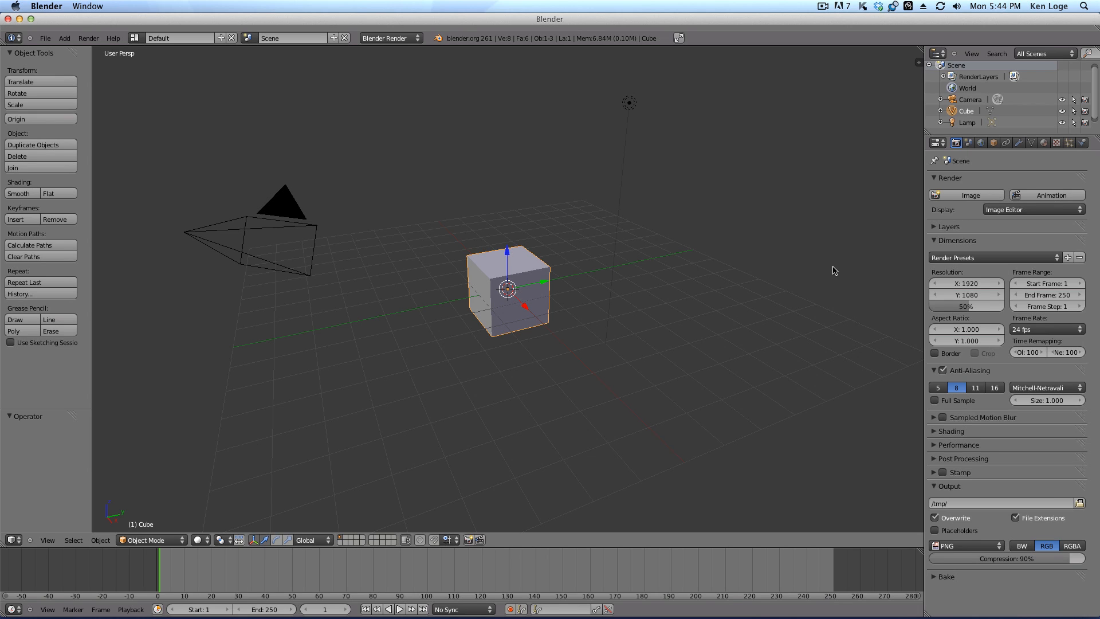
mouse_move(519, 281)
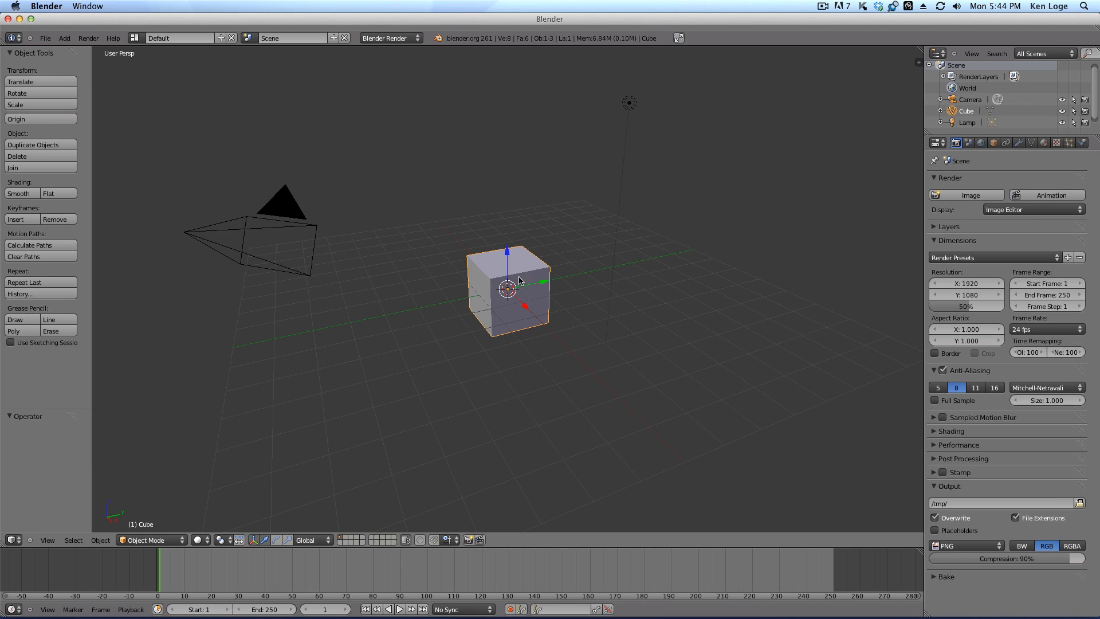
mouse_move(510, 252)
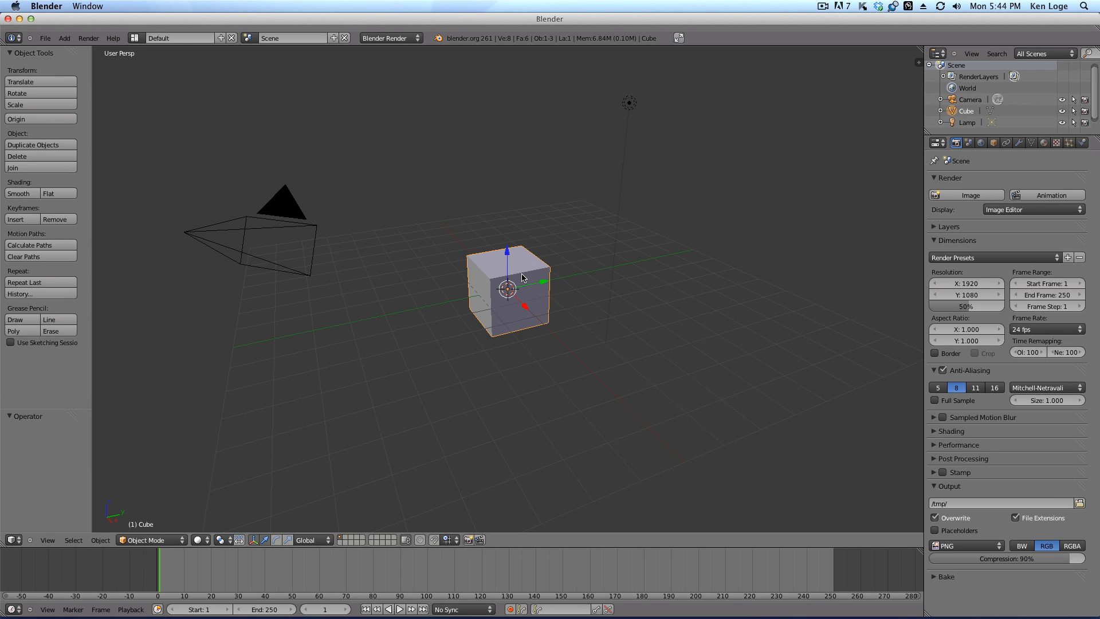
mouse_move(538, 297)
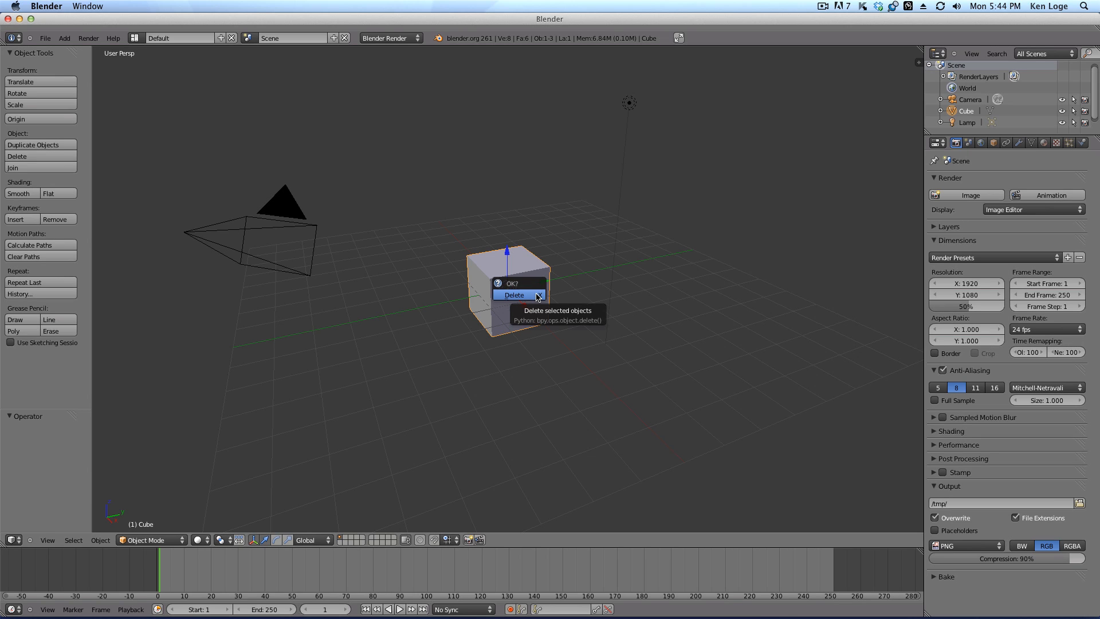
Delete the selected default cube, leaving only the camera and lamp
click(514, 295)
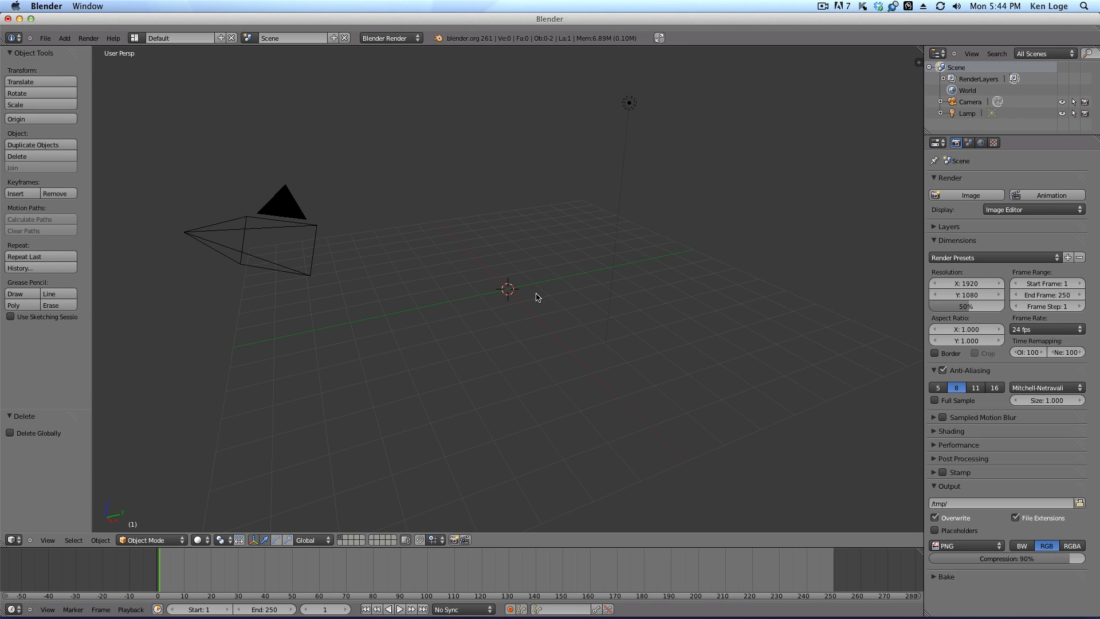
mouse_move(470, 277)
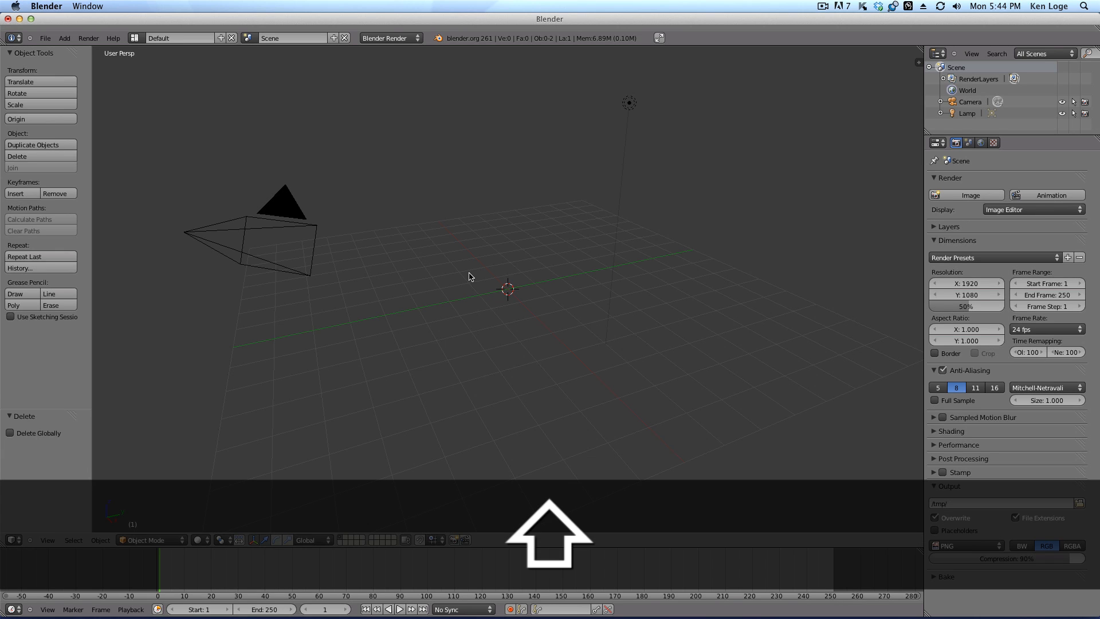
Add a plane mesh at the origin and resize it to 16 by 9 units
key(a)
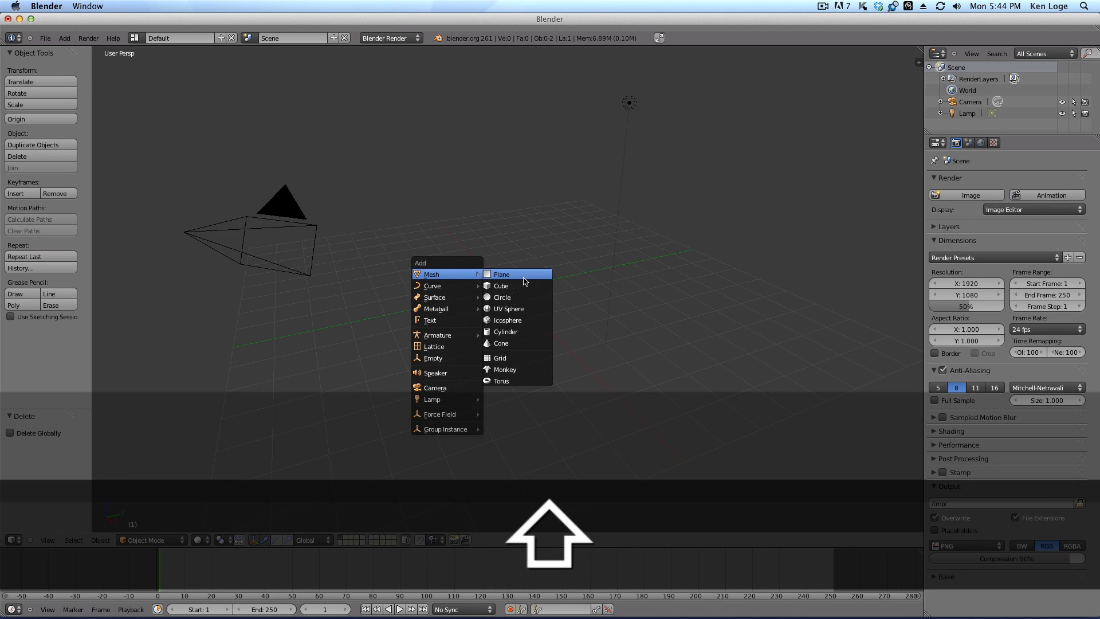
click(501, 274)
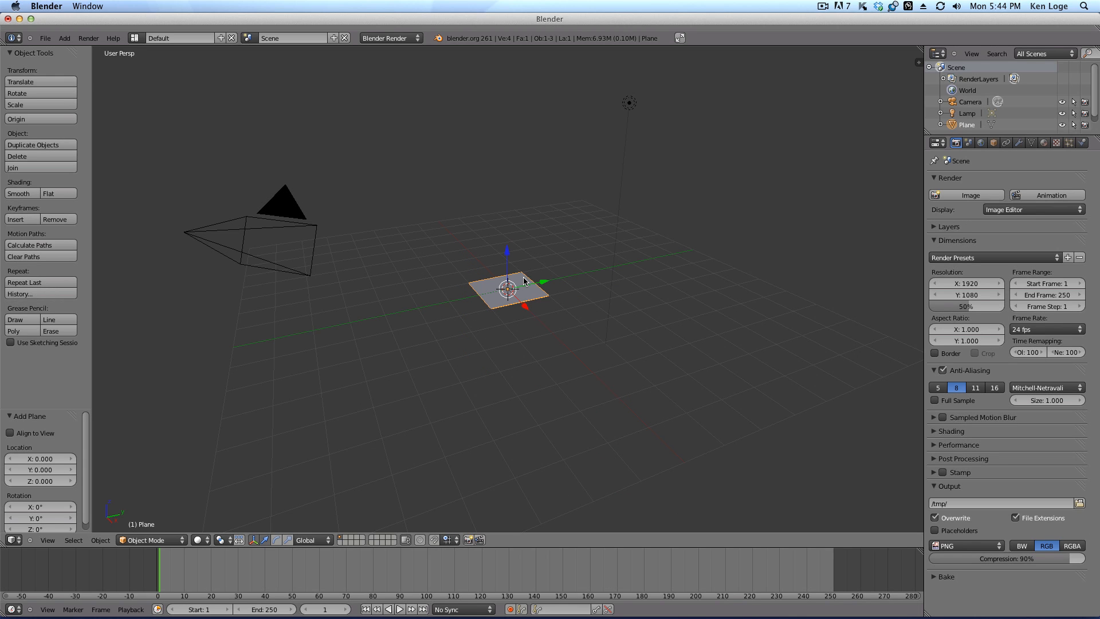
mouse_move(711, 282)
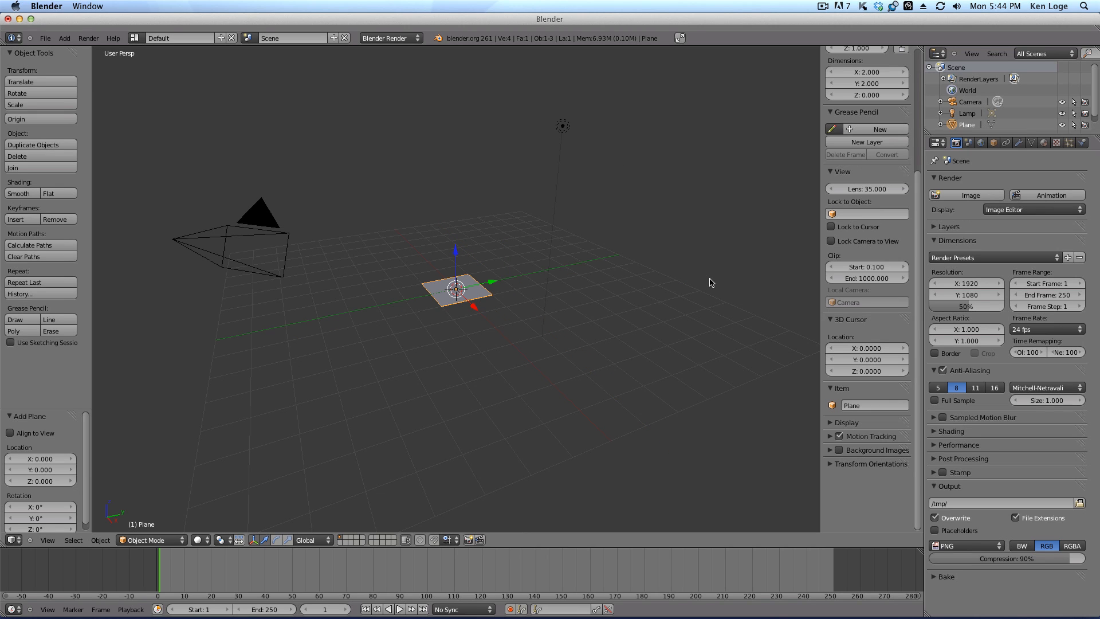
mouse_move(870, 224)
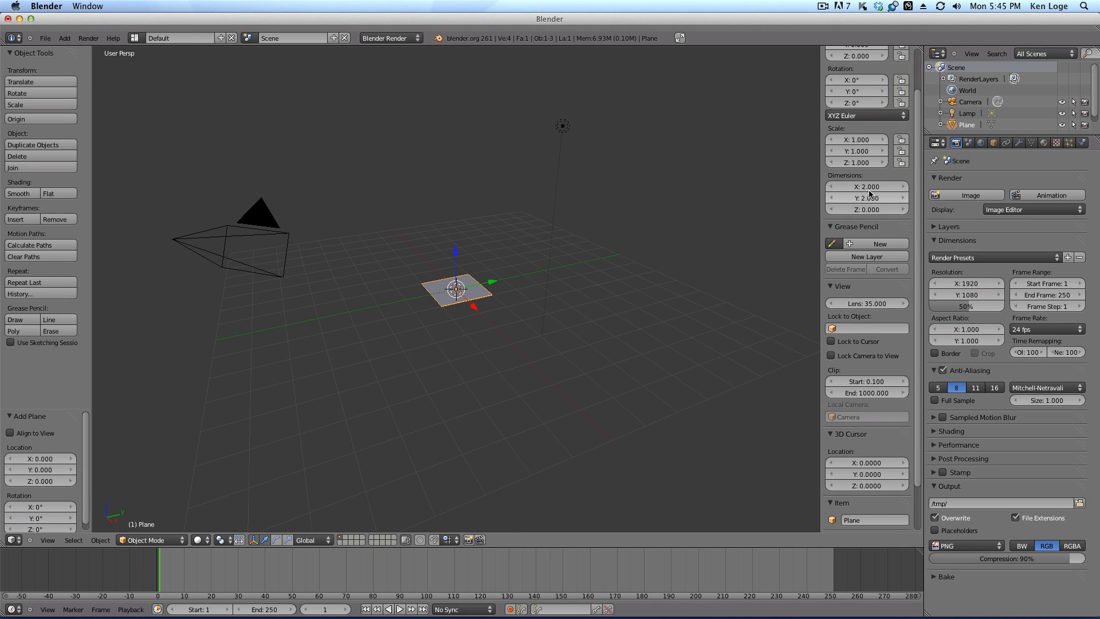
click(867, 187)
text(16)
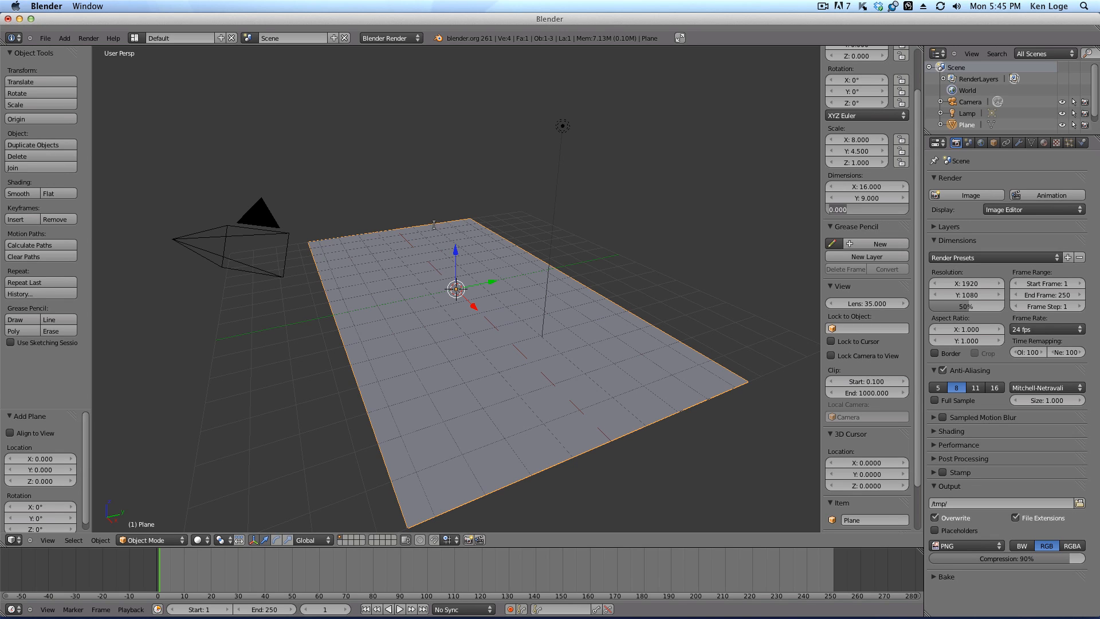
mouse_move(580, 363)
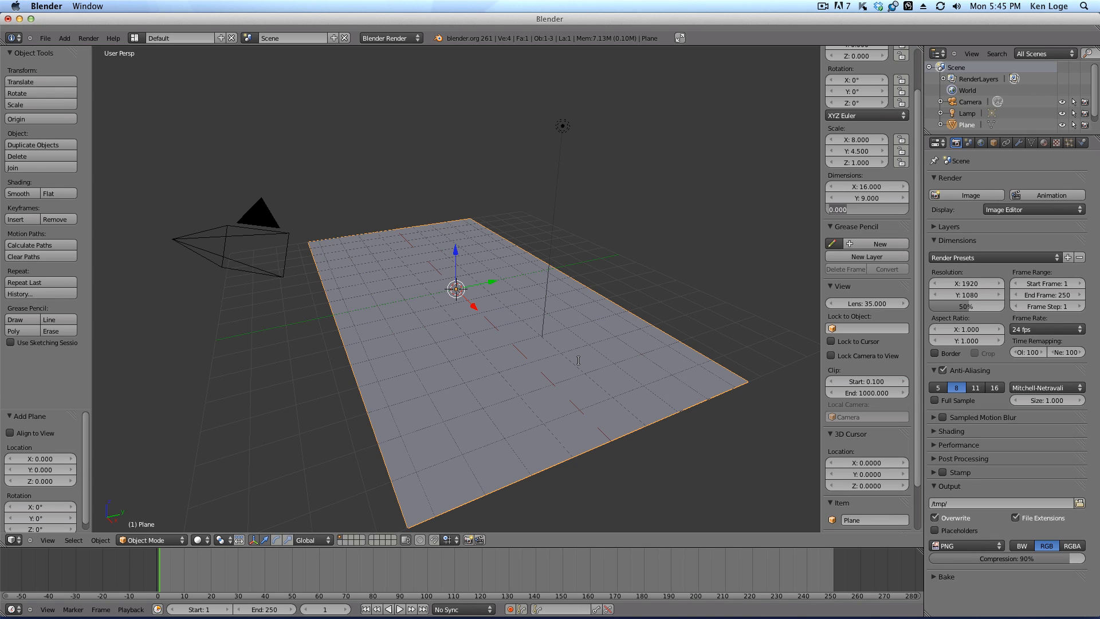
mouse_move(663, 357)
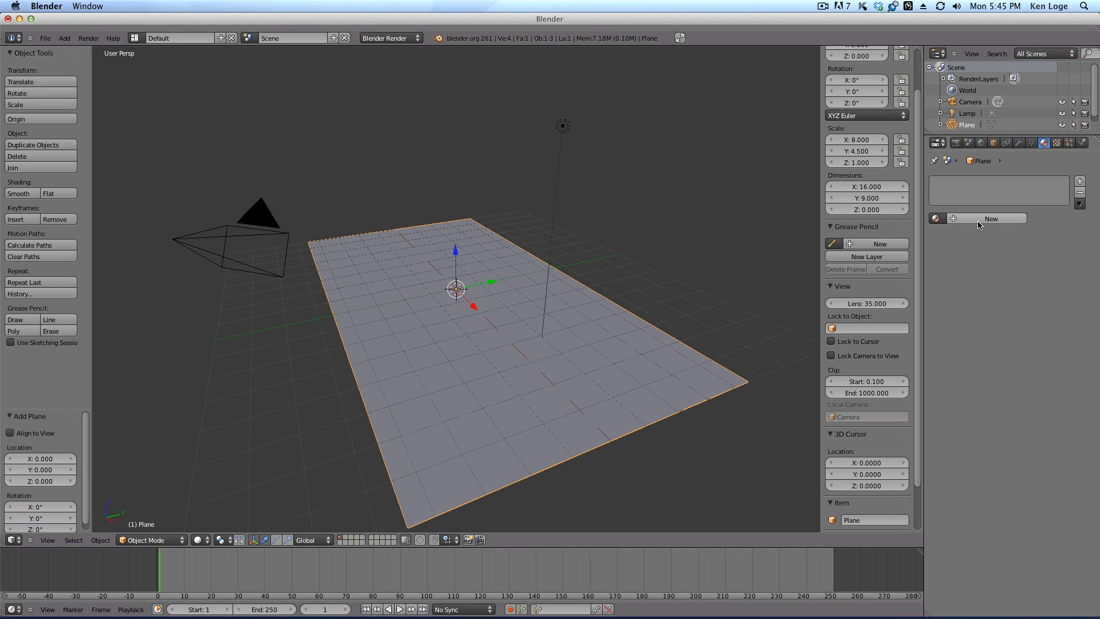
Create a new material for the plane with a Flat preview and Shadeless enabled
click(990, 218)
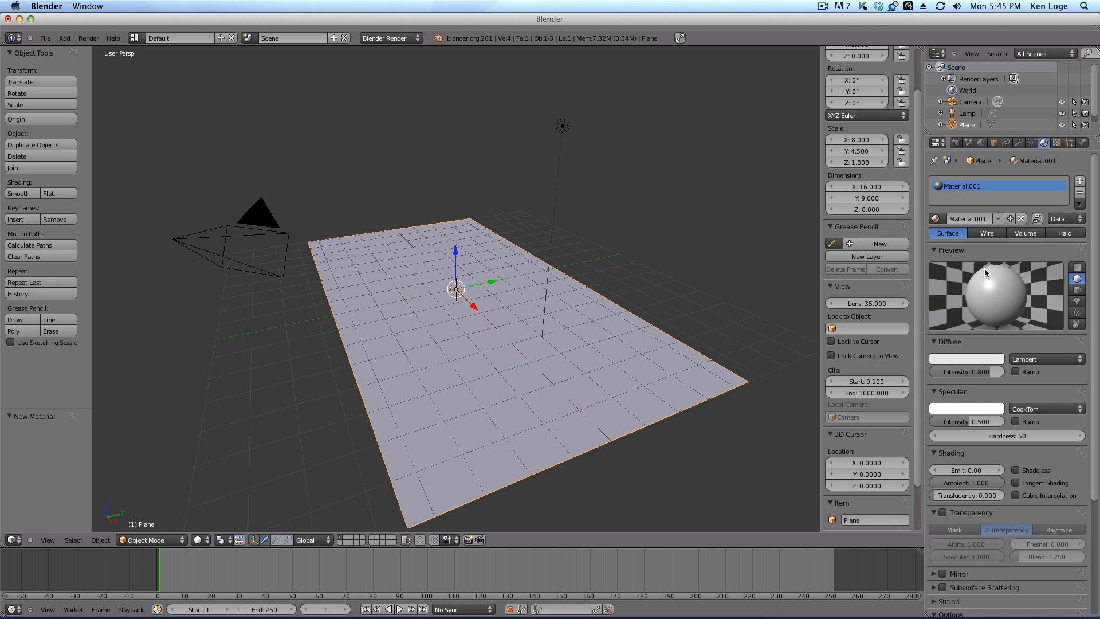
mouse_move(1079, 268)
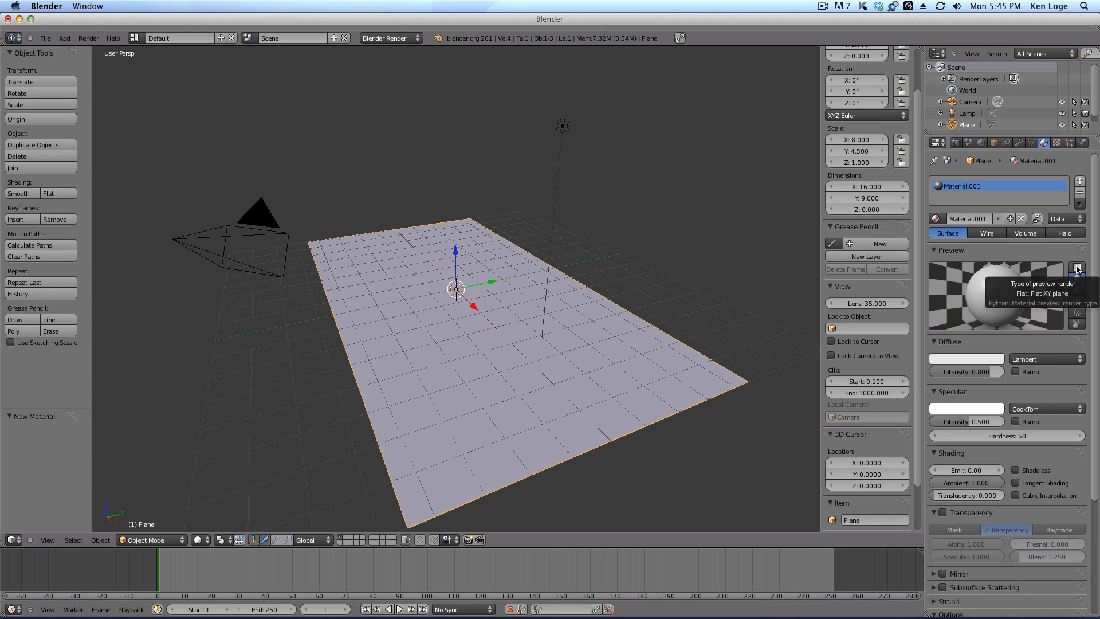
click(1080, 267)
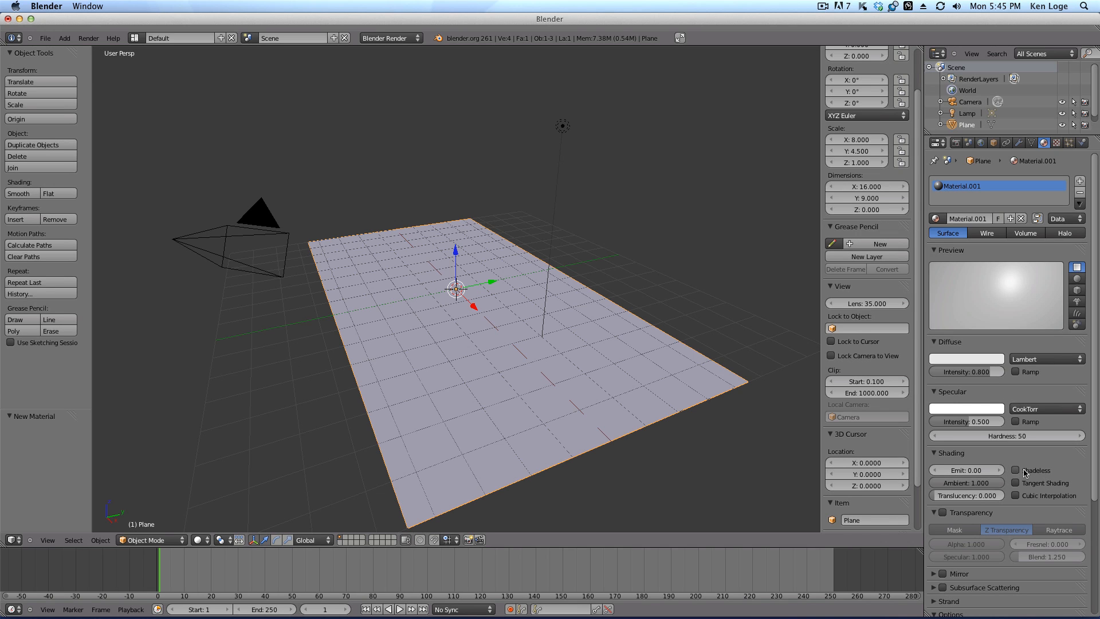
click(1016, 470)
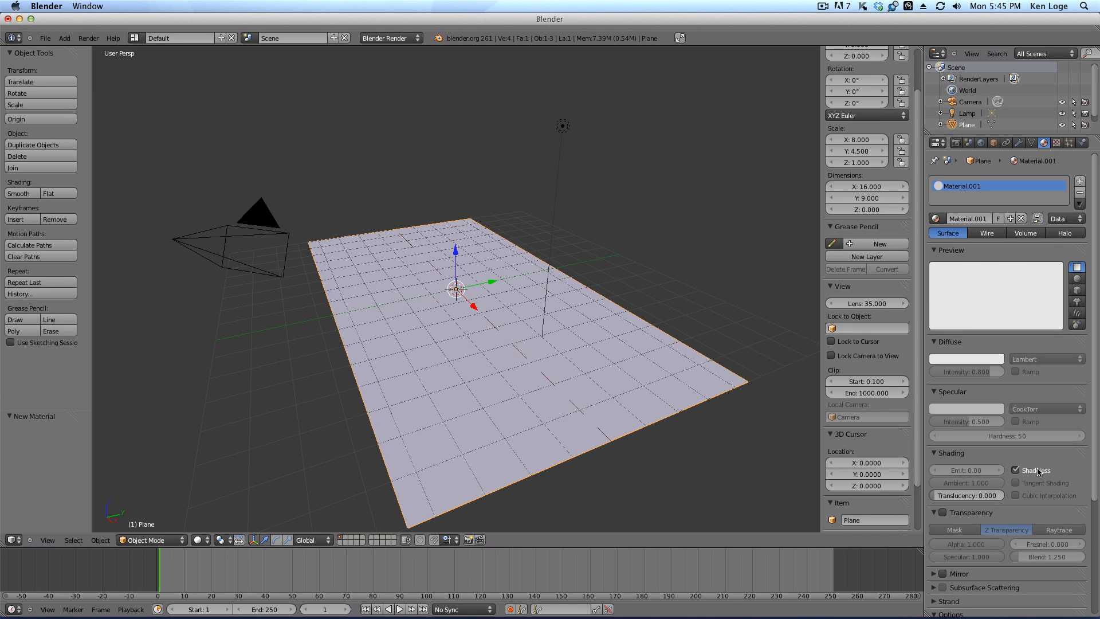
click(1017, 470)
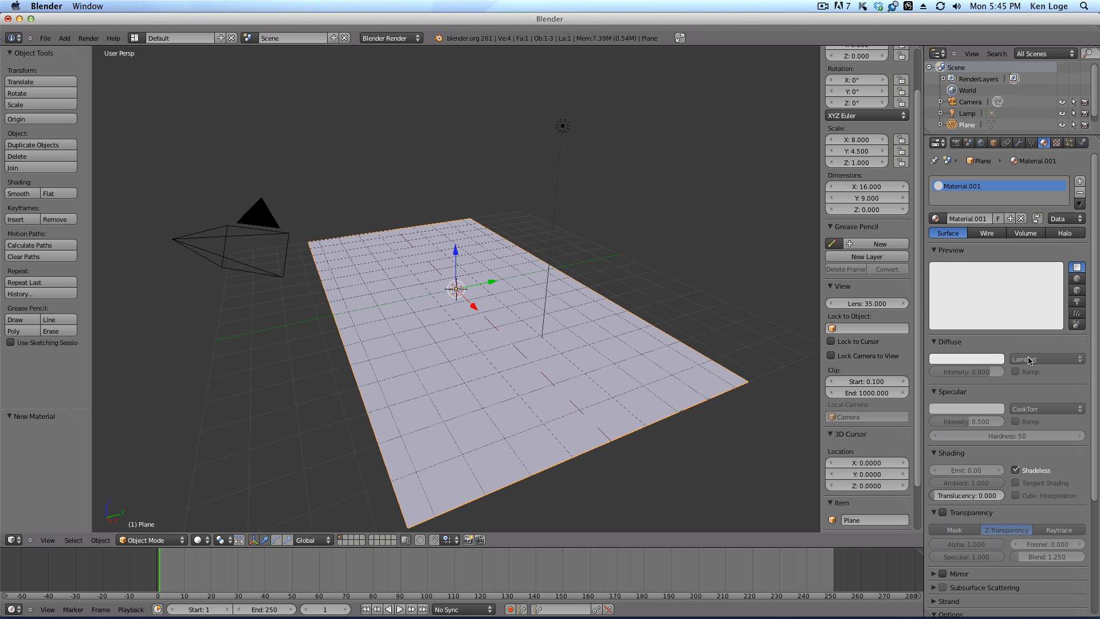
mouse_move(1009, 319)
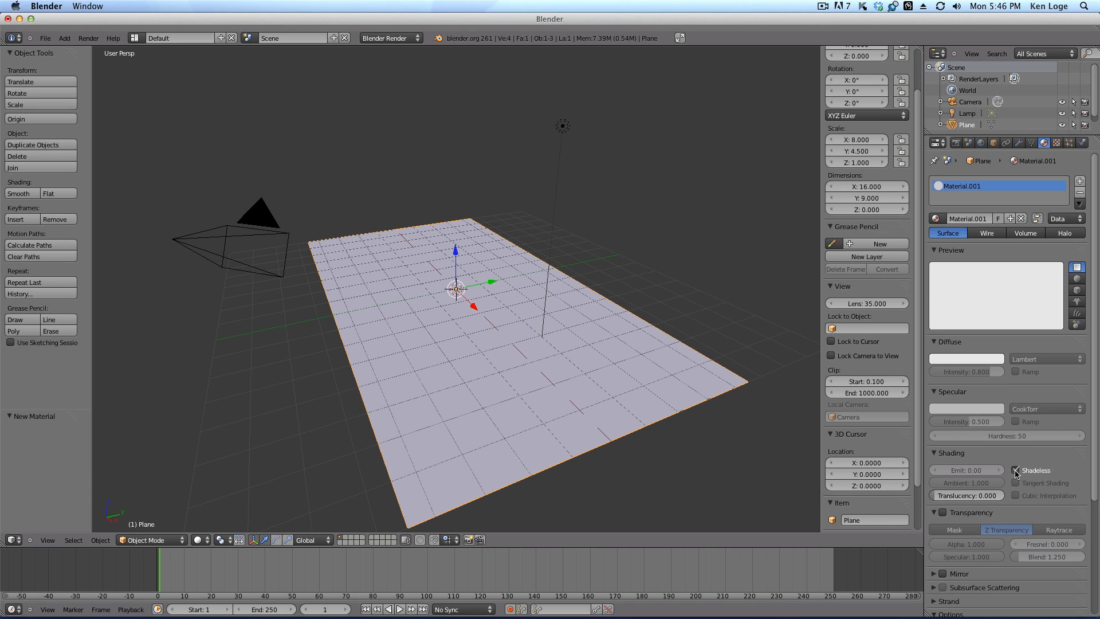
mouse_move(1016, 470)
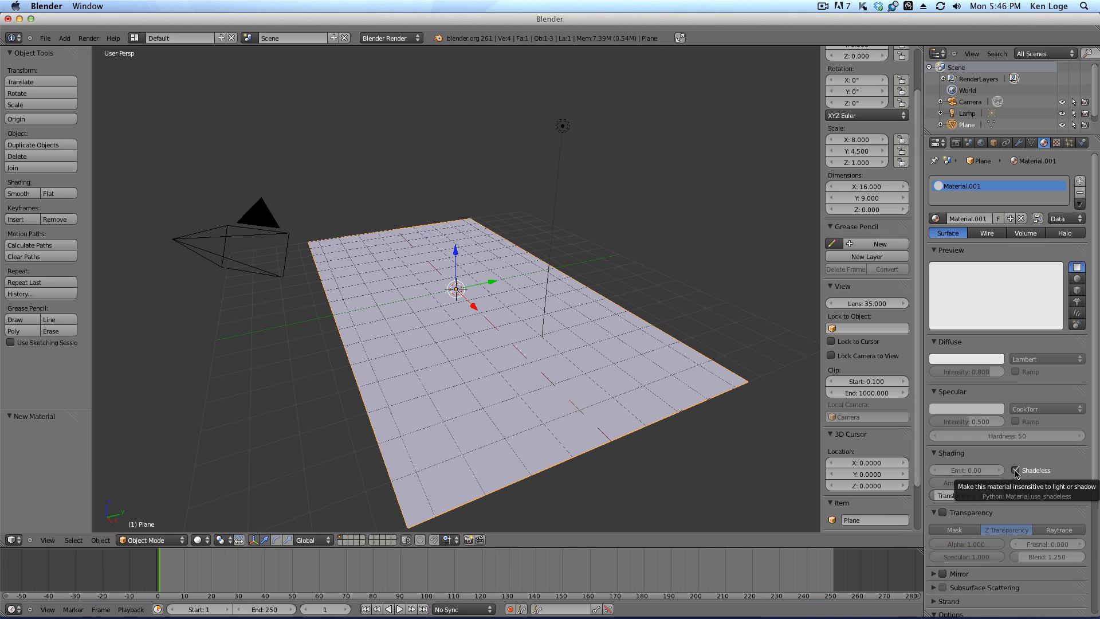
Add a new texture to the material and set its type to Image or Movie
click(1015, 470)
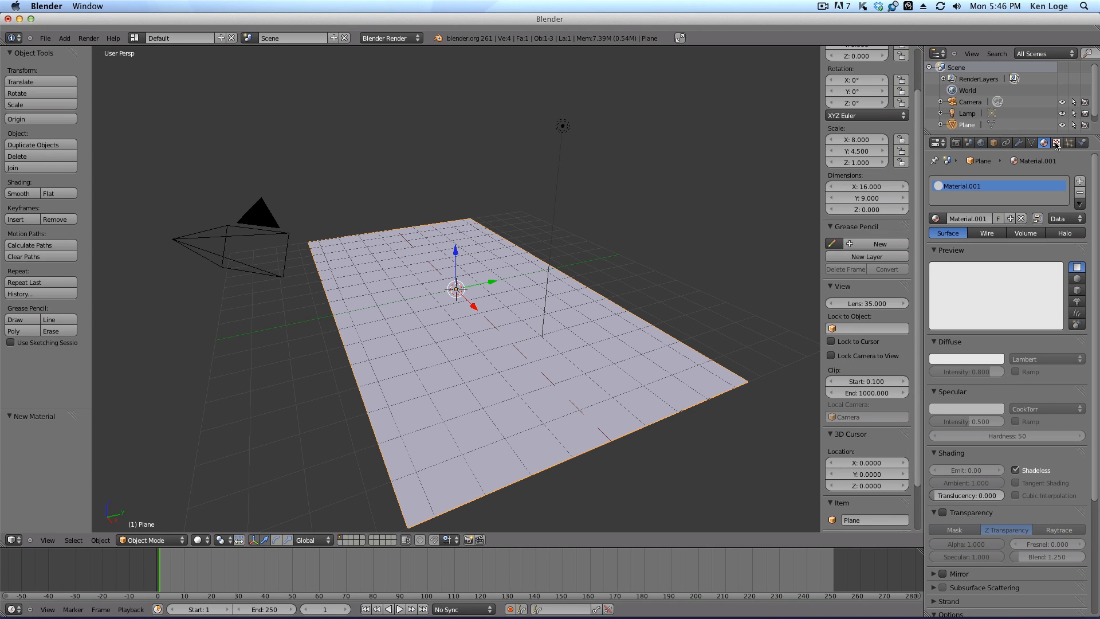
mouse_move(1058, 145)
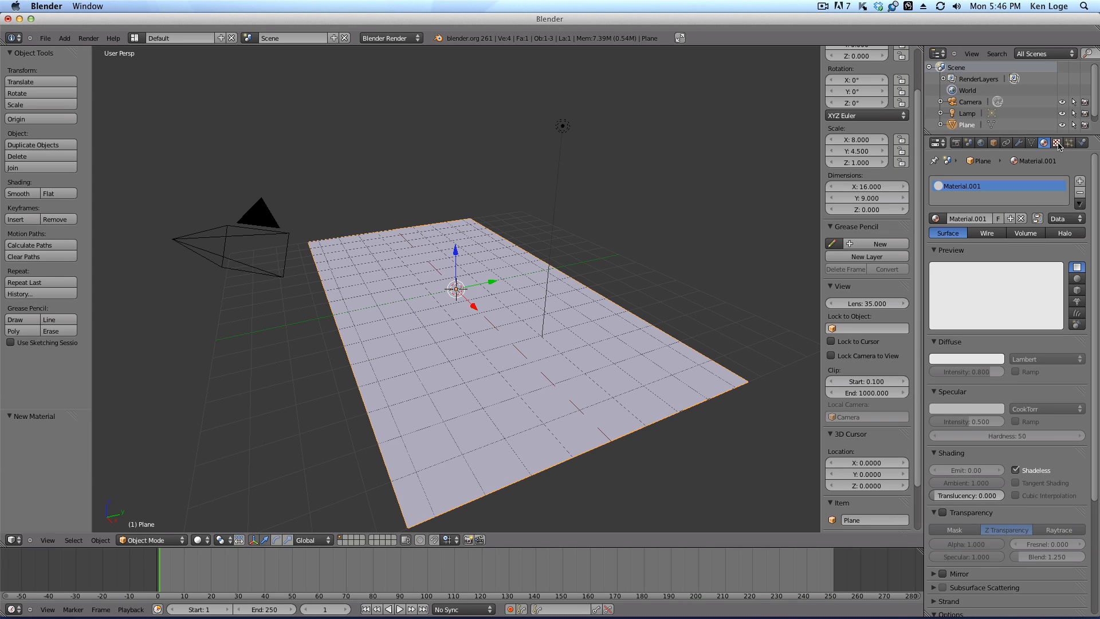
click(1054, 142)
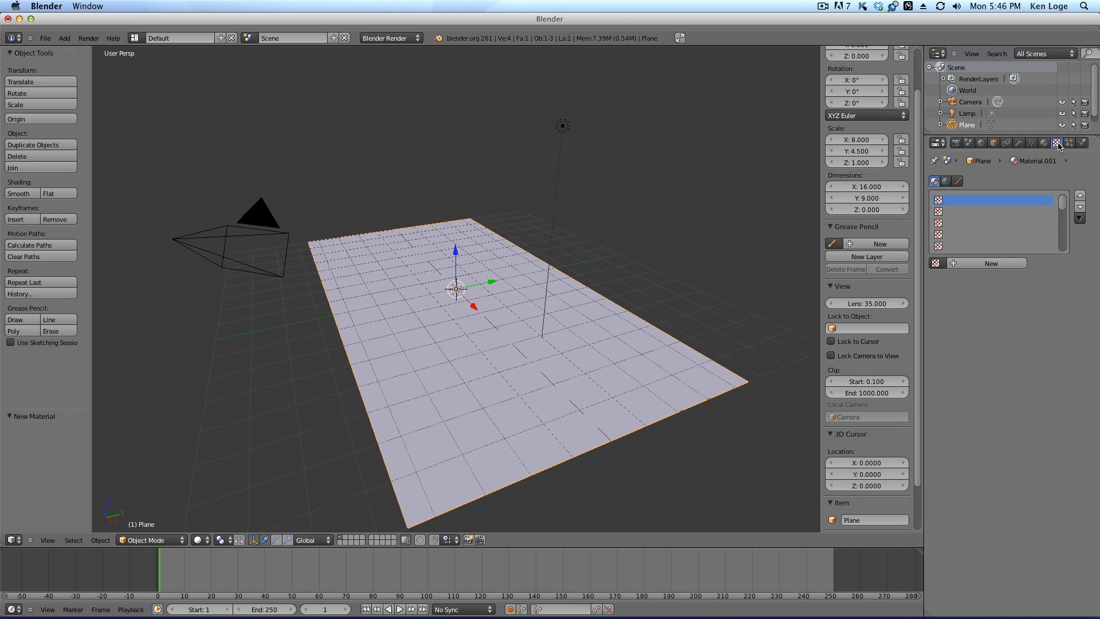
mouse_move(1046, 144)
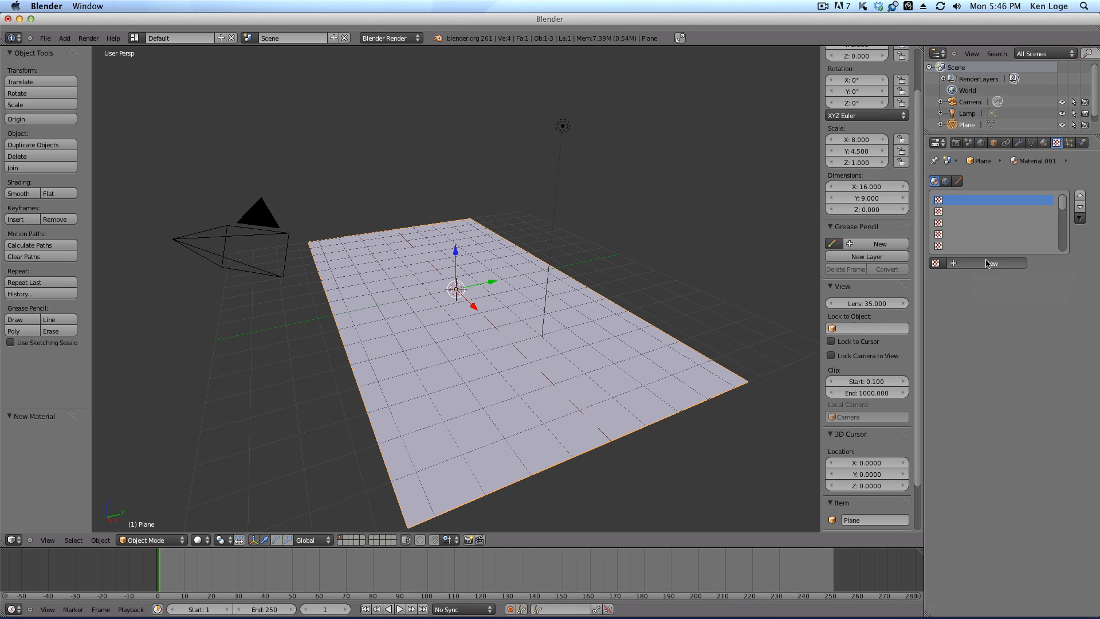
click(1004, 277)
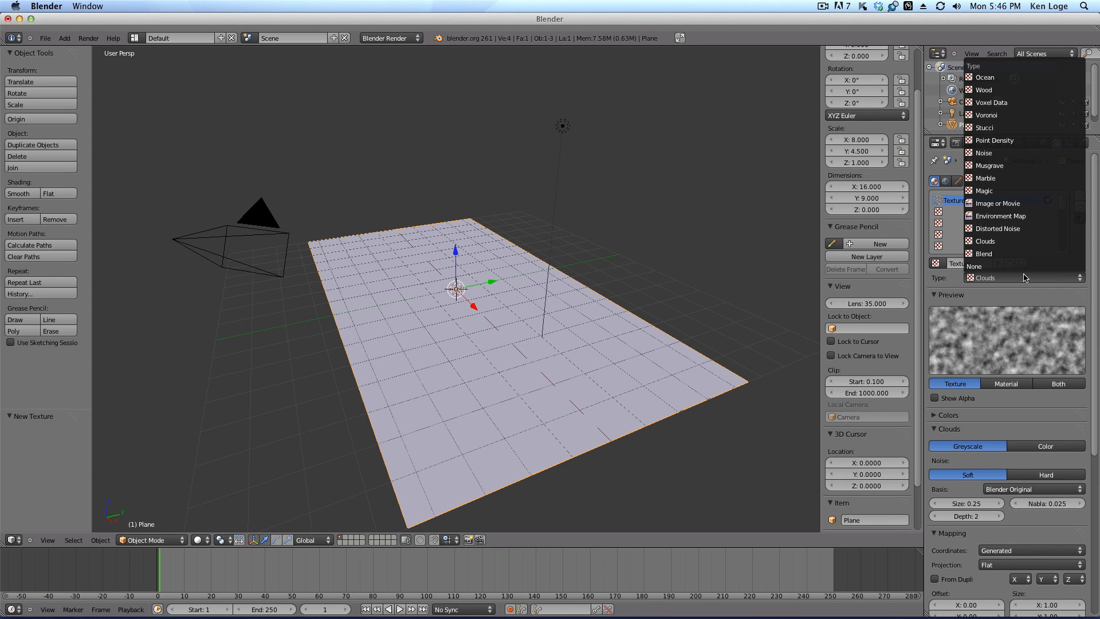
mouse_move(1024, 204)
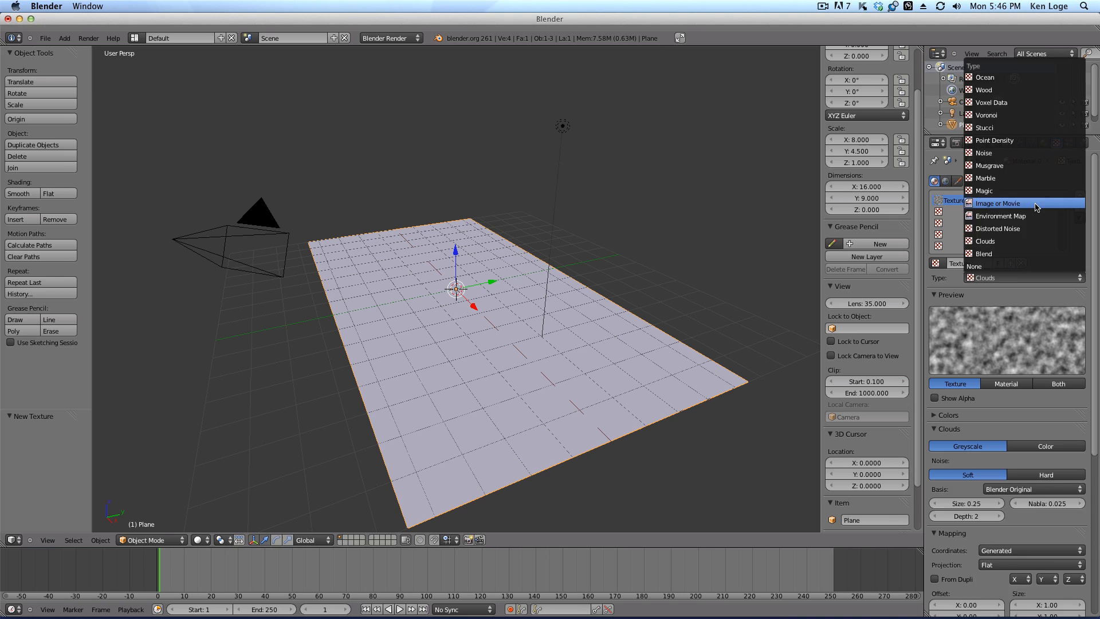
click(997, 203)
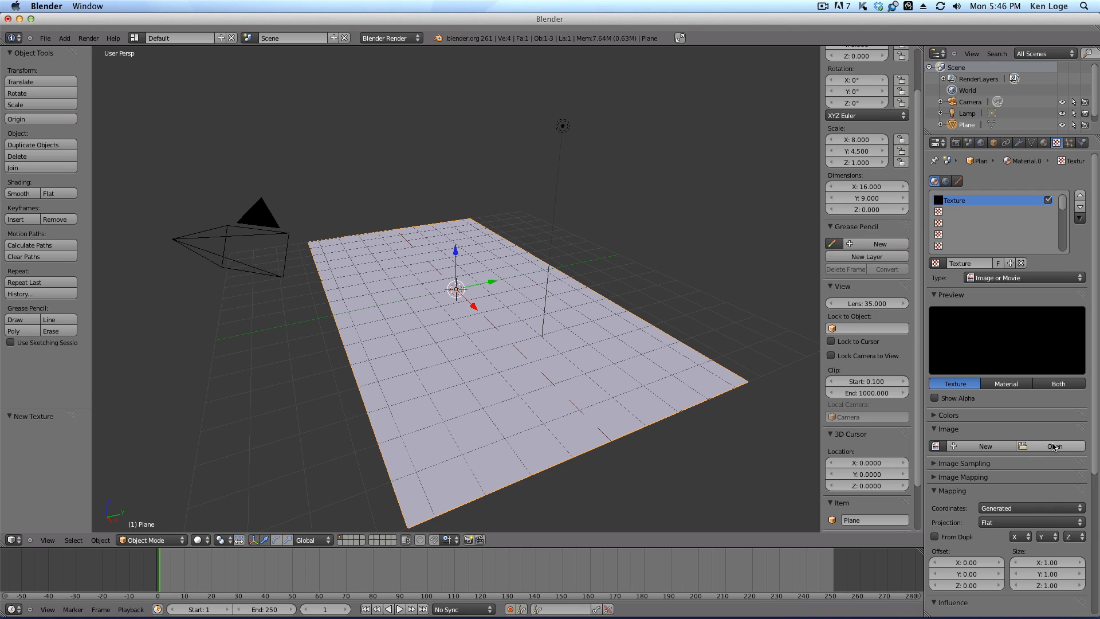
Load Terraform-Mars-1080p.jpg from the Image Plane folder into the texture
click(1055, 446)
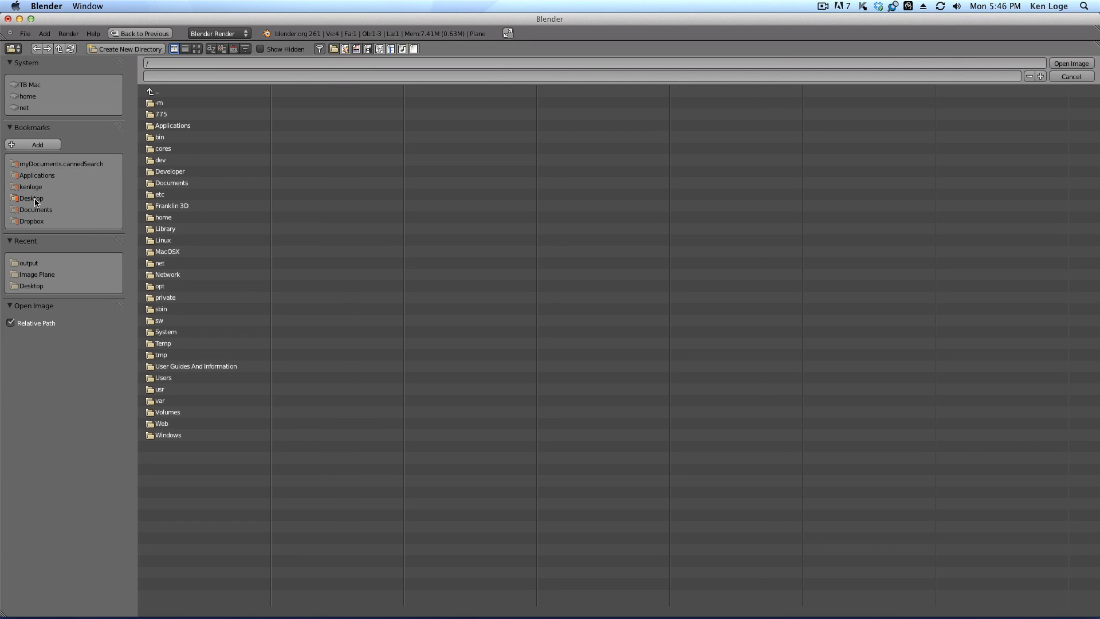
click(36, 274)
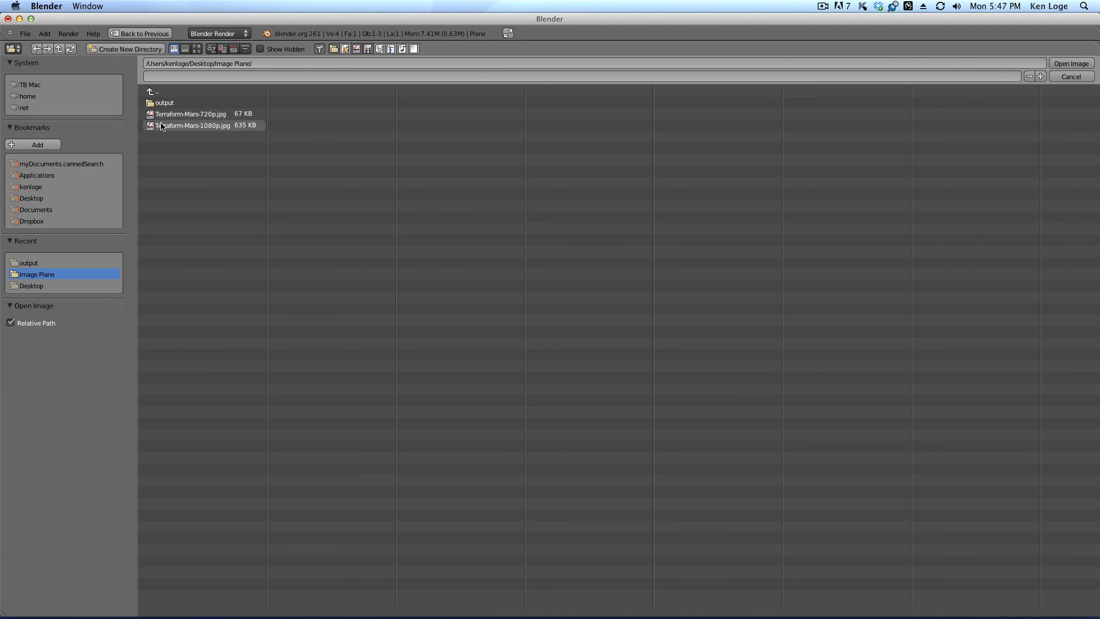
click(193, 126)
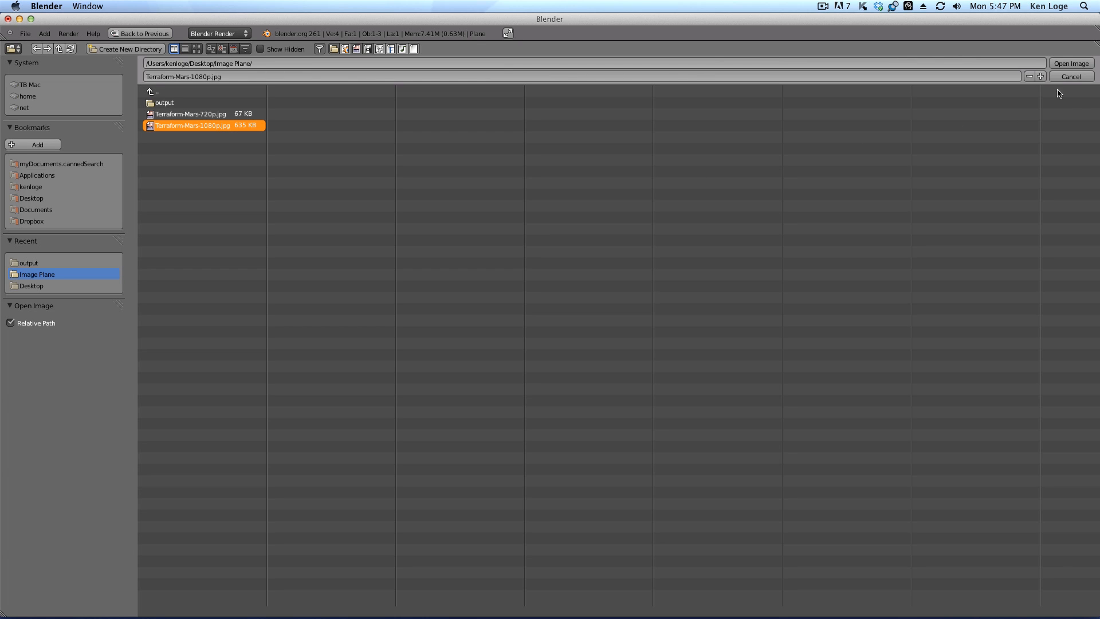
click(1071, 63)
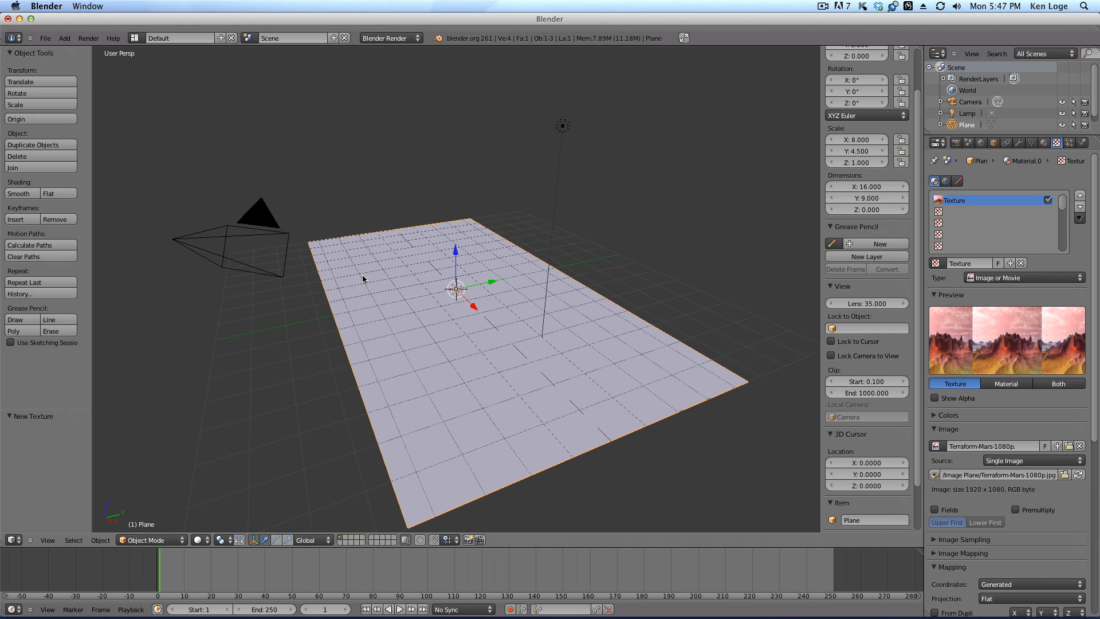
mouse_move(531, 330)
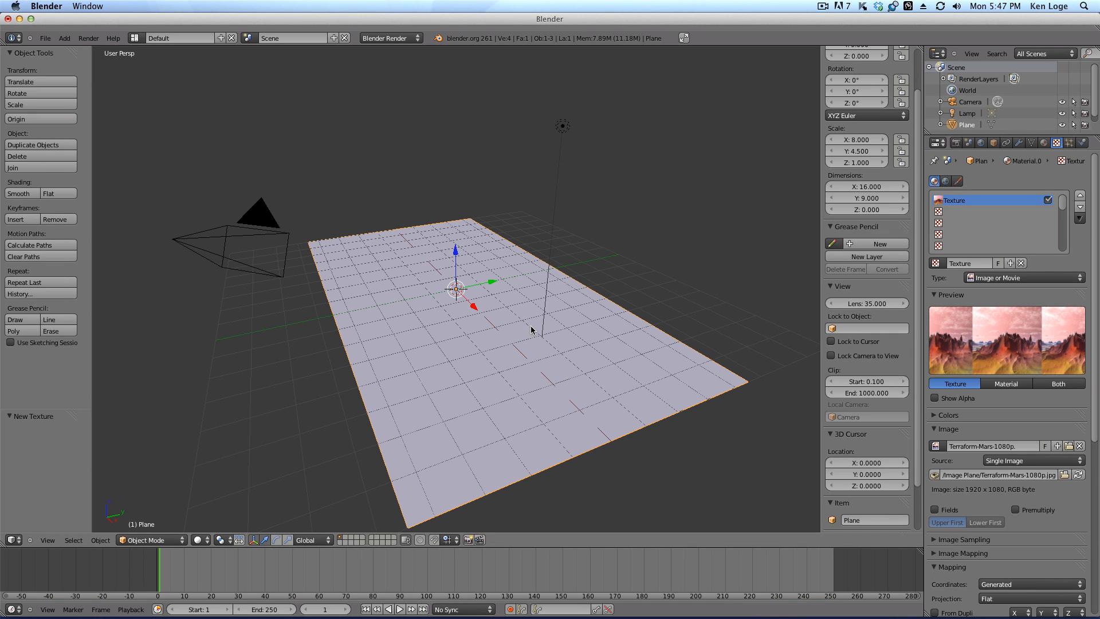
mouse_move(1021, 360)
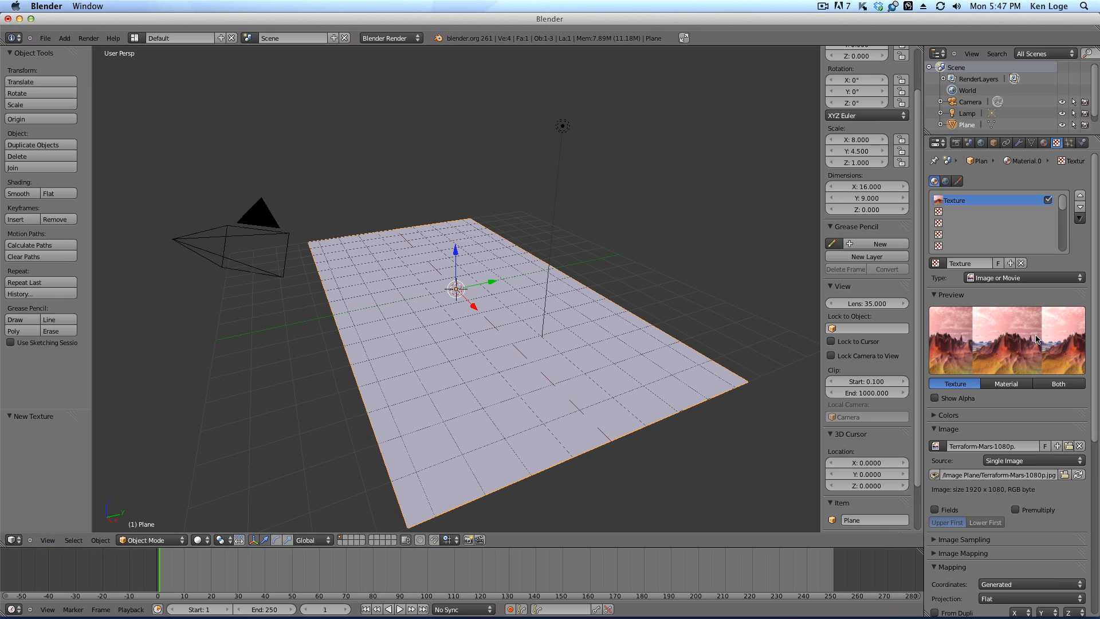
mouse_move(969, 344)
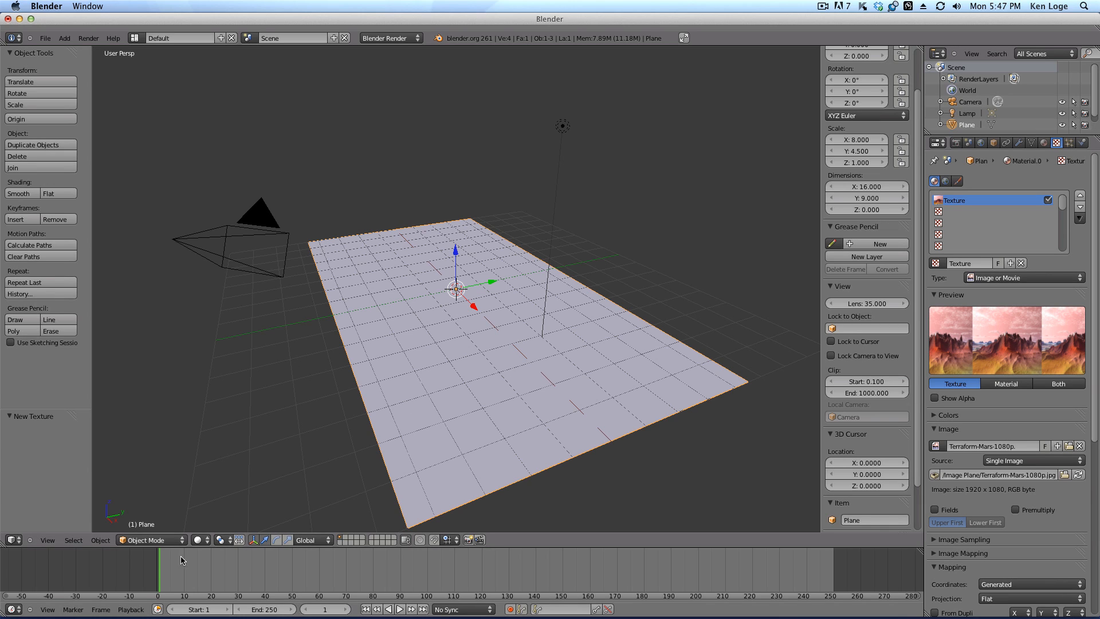
mouse_move(209, 539)
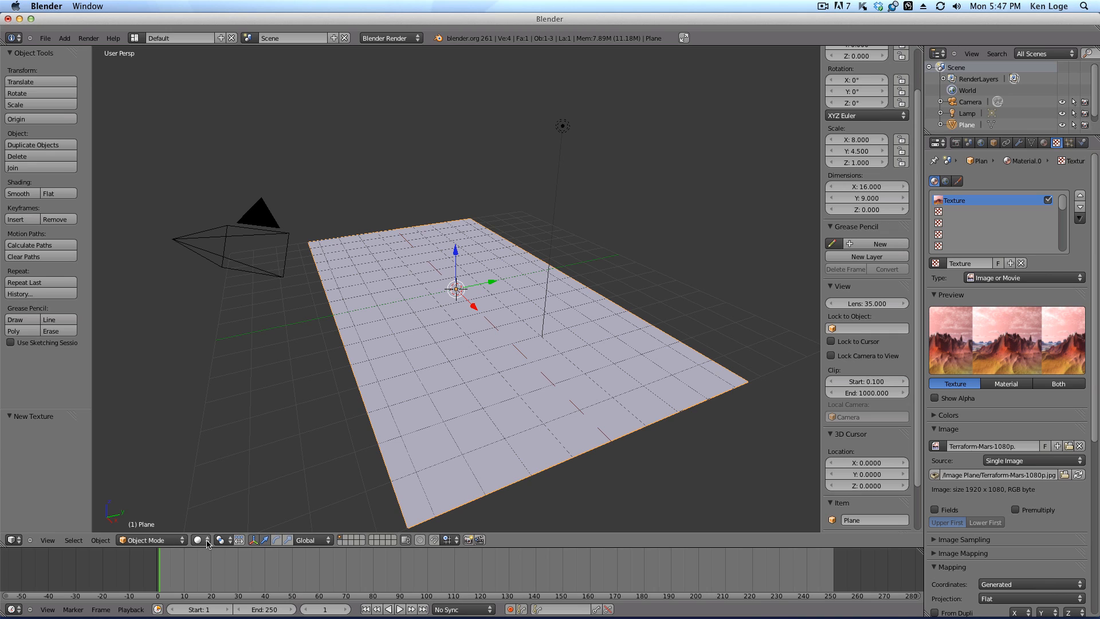
Switch the 3D viewport shading to Texture mode
click(199, 540)
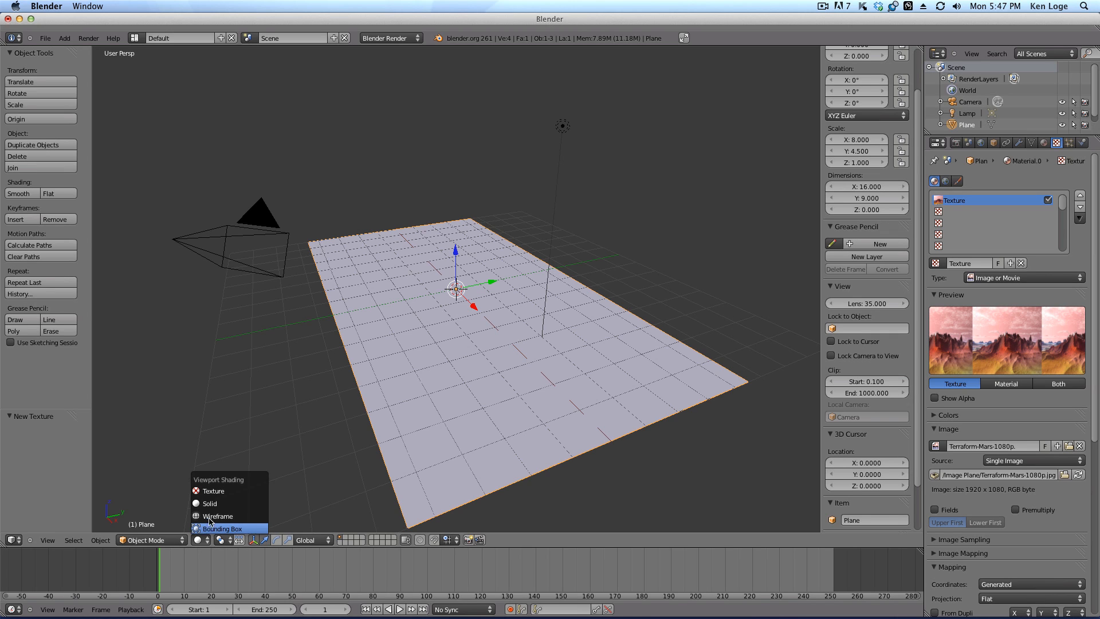
mouse_move(218, 491)
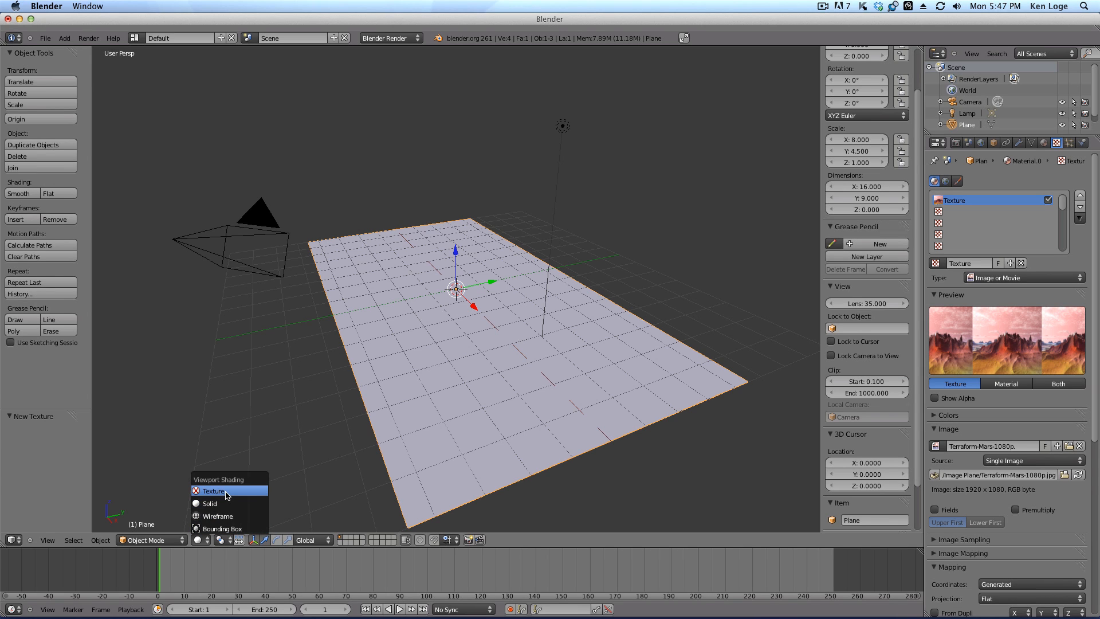
click(213, 491)
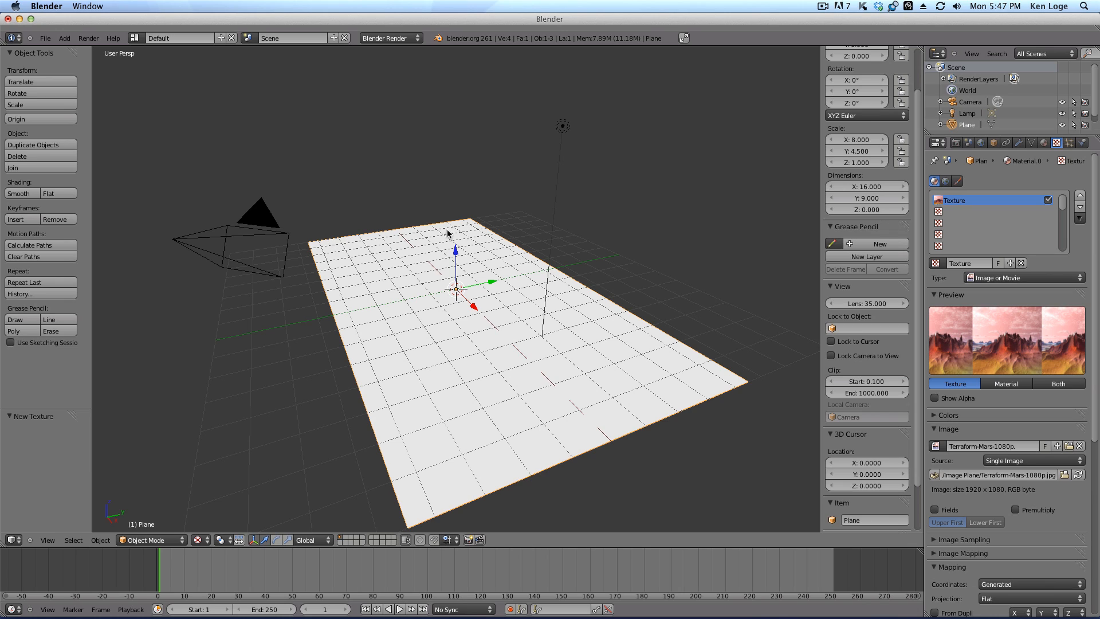
mouse_move(200, 549)
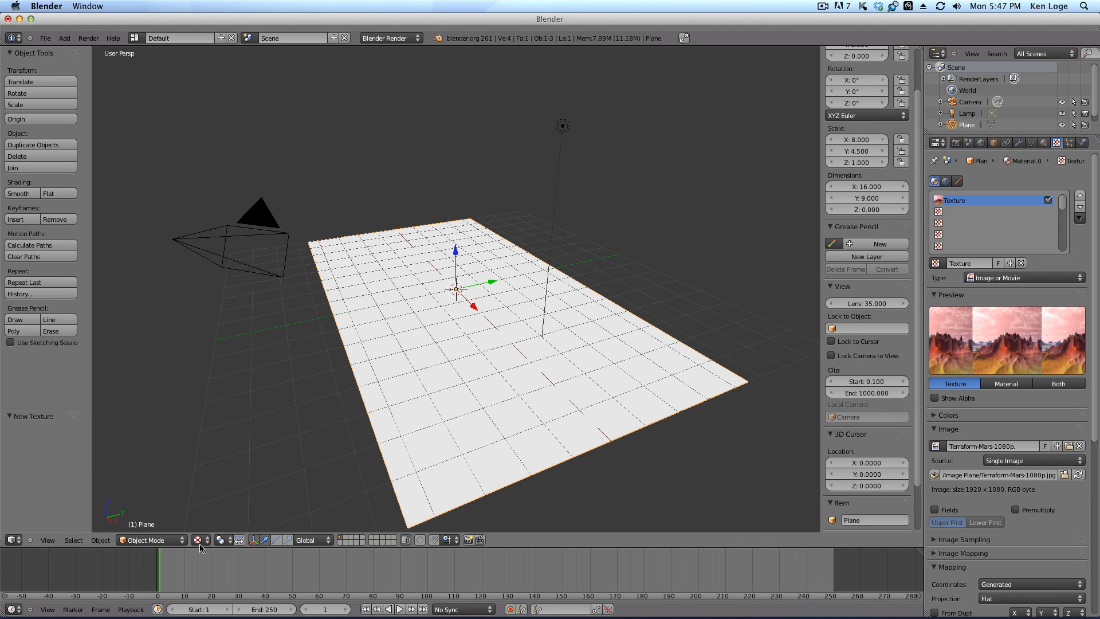
mouse_move(421, 259)
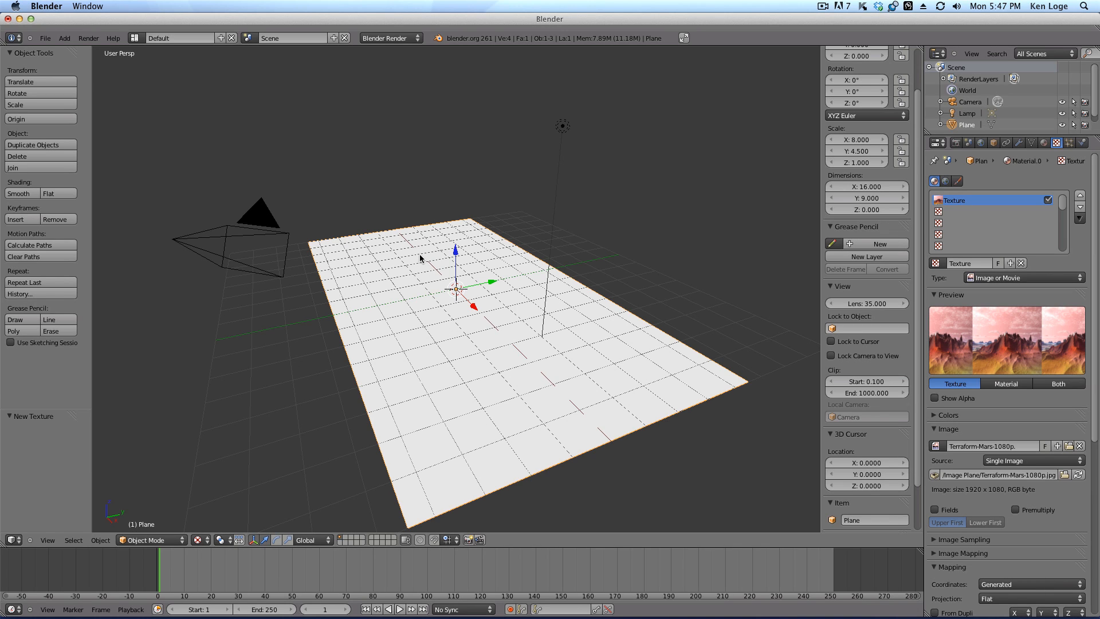
mouse_move(402, 263)
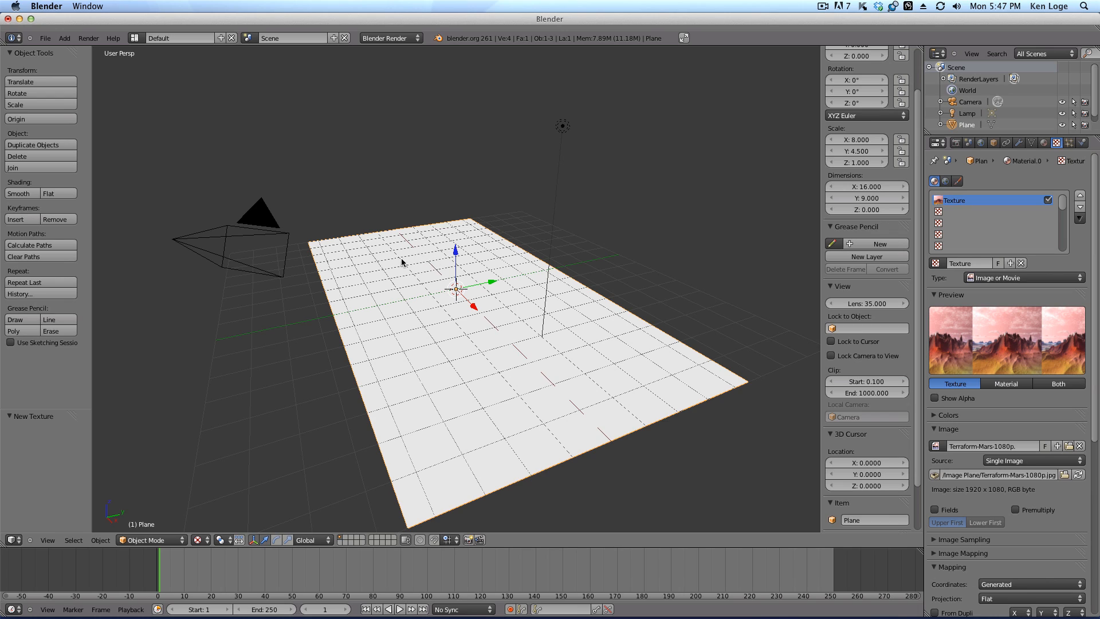
mouse_move(366, 228)
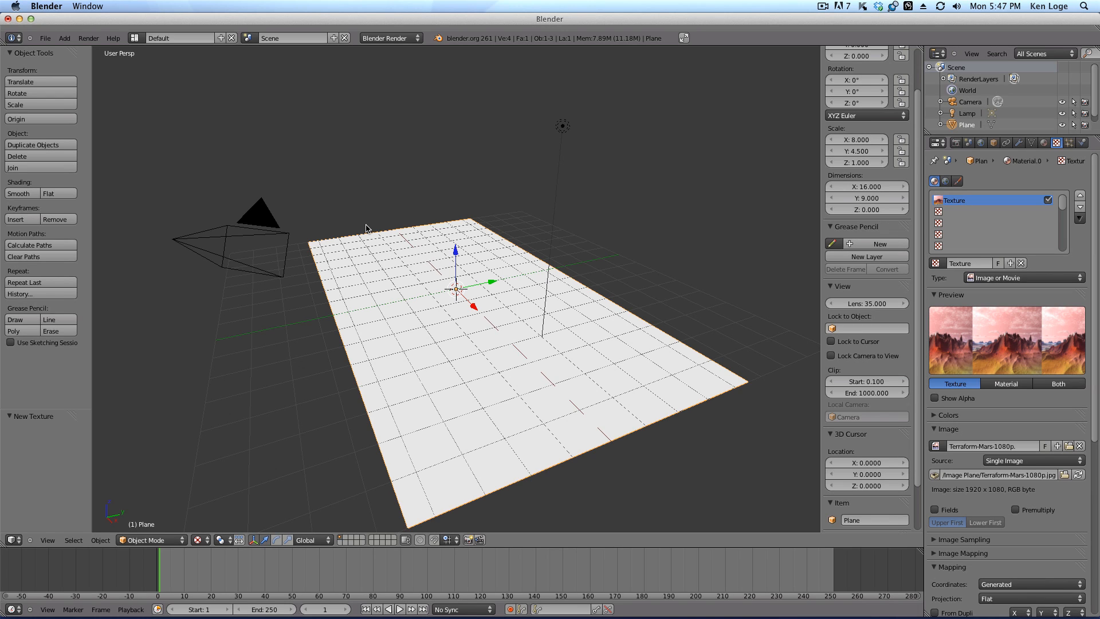
mouse_move(827, 307)
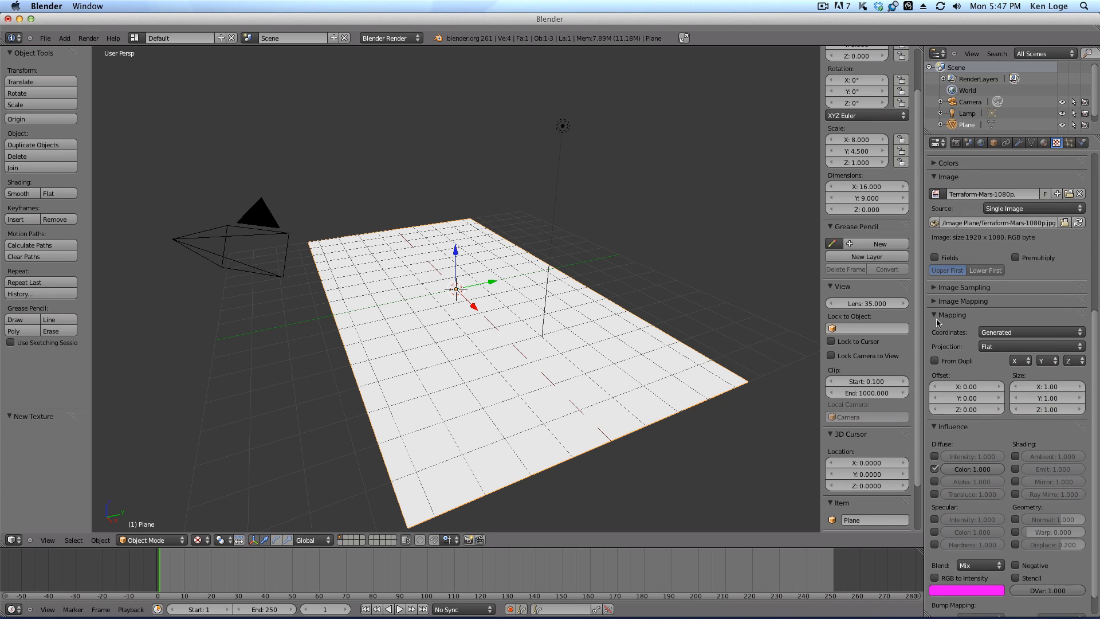
mouse_move(1068, 162)
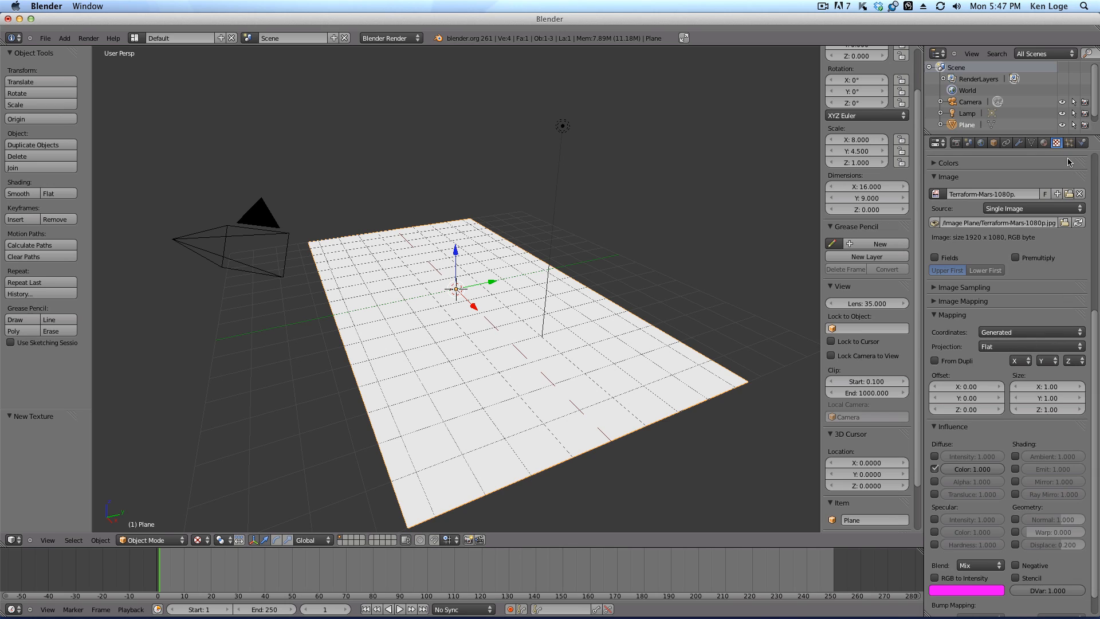
Set the texture's mapping coordinates from Generated to UV
click(1028, 332)
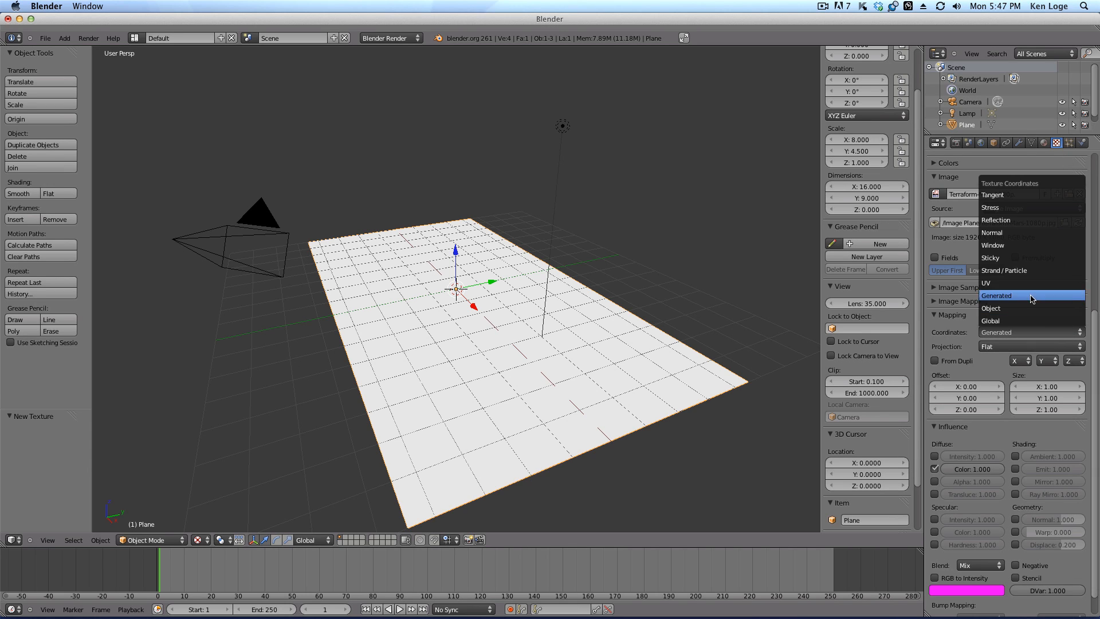
click(987, 283)
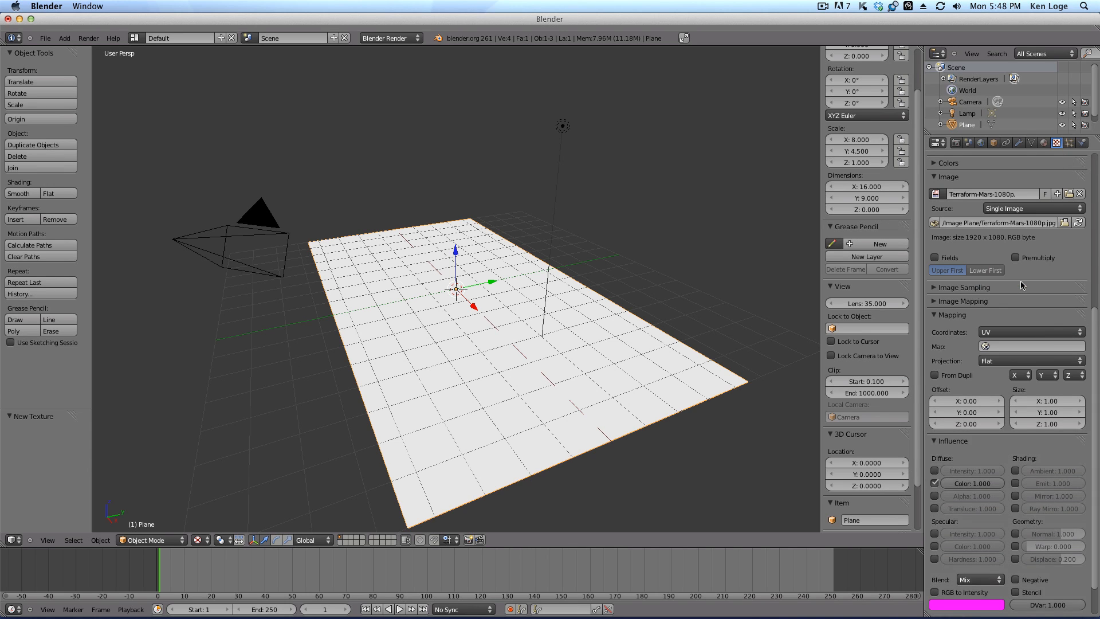
mouse_move(1025, 324)
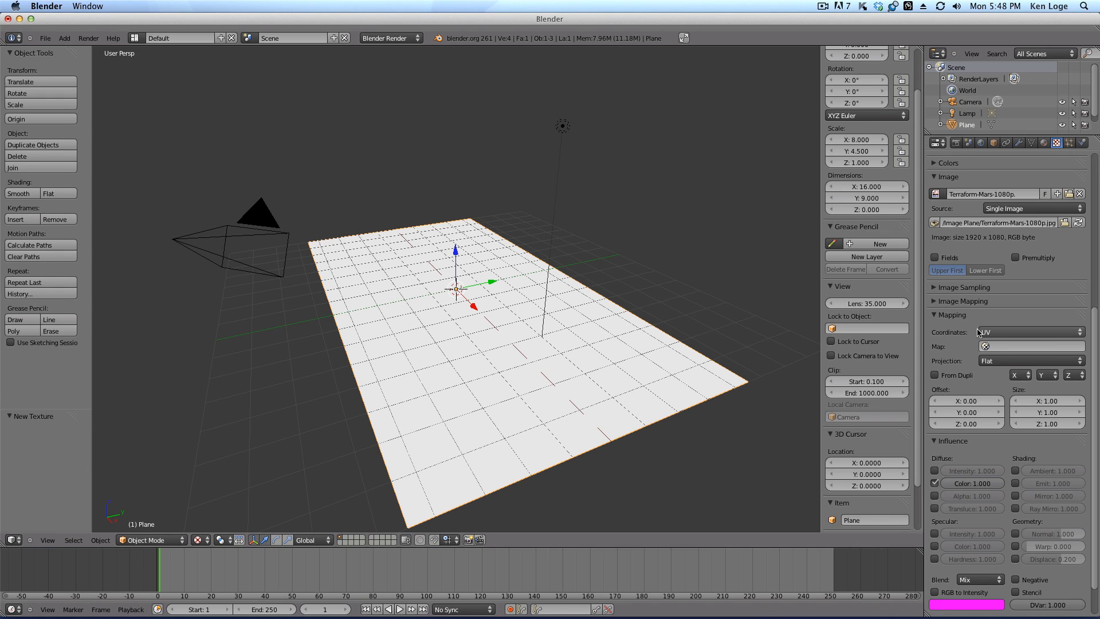
mouse_move(1002, 332)
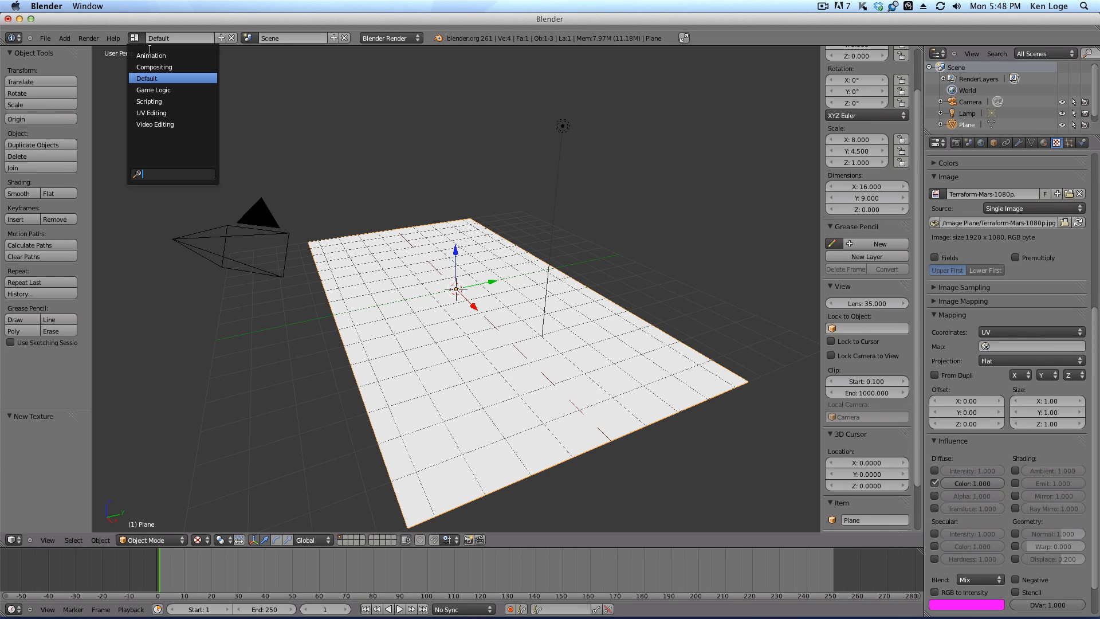
mouse_move(152, 112)
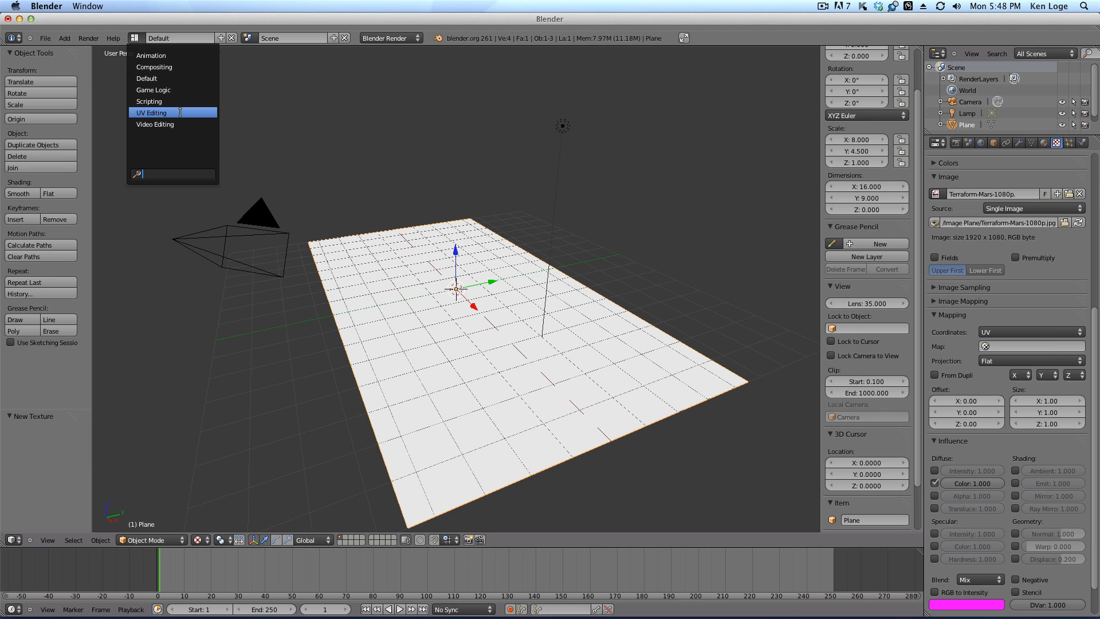
mouse_move(155, 124)
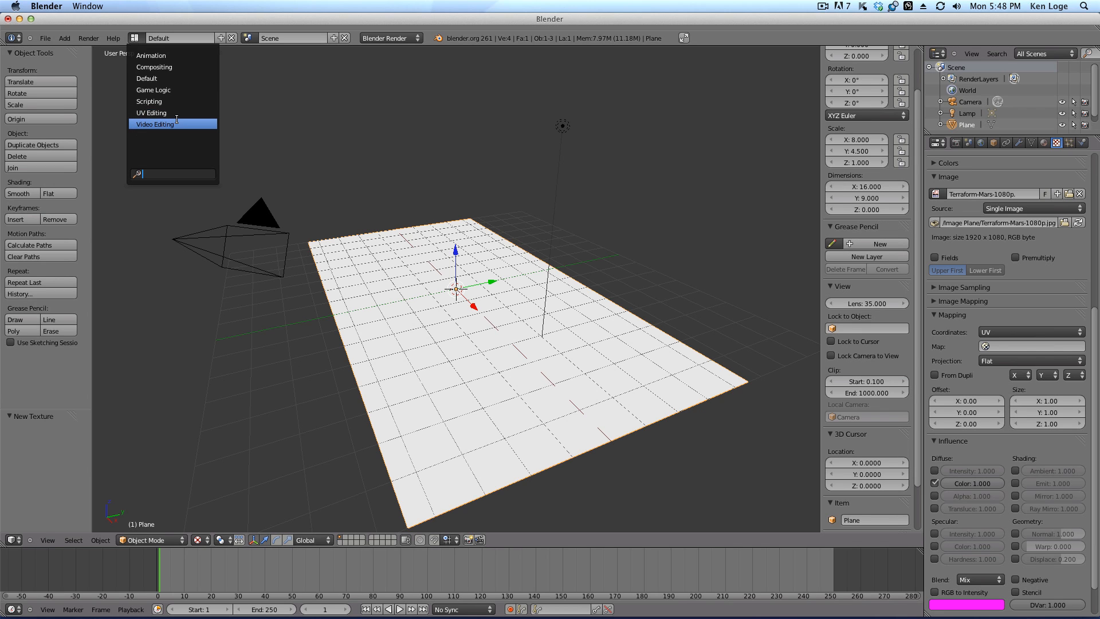
click(155, 124)
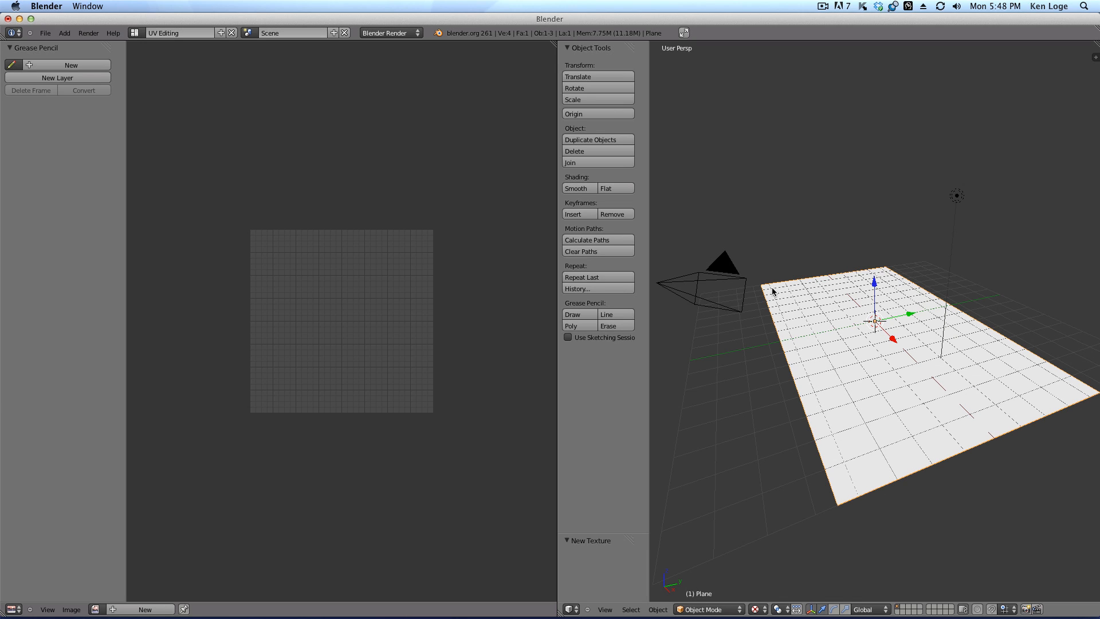
mouse_move(866, 324)
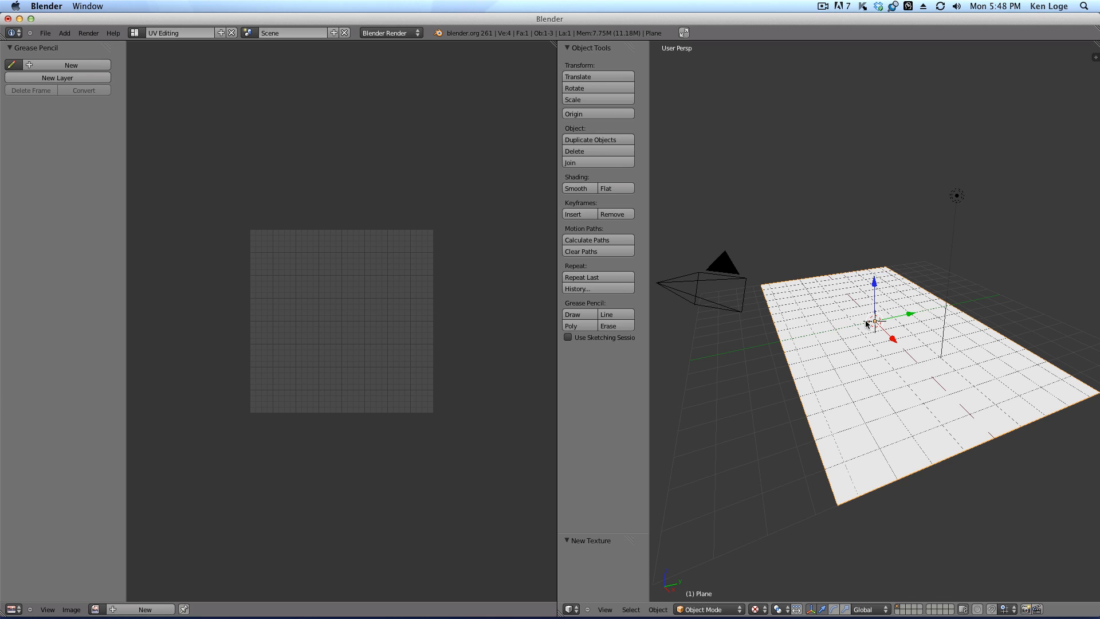
mouse_move(333, 268)
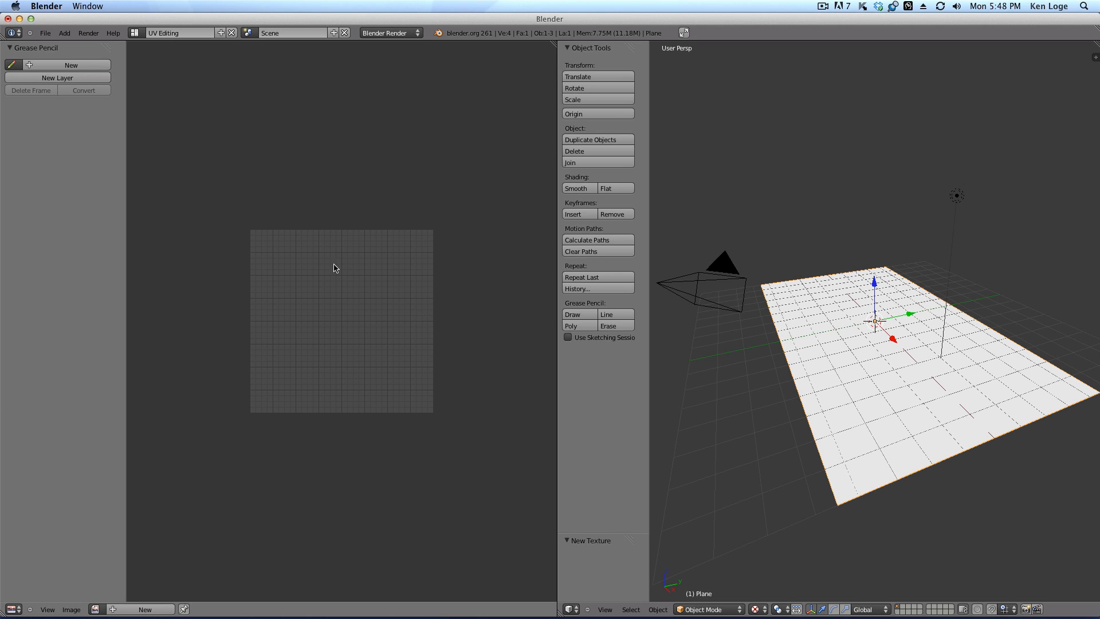
mouse_move(719, 330)
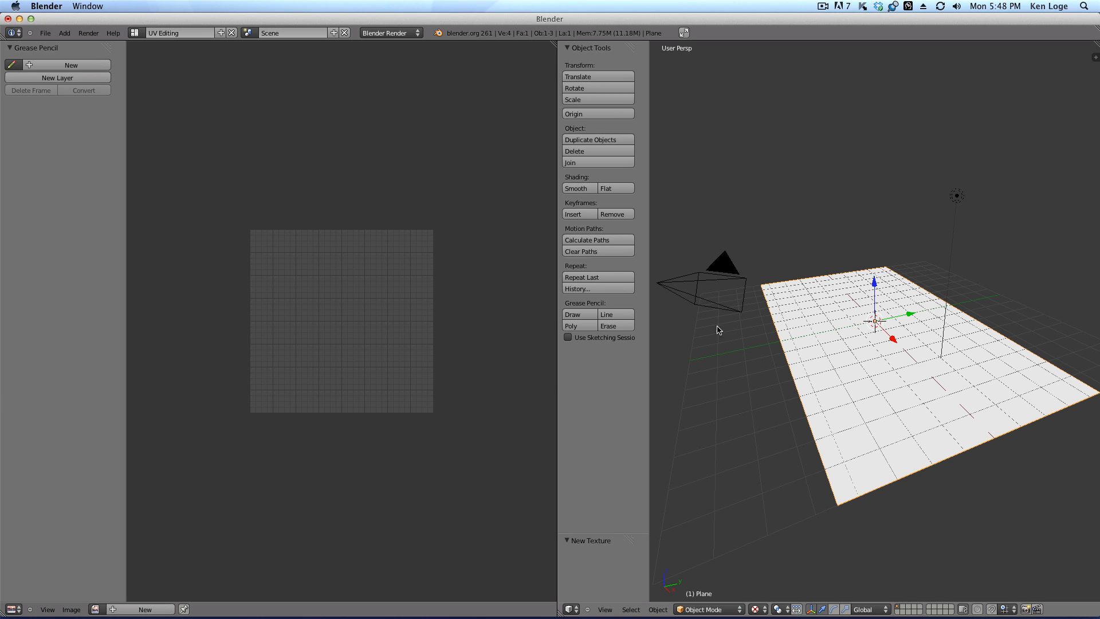
mouse_move(828, 292)
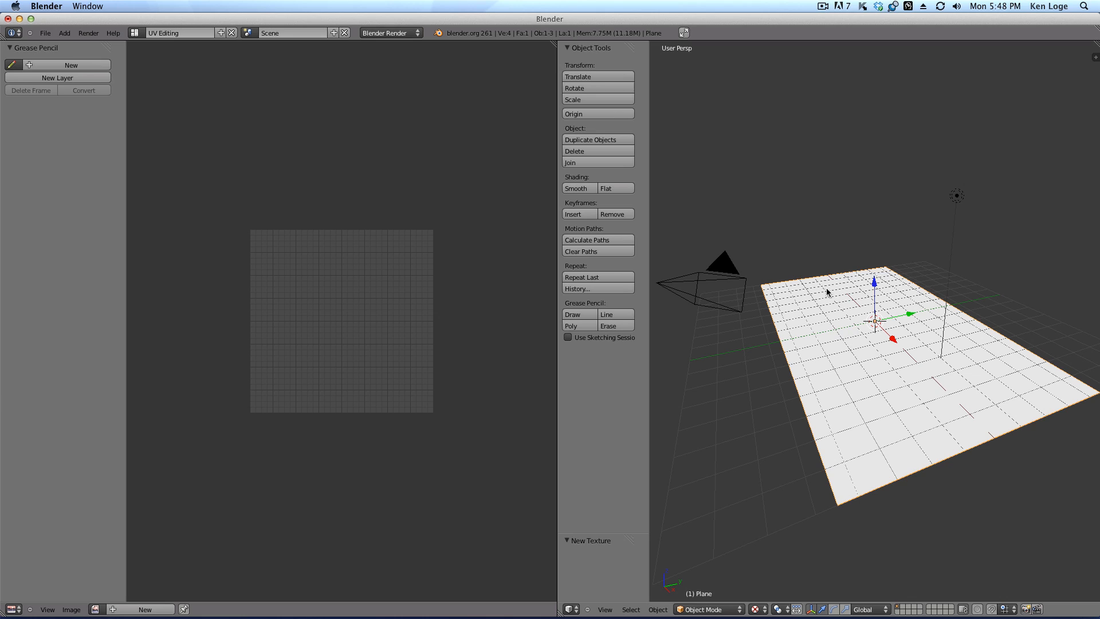
mouse_move(761, 287)
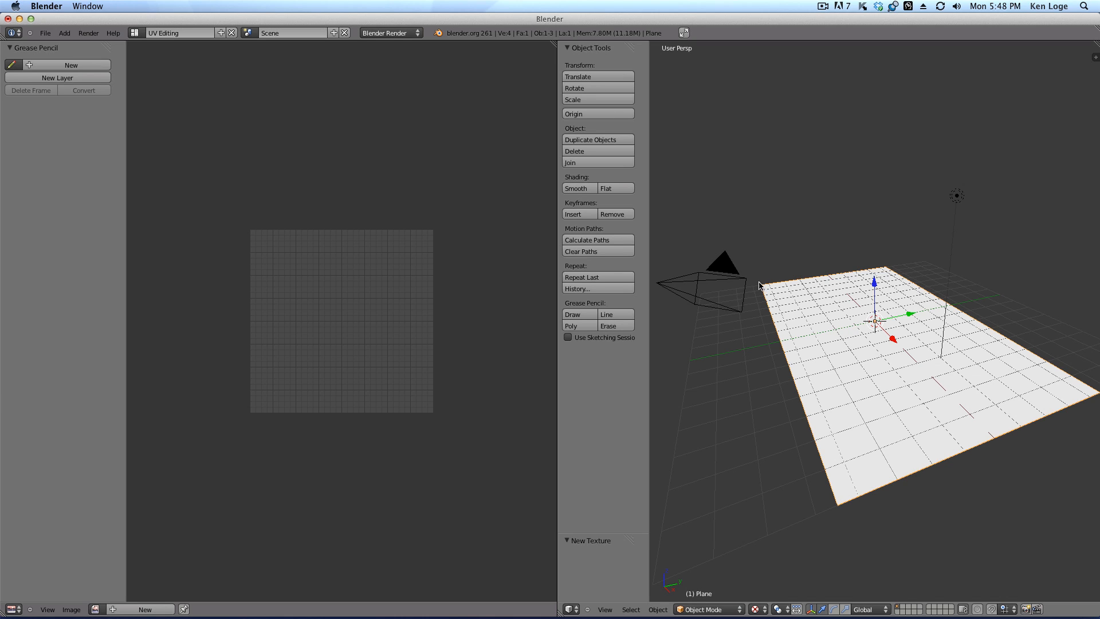
mouse_move(841, 511)
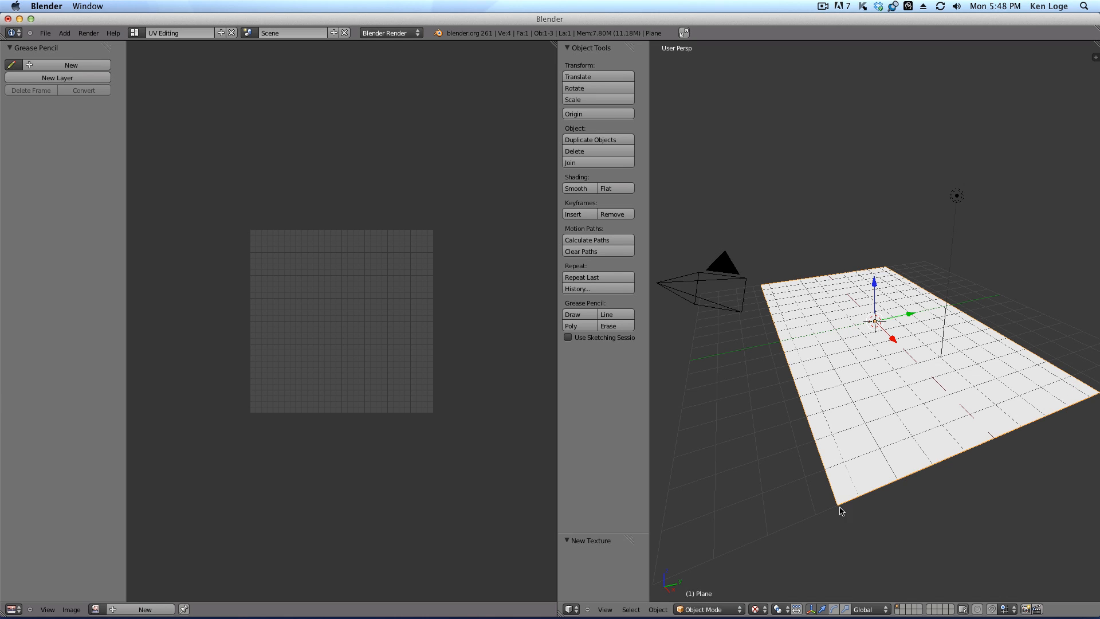
mouse_move(770, 299)
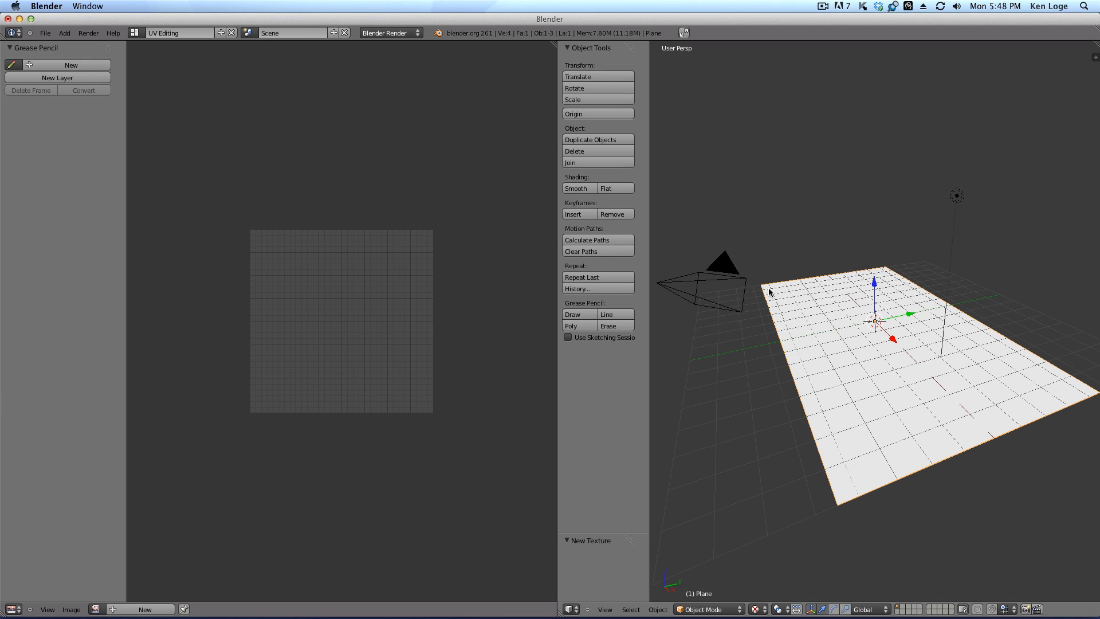
mouse_move(877, 366)
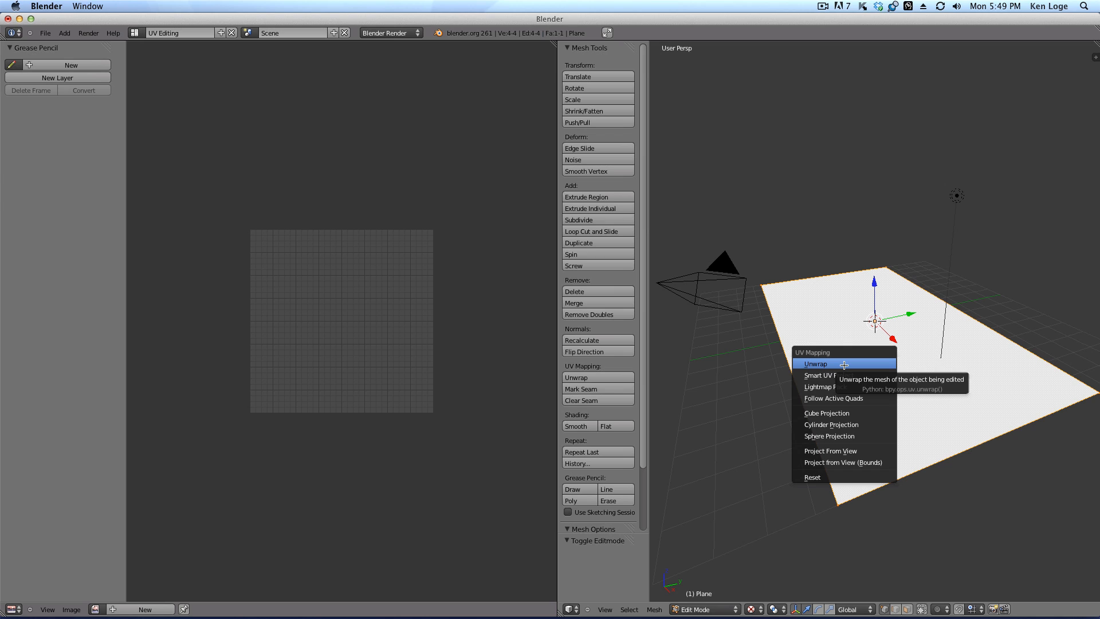
Unwrap the plane's faces in Edit Mode so the UV face fills the image grid
click(815, 363)
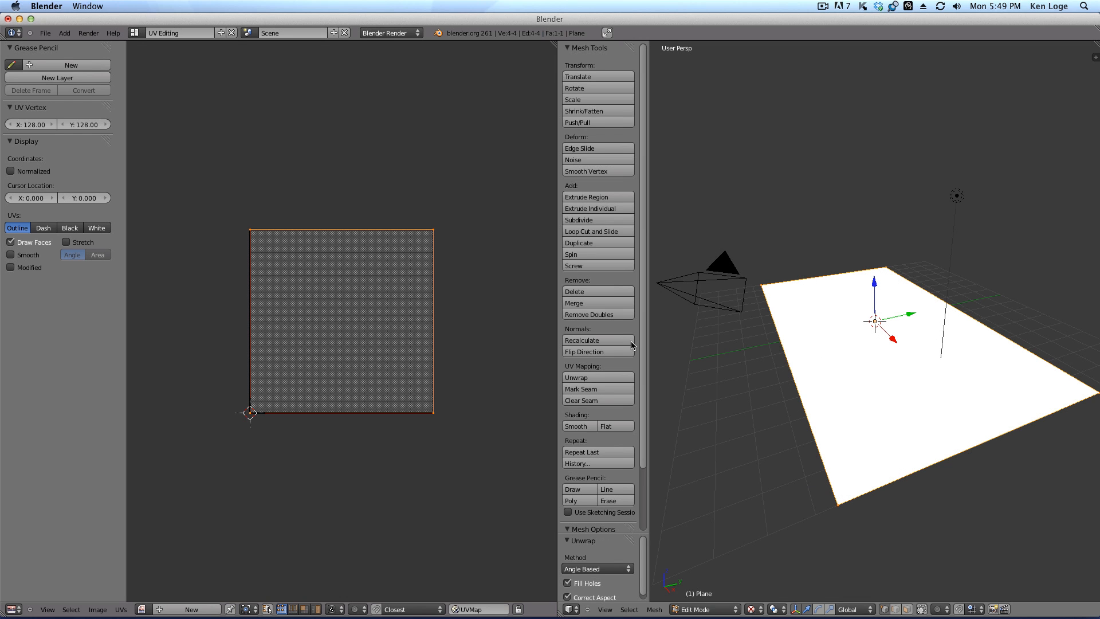
mouse_move(442, 421)
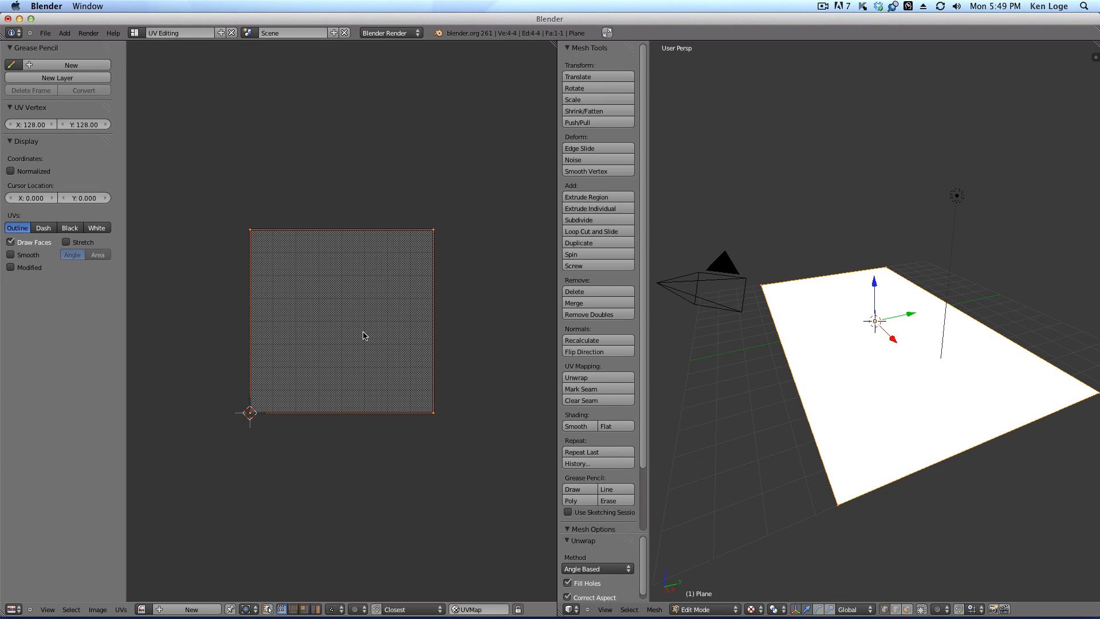
mouse_move(169, 596)
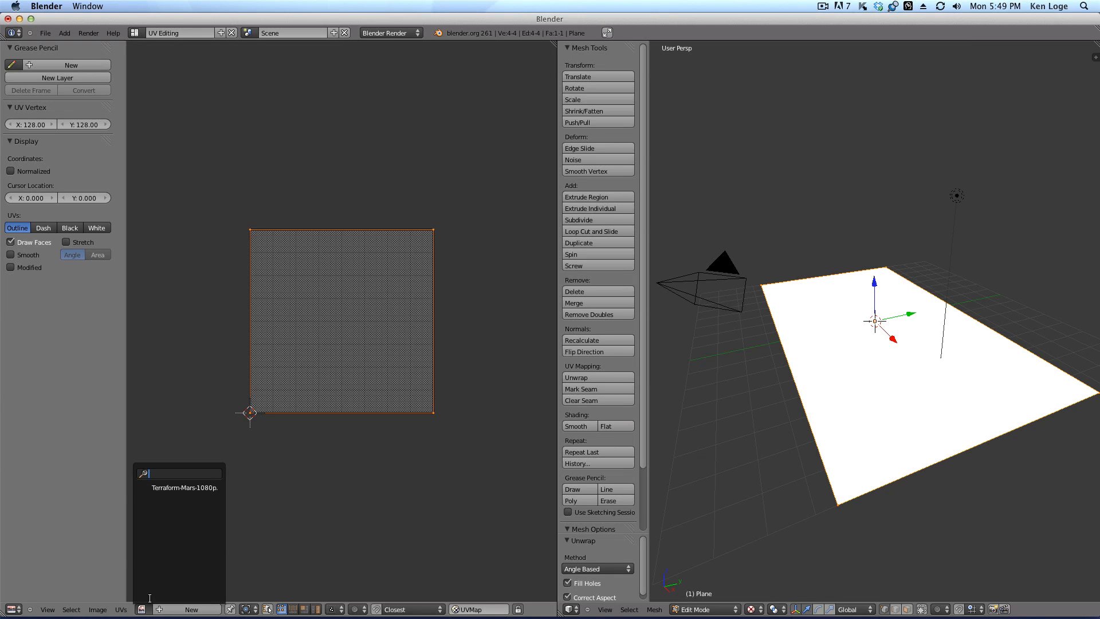
Assign the loaded Mars image in the UV/Image Editor so it maps onto the plane
click(183, 488)
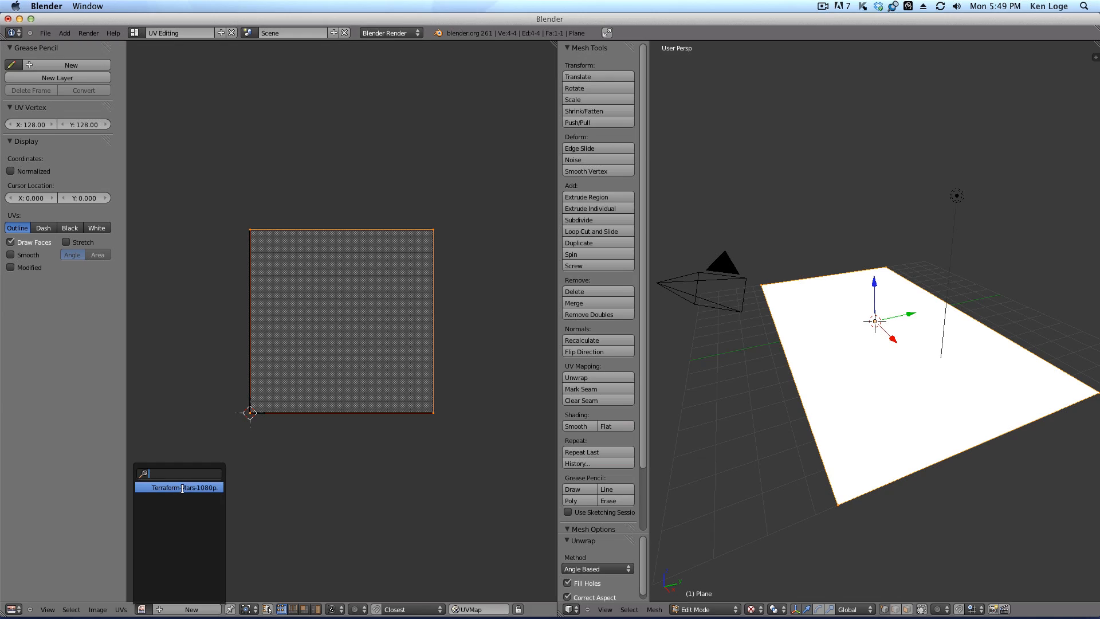
click(180, 487)
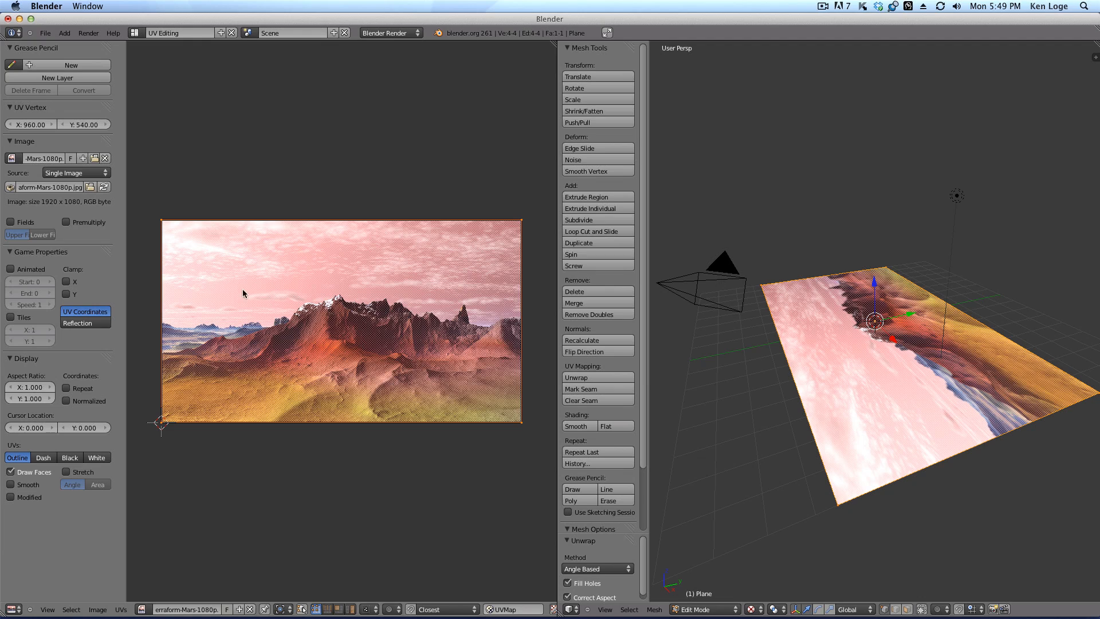
mouse_move(521, 225)
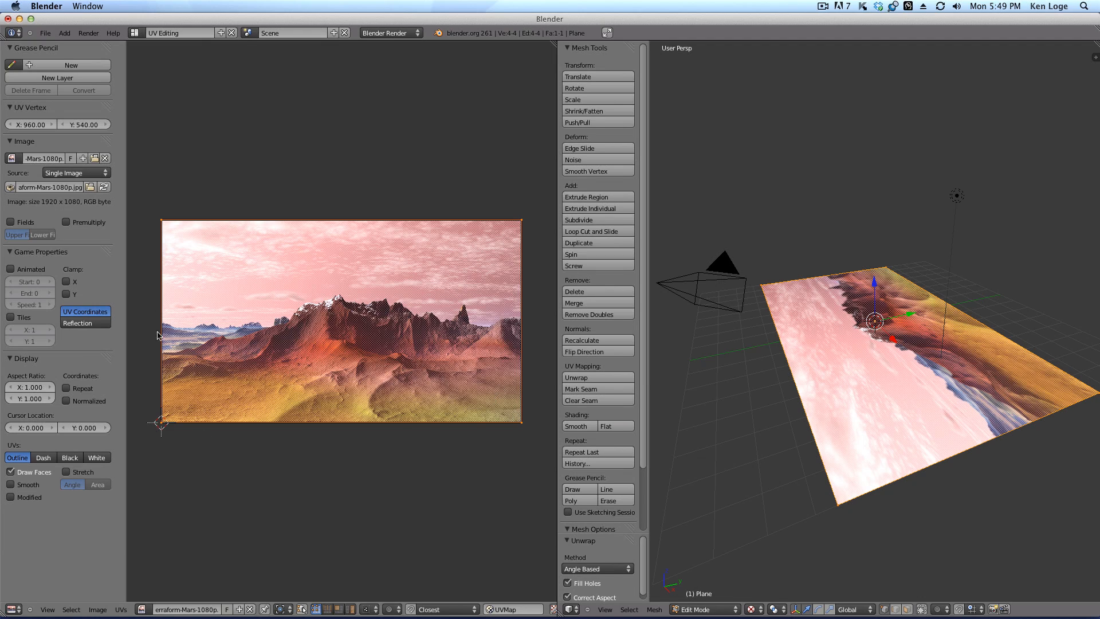
mouse_move(166, 228)
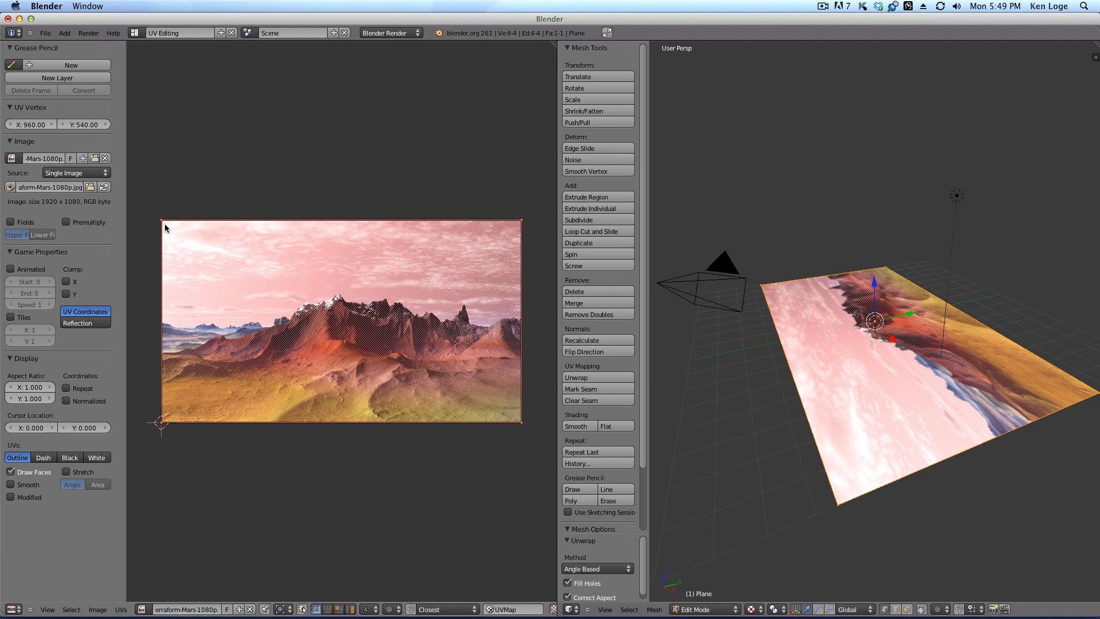
mouse_move(528, 240)
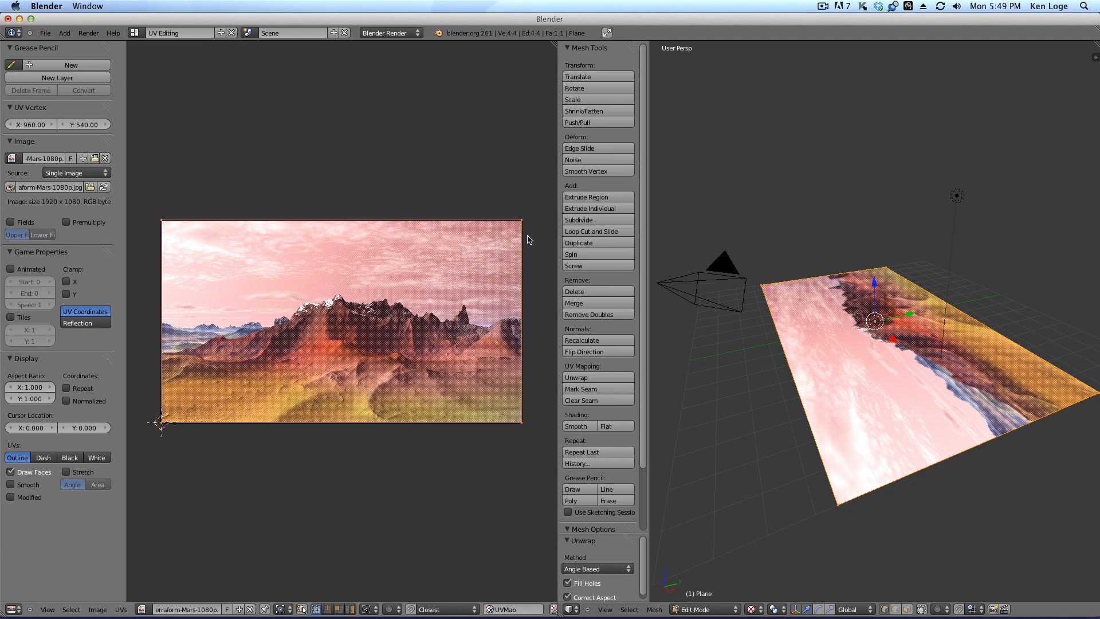
mouse_move(216, 294)
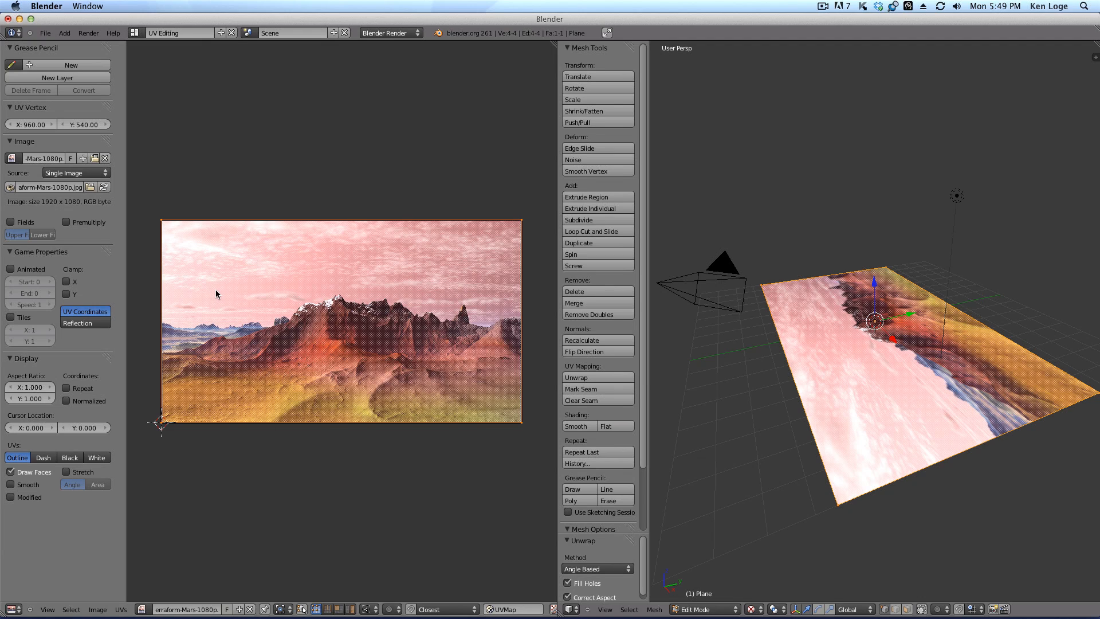
mouse_move(315, 274)
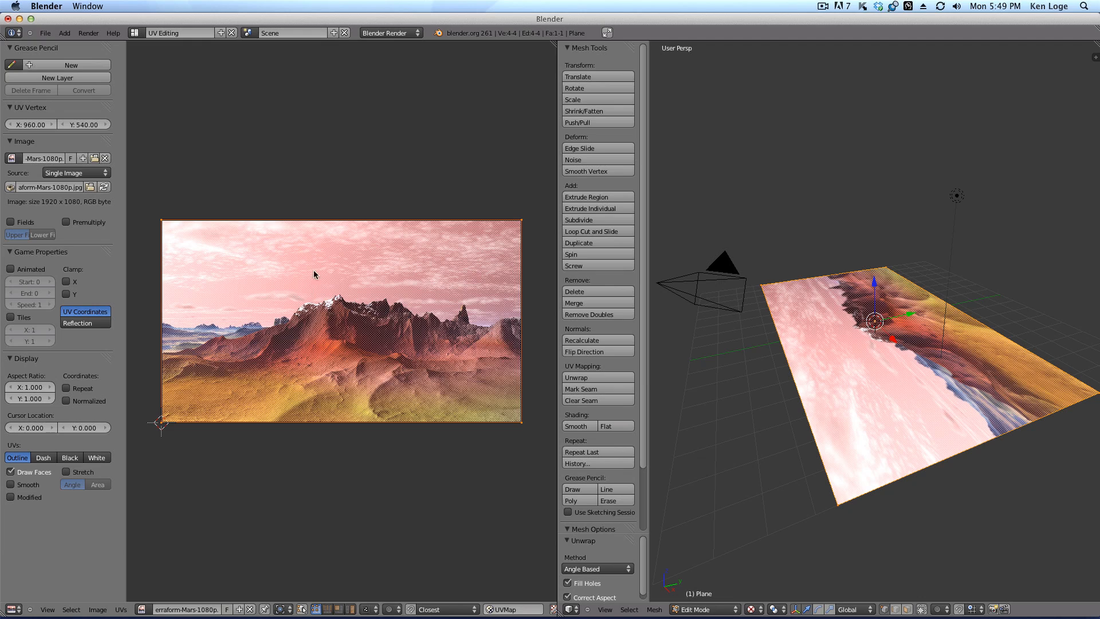
mouse_move(342, 293)
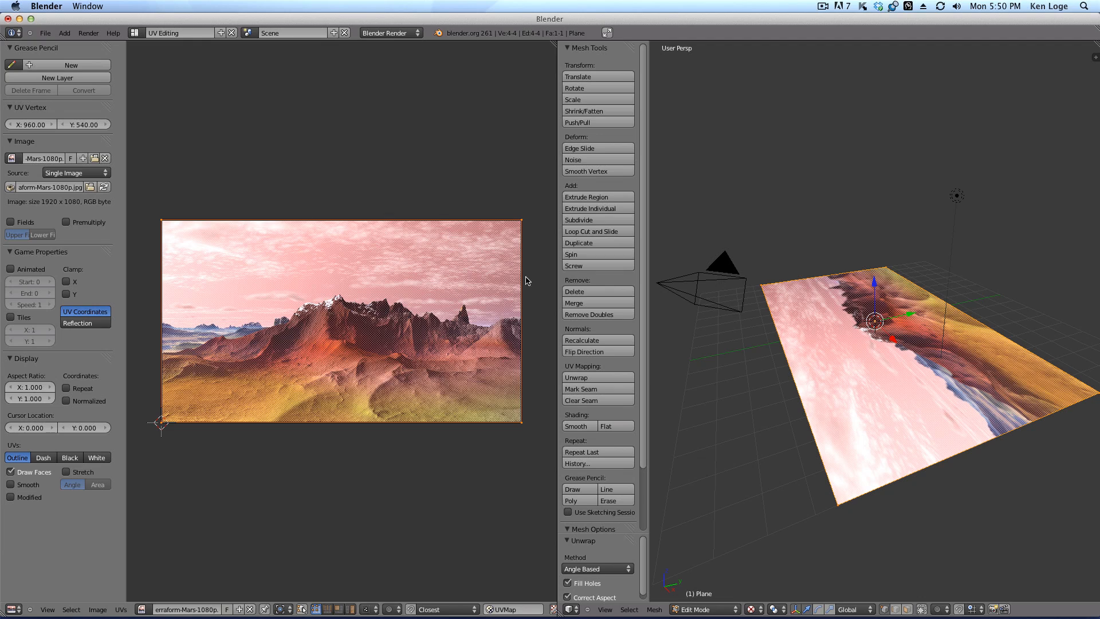
mouse_move(409, 390)
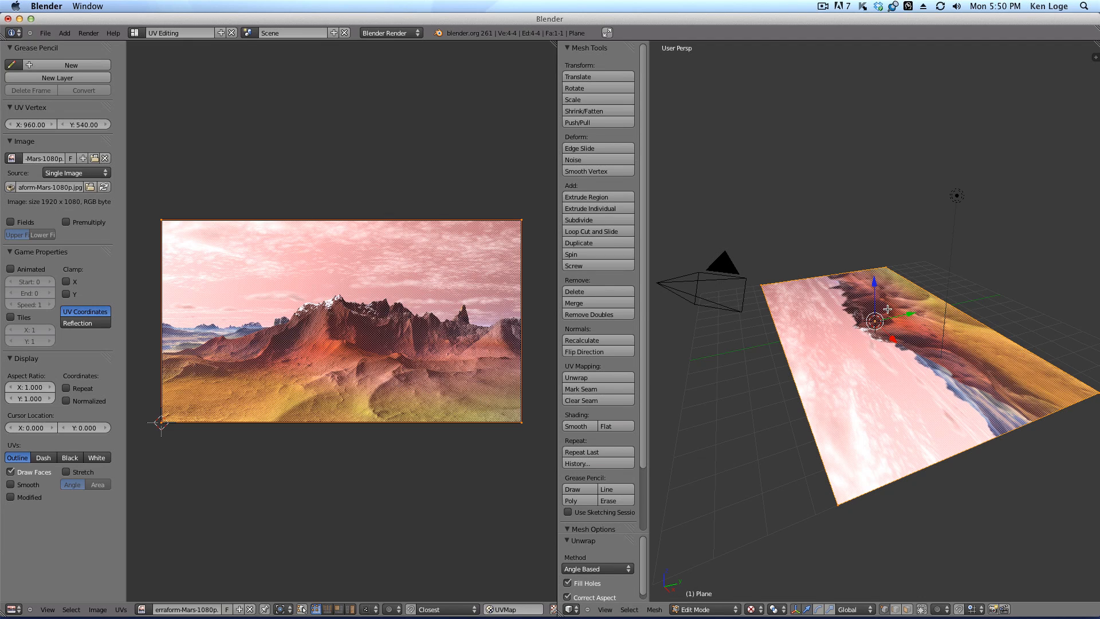
mouse_move(417, 409)
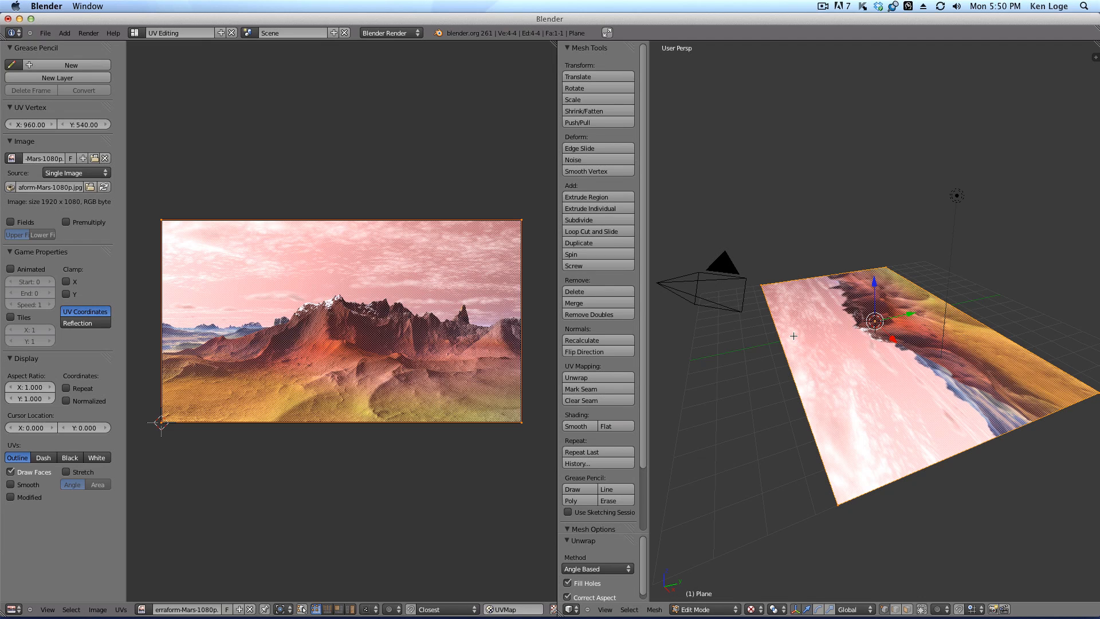
mouse_move(720, 267)
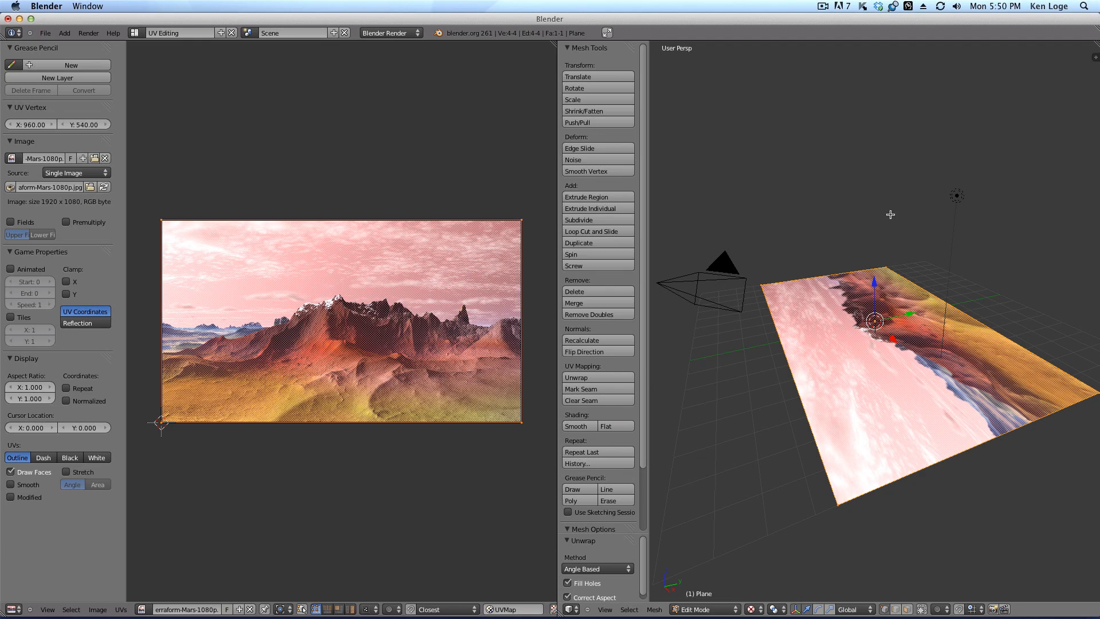
mouse_move(834, 323)
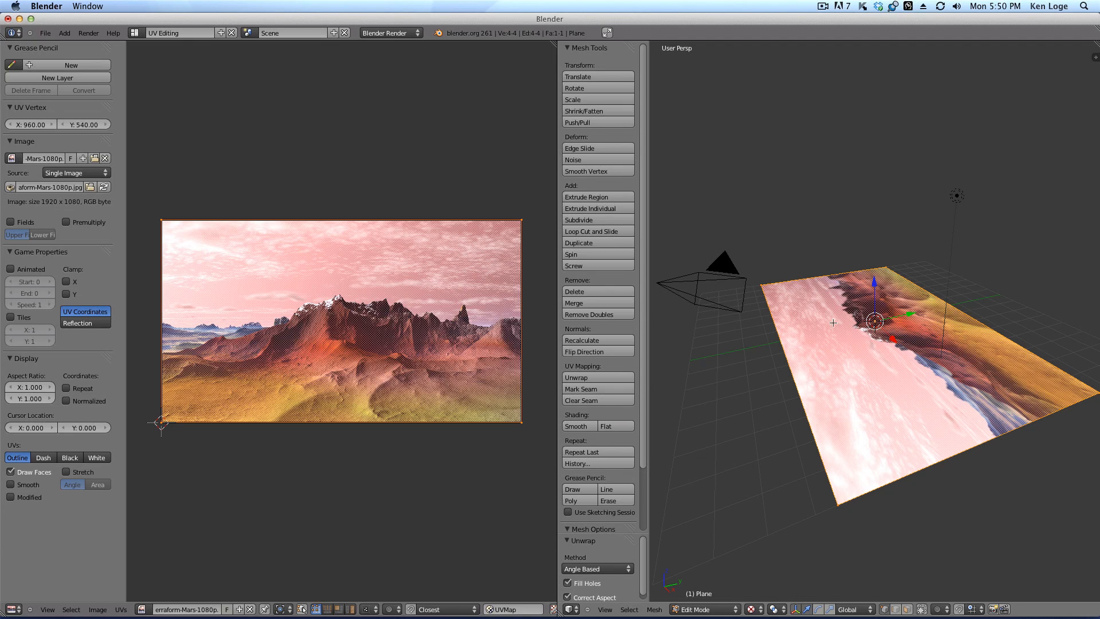
mouse_move(722, 270)
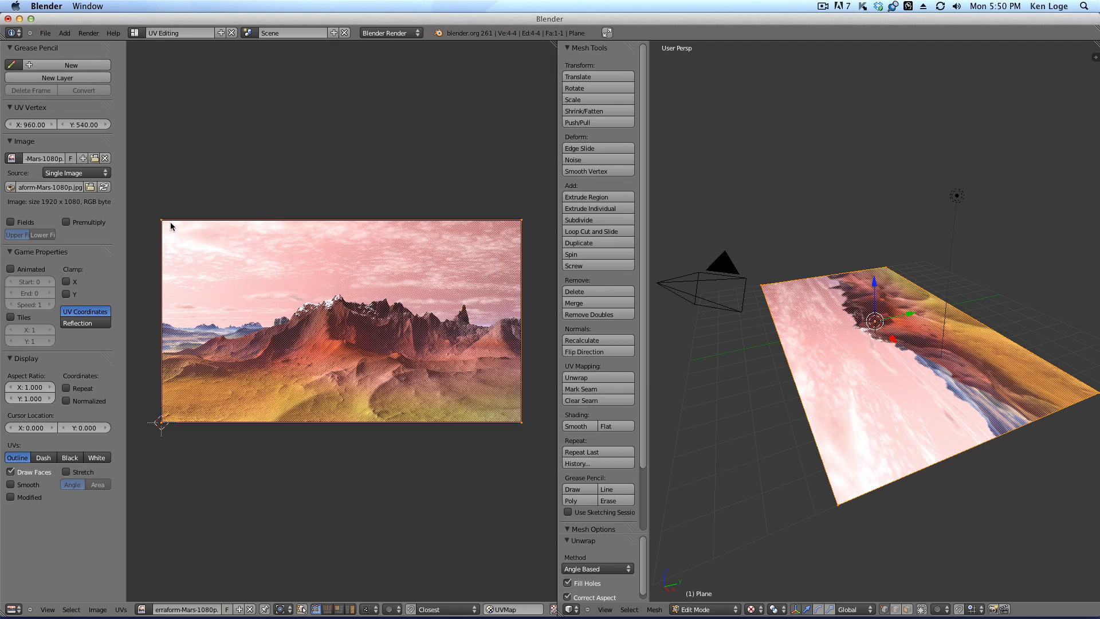
mouse_move(495, 224)
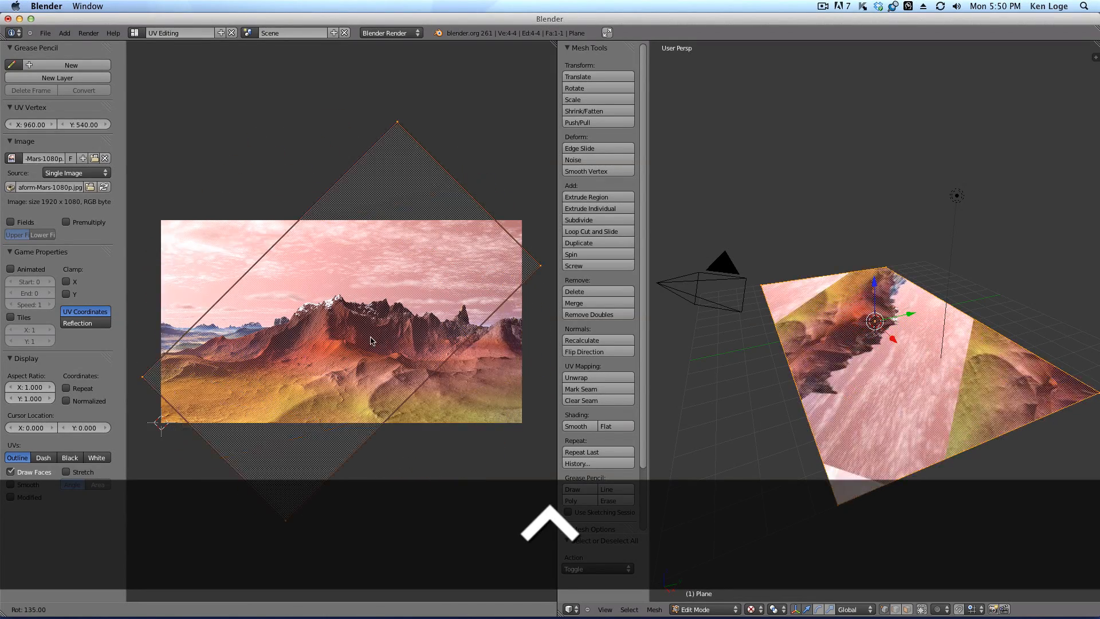
Rotate the plane's UV square 180 degrees so the Mars terrain reads upright
drag(372, 340, 376, 399)
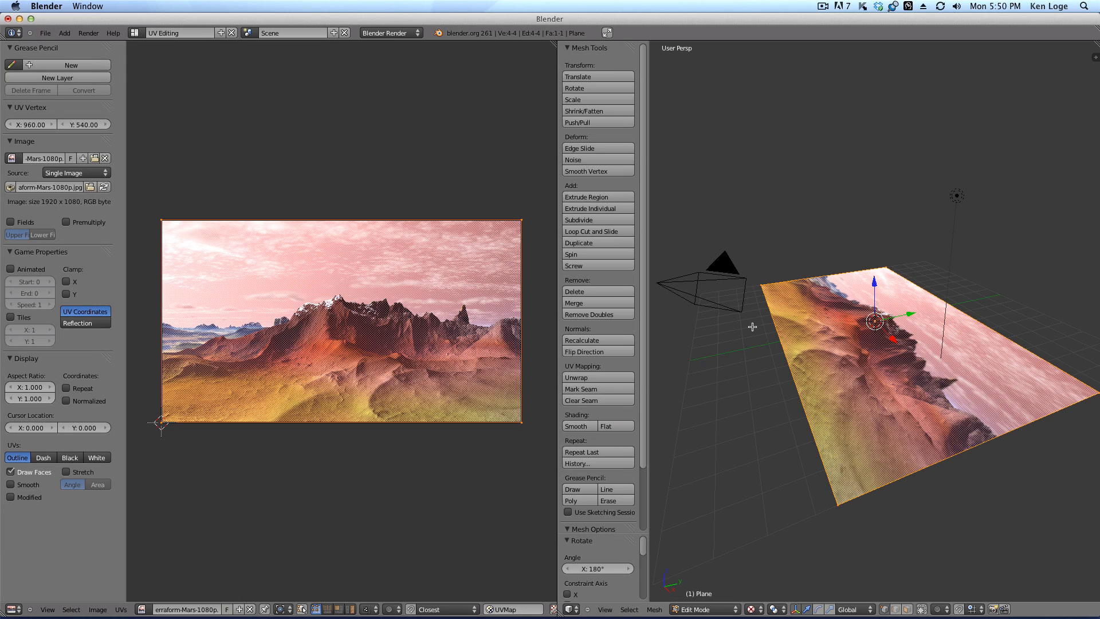
mouse_move(866, 345)
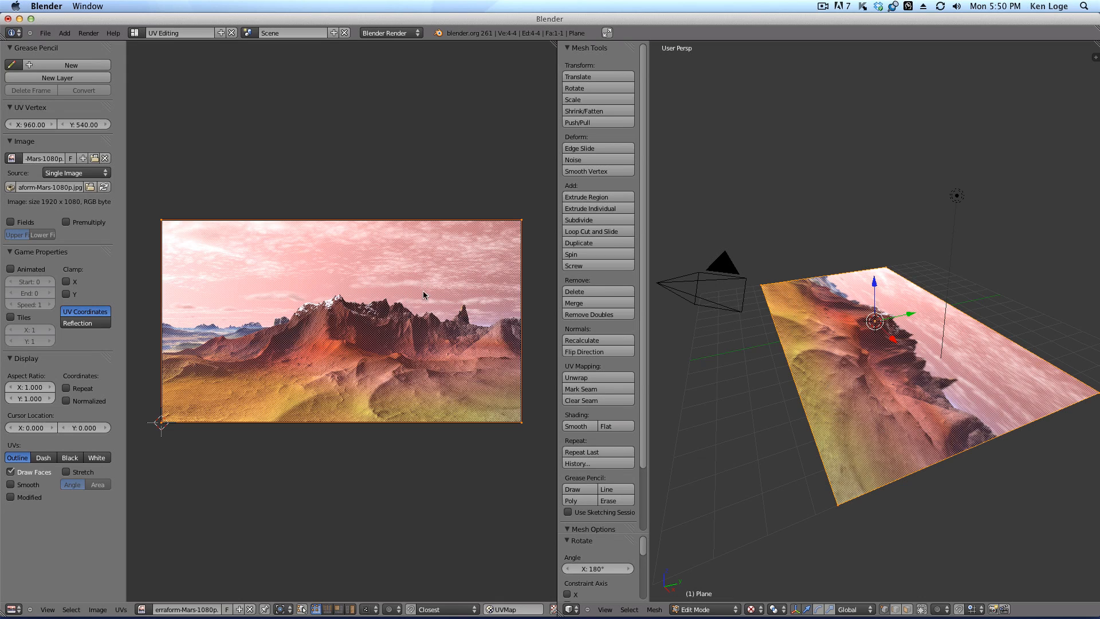
mouse_move(843, 314)
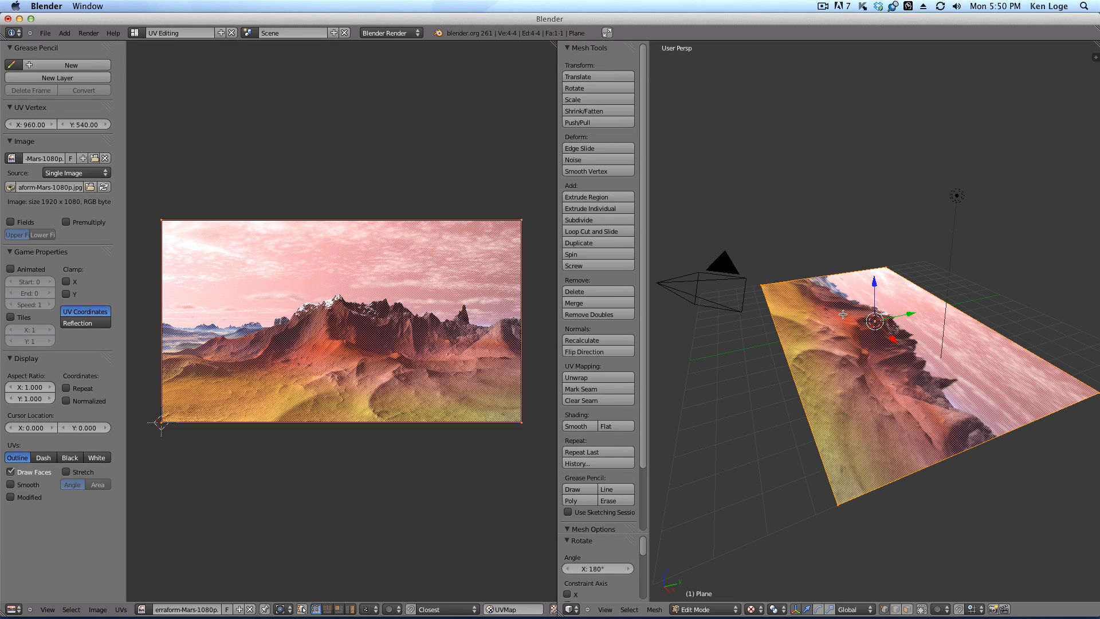
mouse_move(1011, 437)
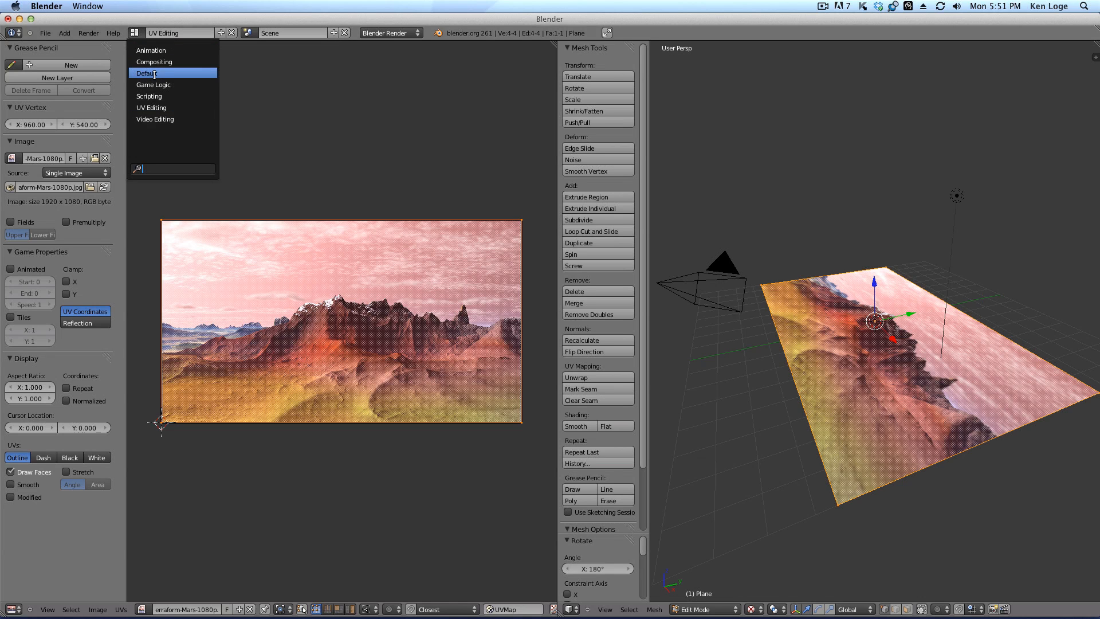
Switch back to the Default layout and leave the textured plane in object mode
click(145, 73)
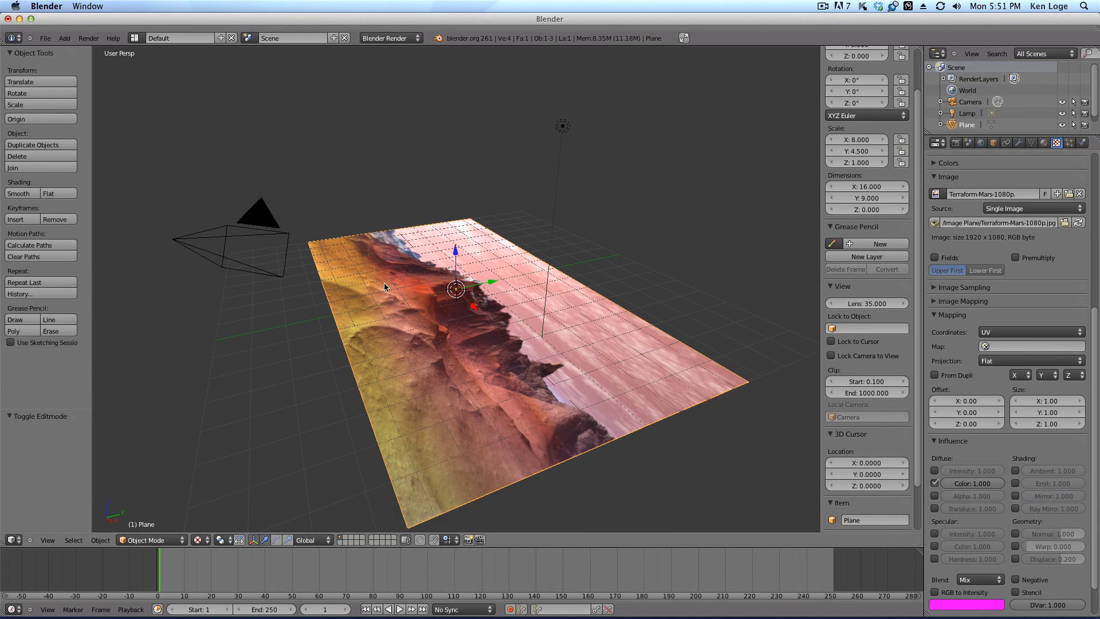
mouse_move(390, 331)
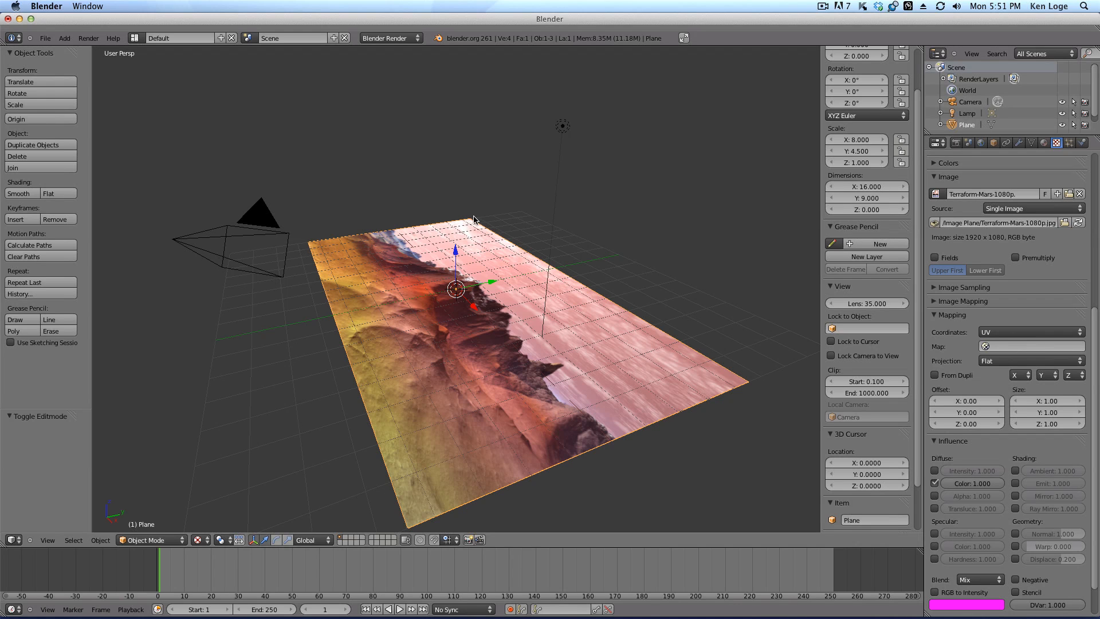
key(Tab)
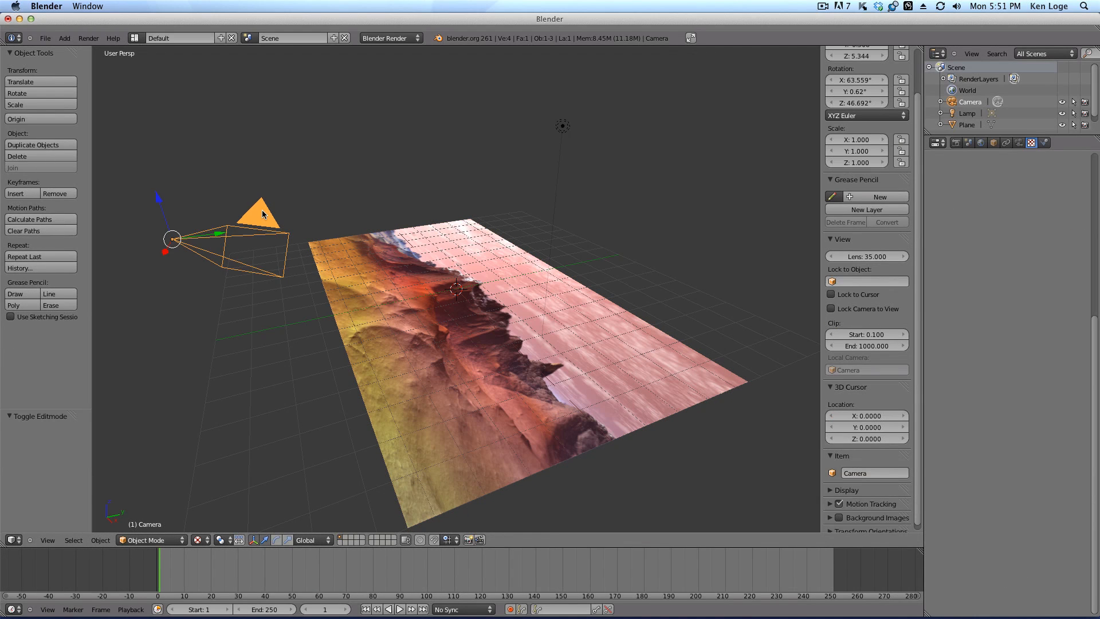
mouse_move(217, 245)
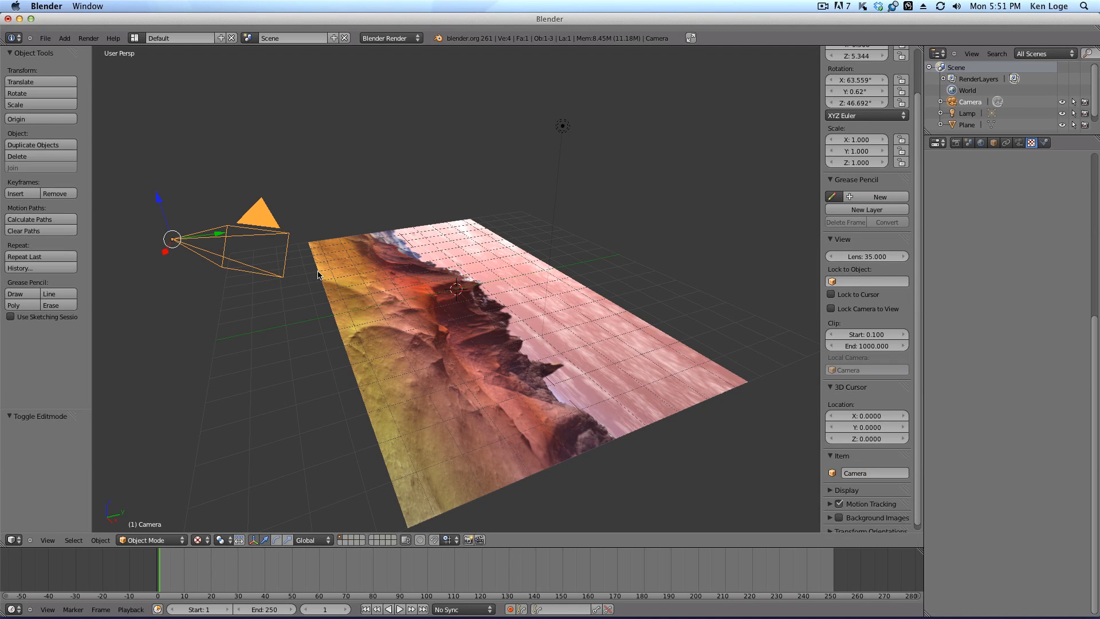
mouse_move(456, 286)
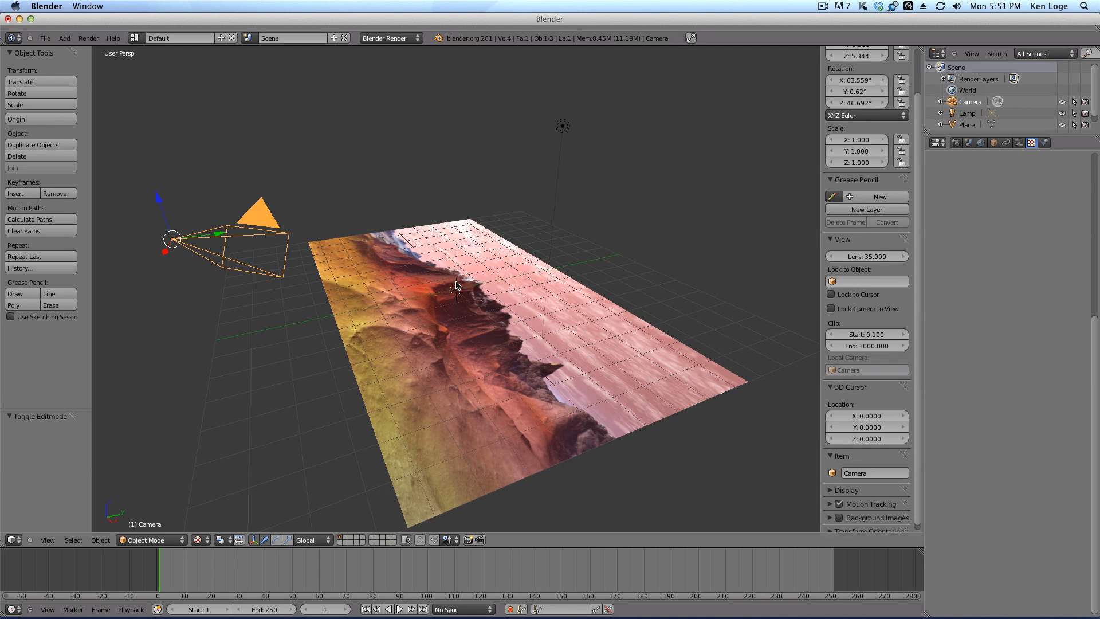
mouse_move(455, 274)
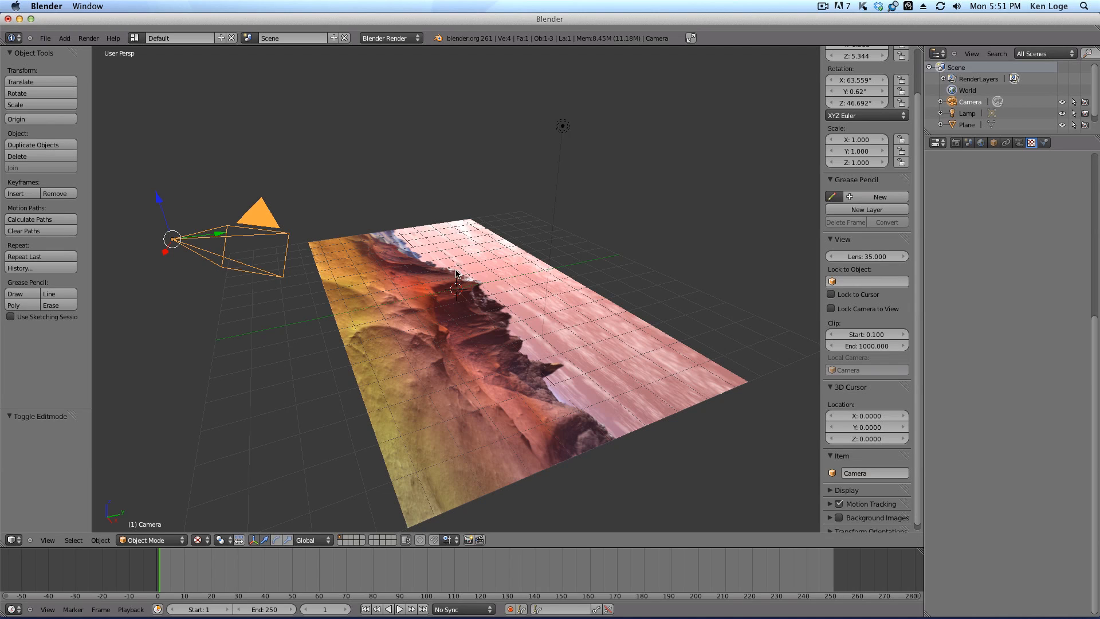
mouse_move(459, 293)
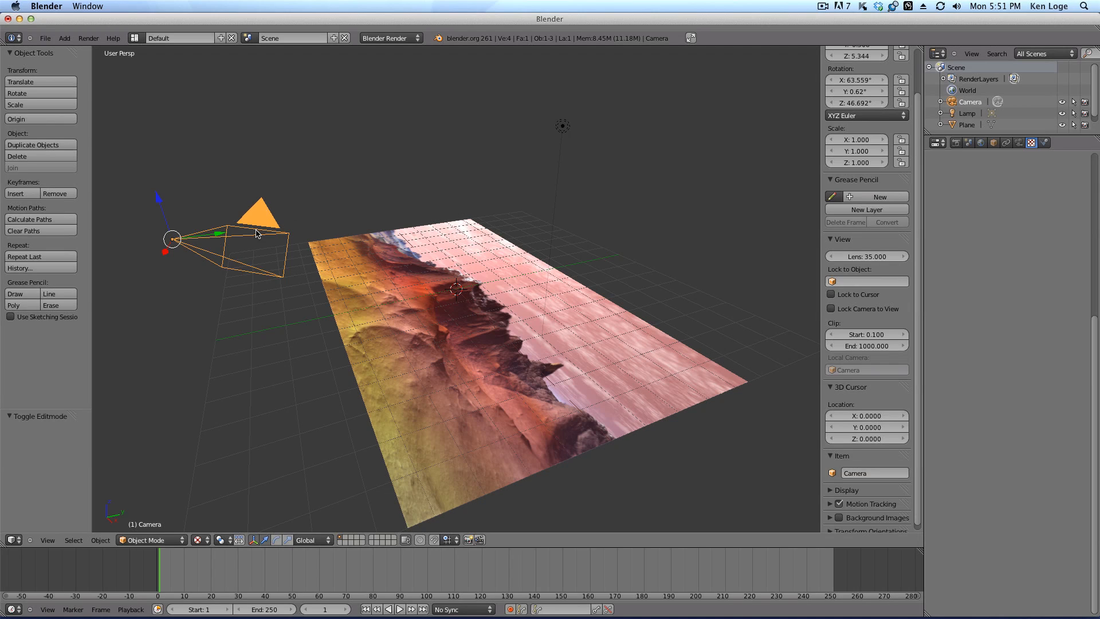
mouse_move(324, 256)
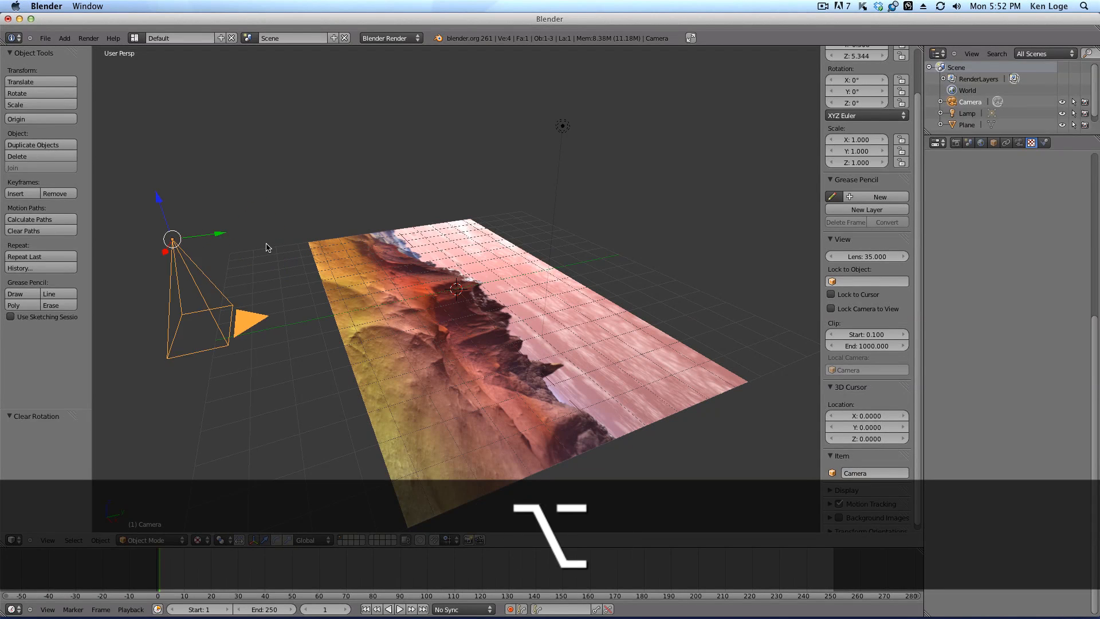
mouse_move(186, 305)
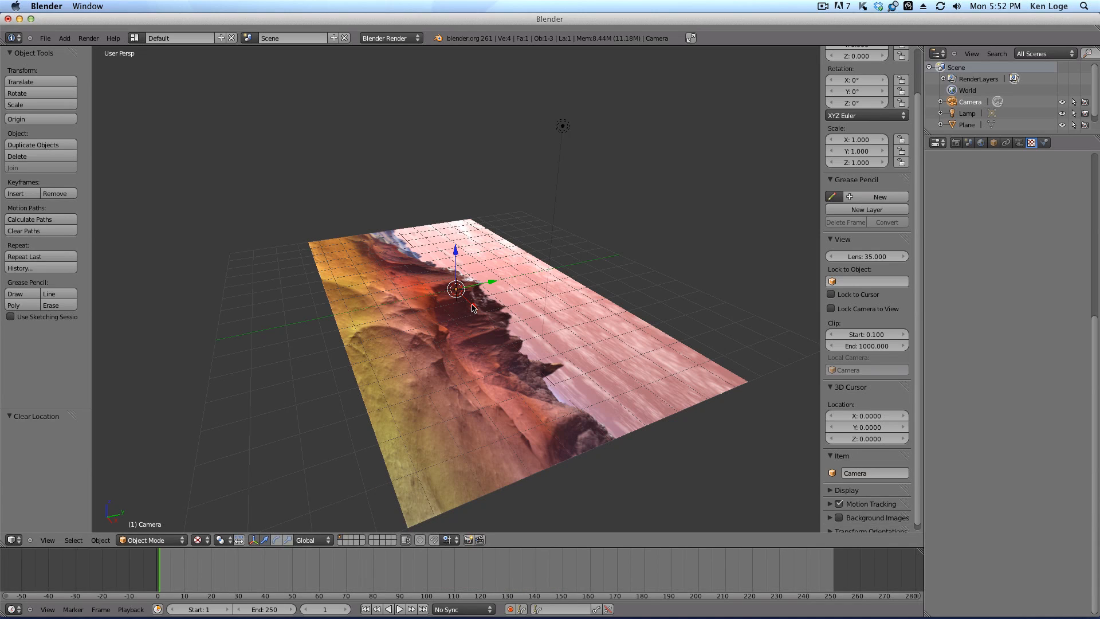
mouse_move(457, 256)
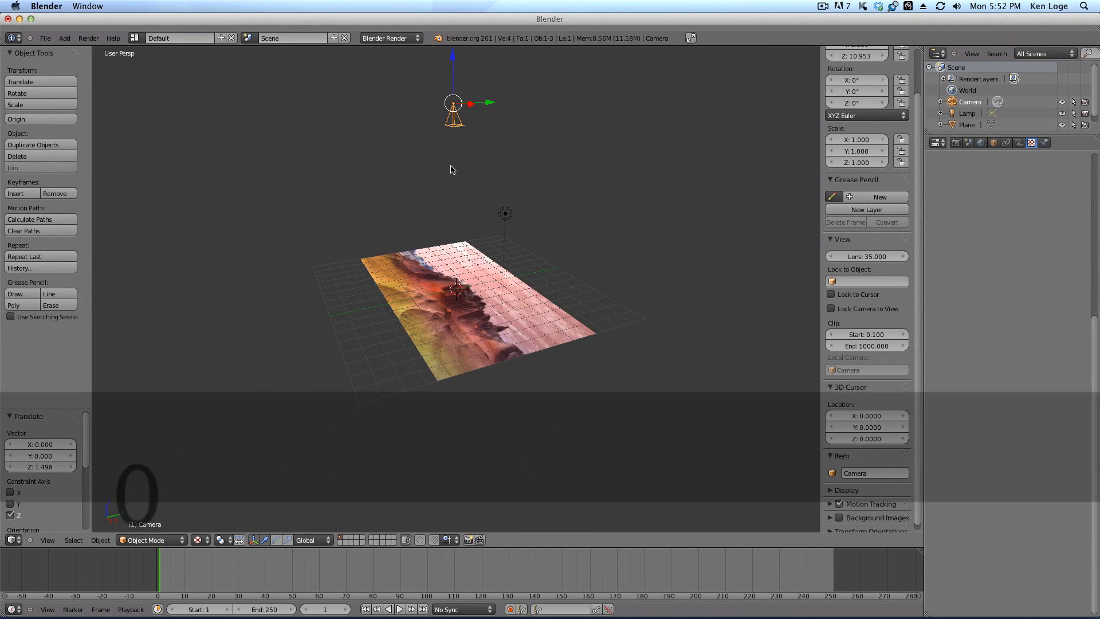
mouse_move(458, 93)
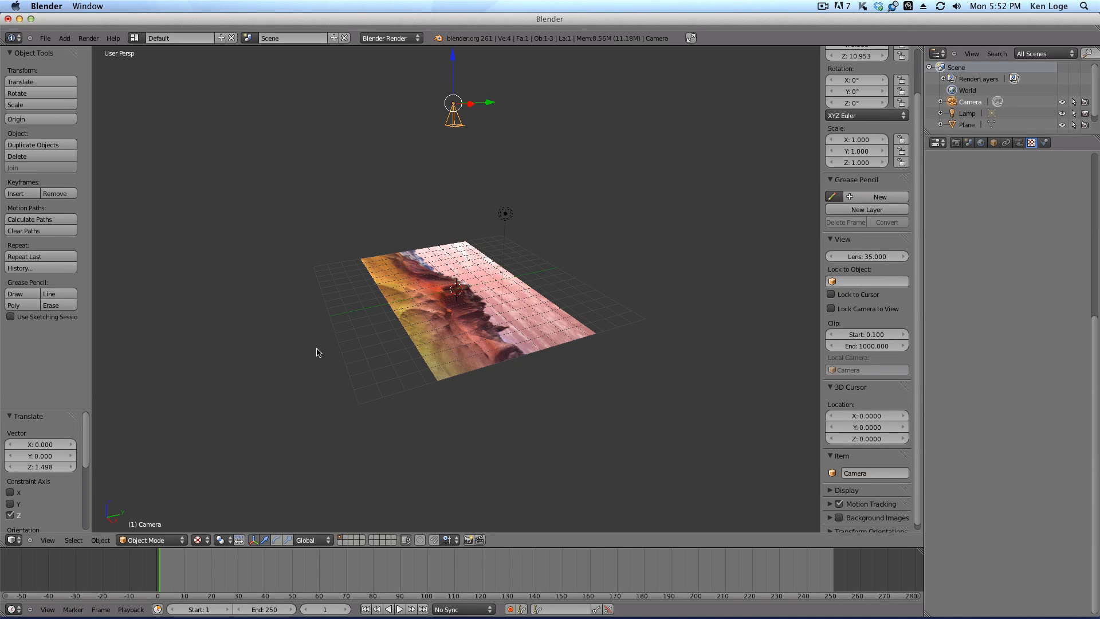
mouse_move(410, 192)
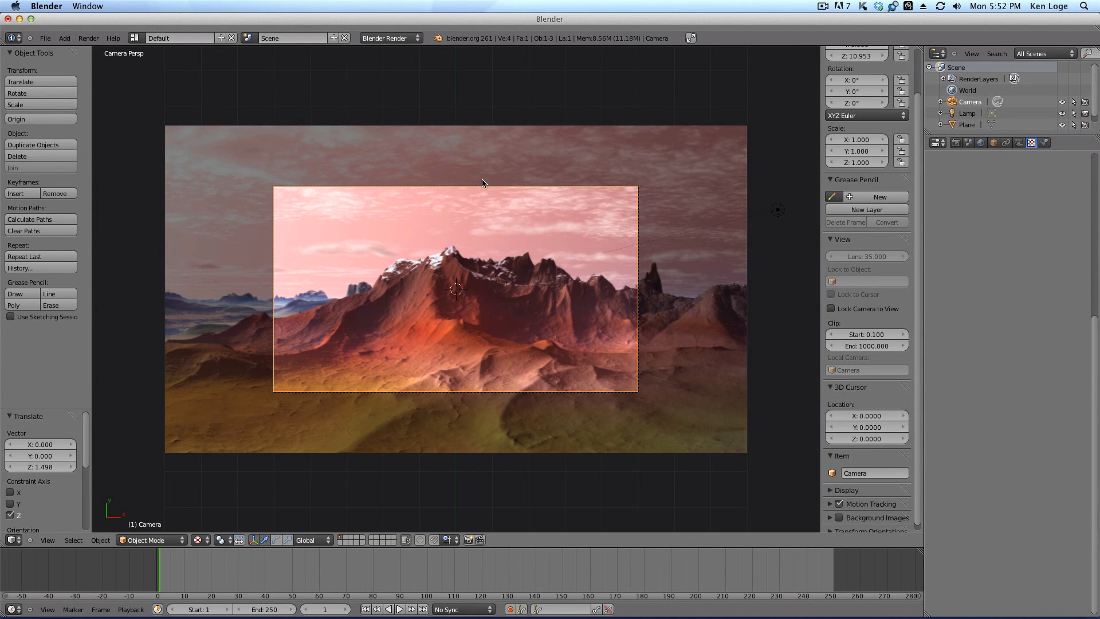
mouse_move(323, 405)
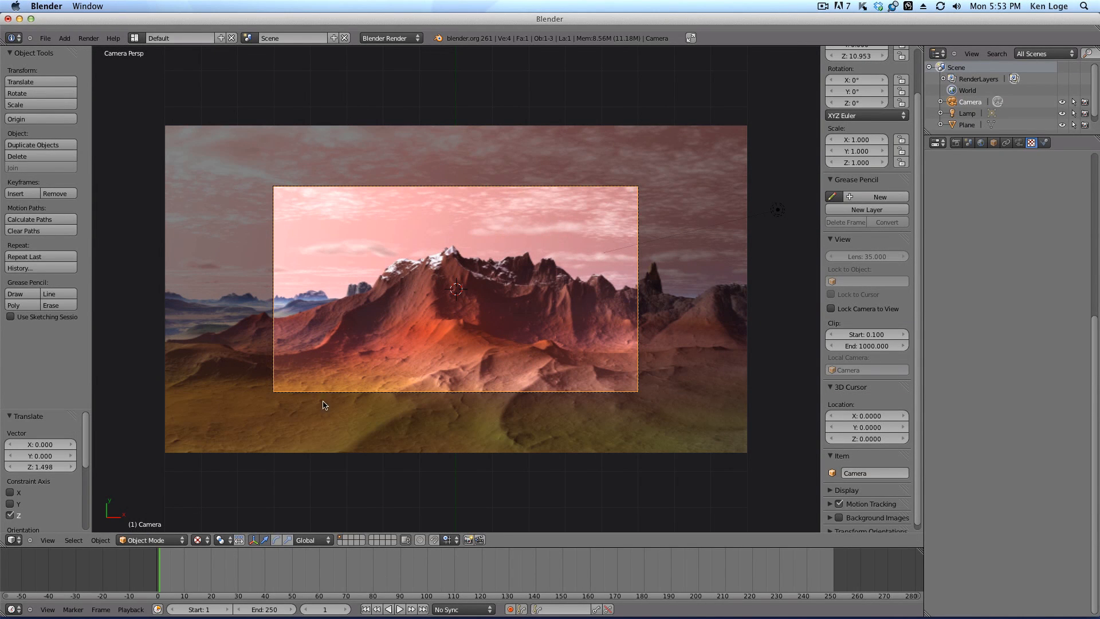
mouse_move(220, 131)
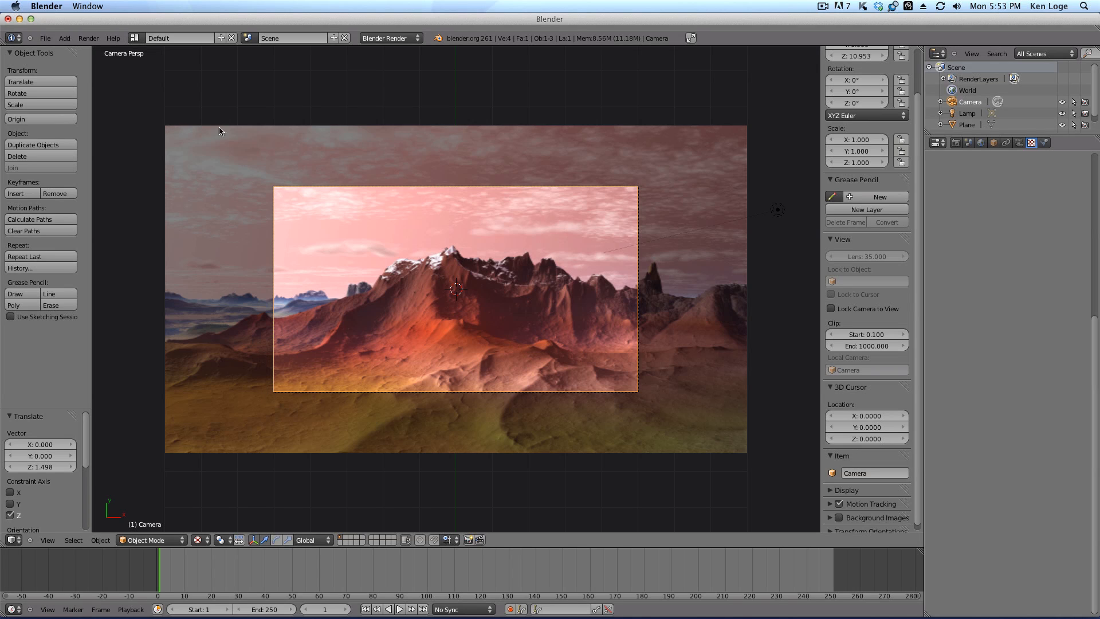
mouse_move(478, 239)
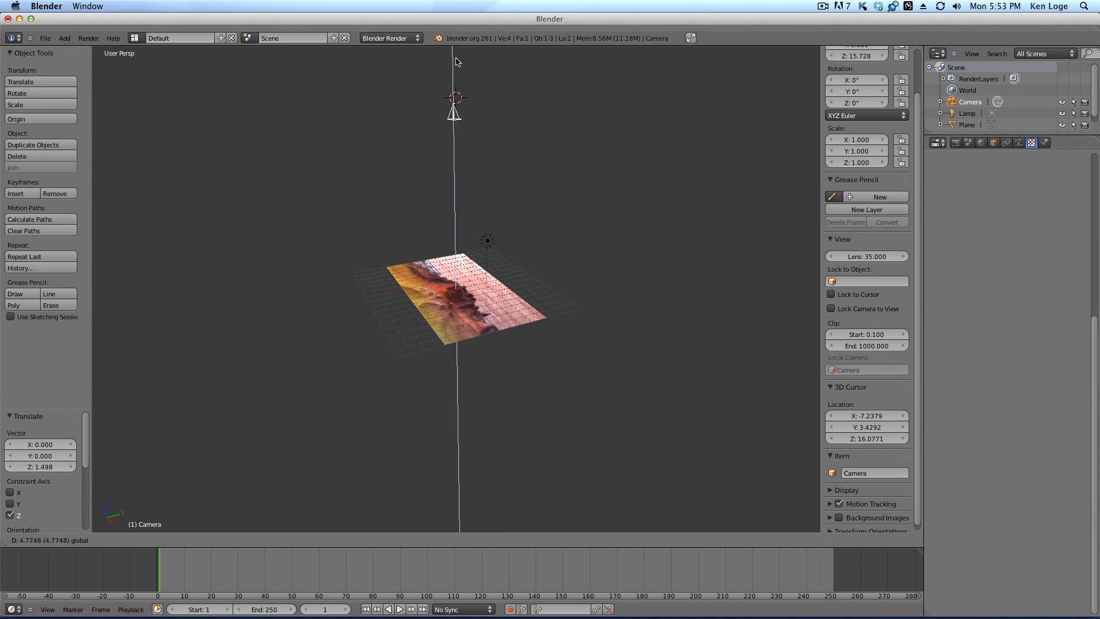
Check the camera view with Numpad 0 to confirm the plane fills the frame
key(0)
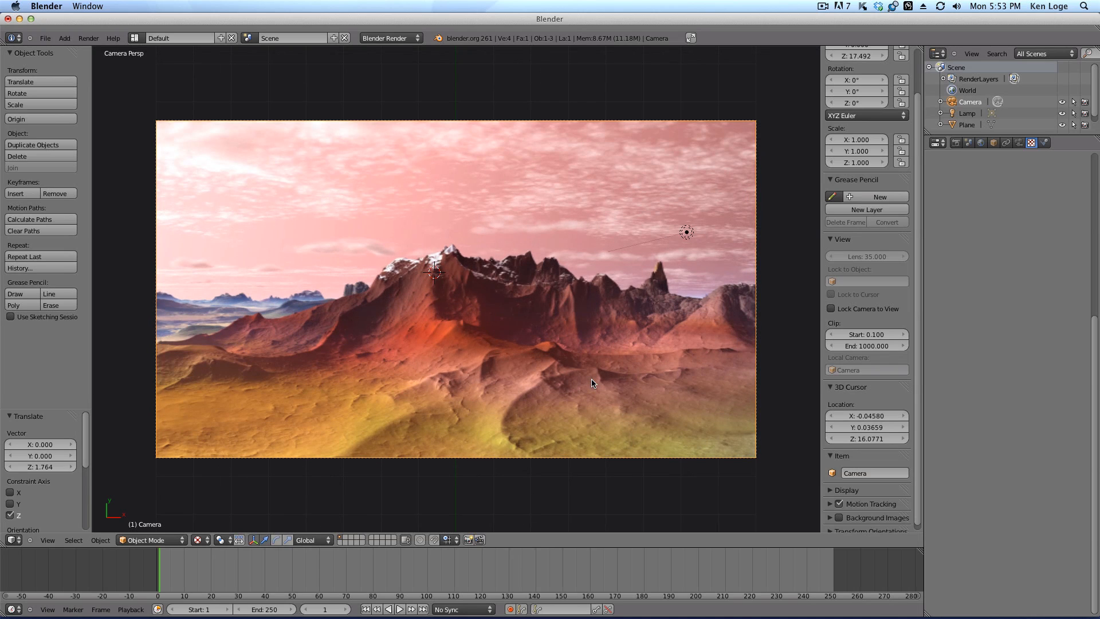
mouse_move(780, 217)
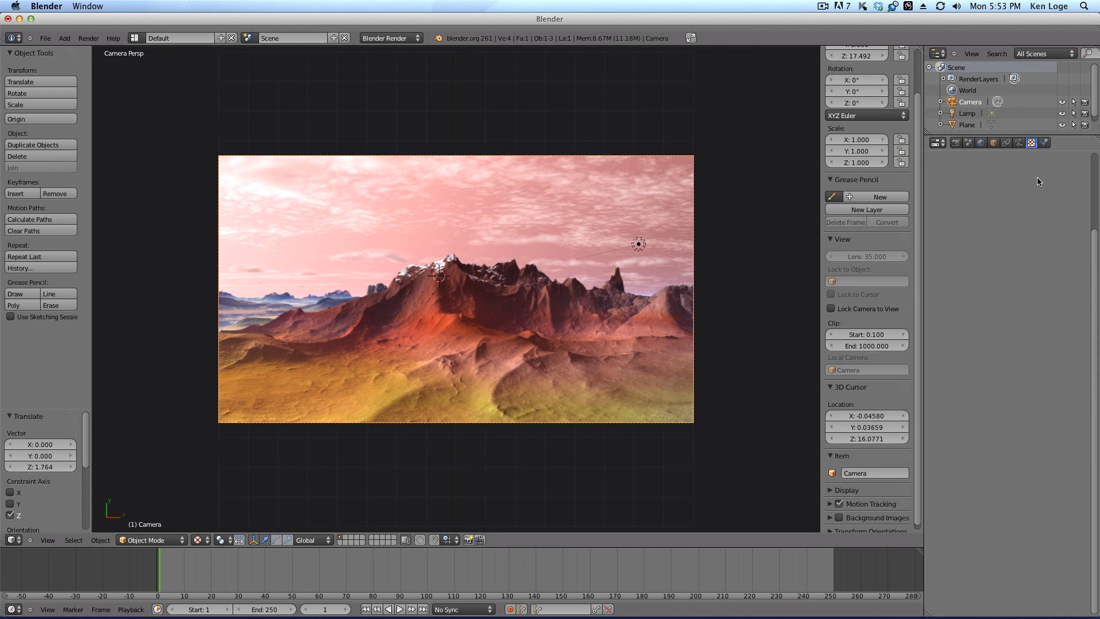
Review the plane's texture settings, then return to Render showing 1920 × 1080 resolution
click(955, 143)
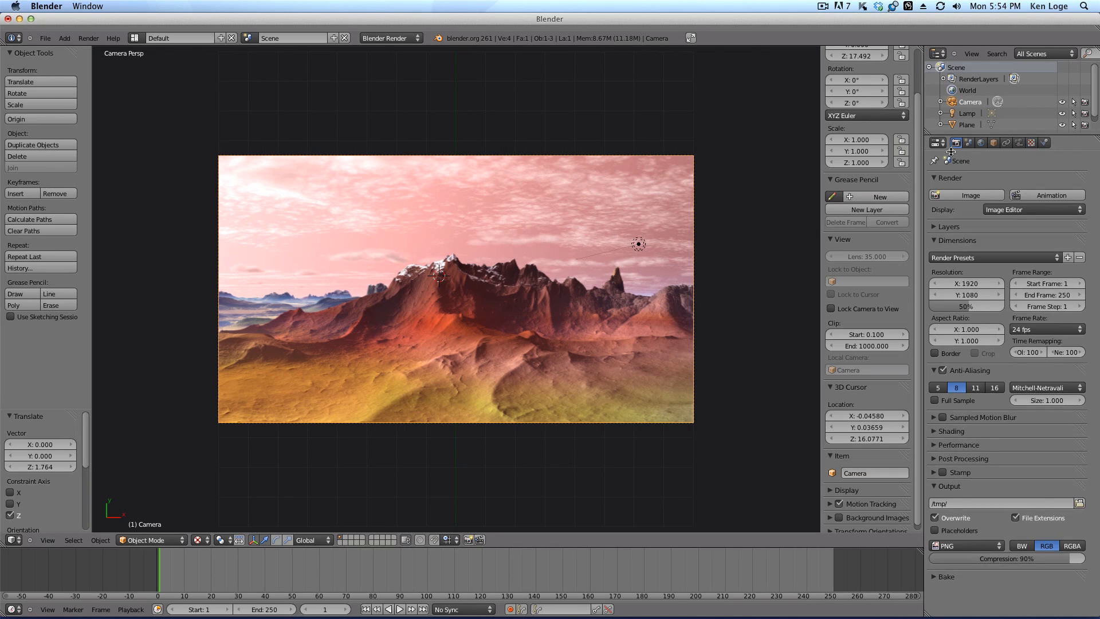
click(971, 195)
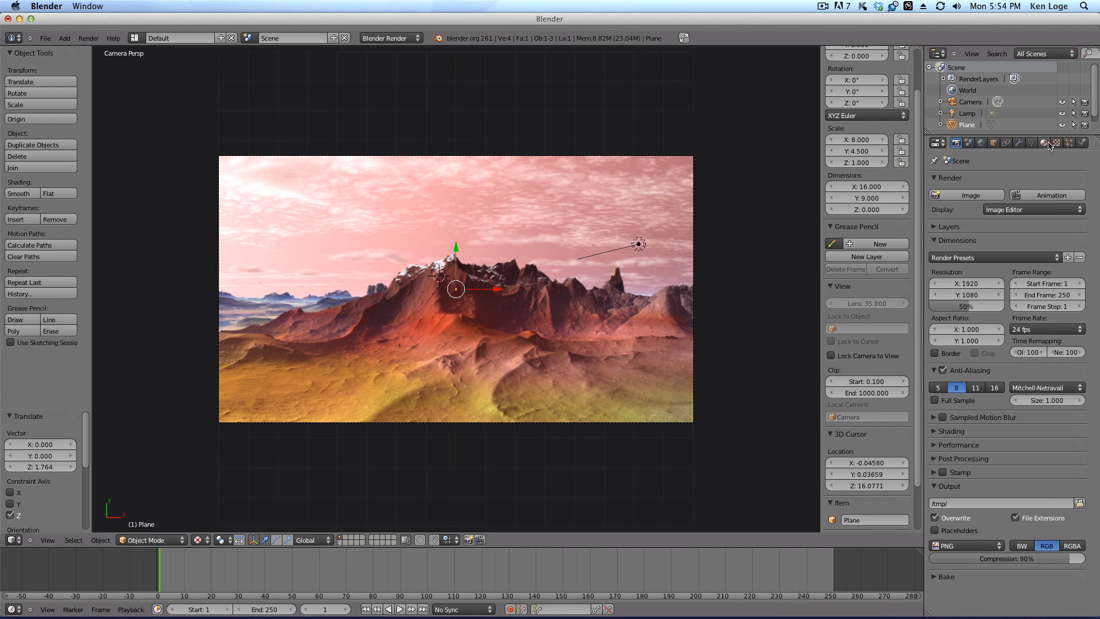
click(1045, 143)
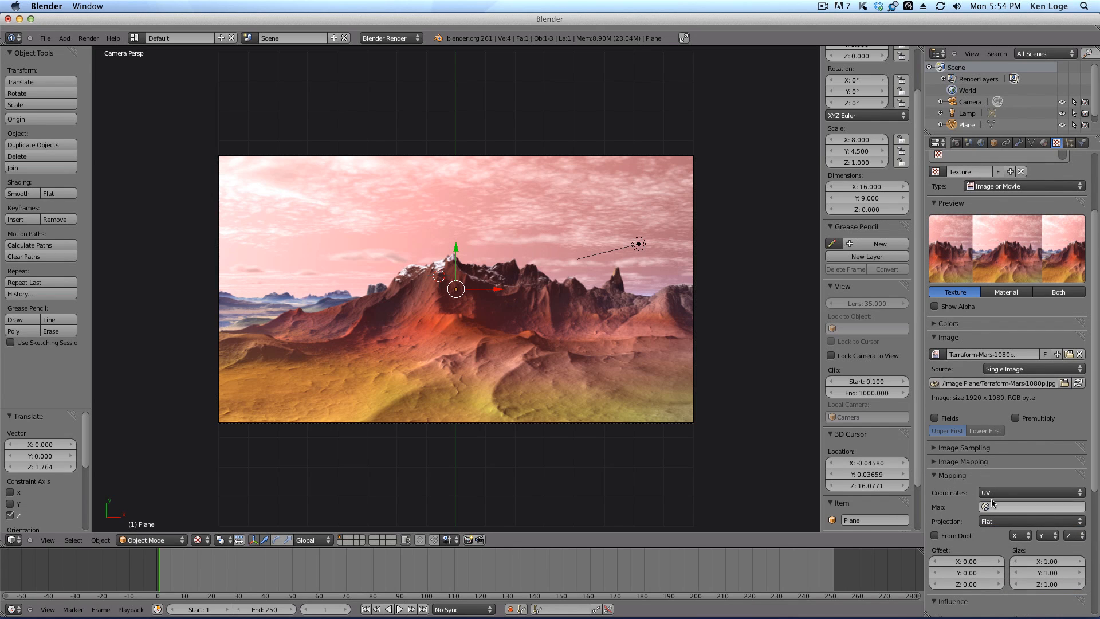
click(937, 143)
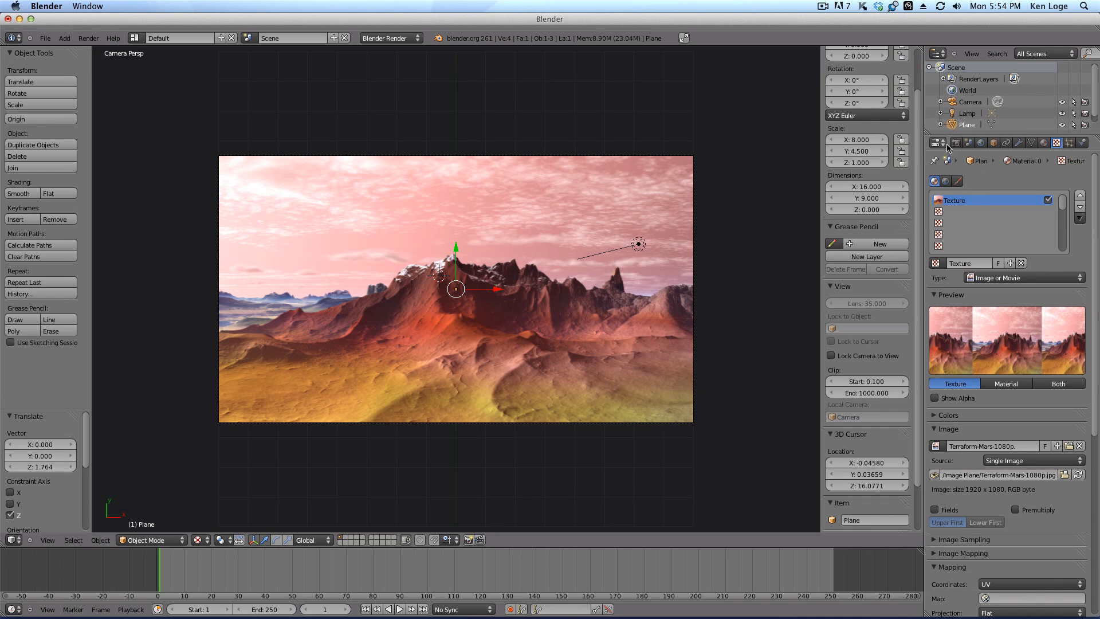
click(955, 143)
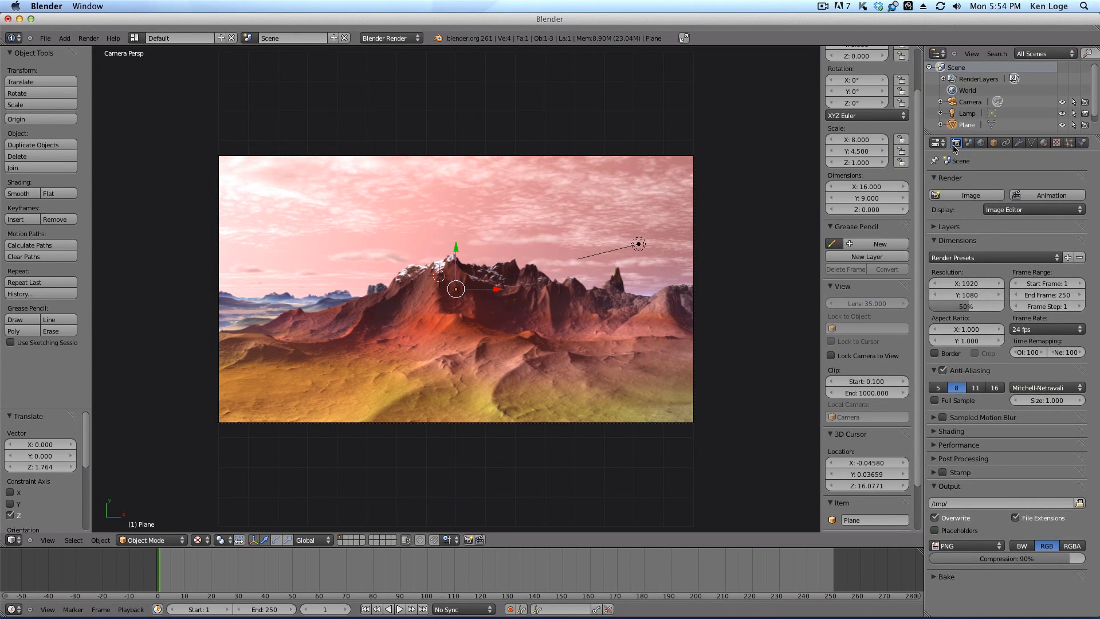